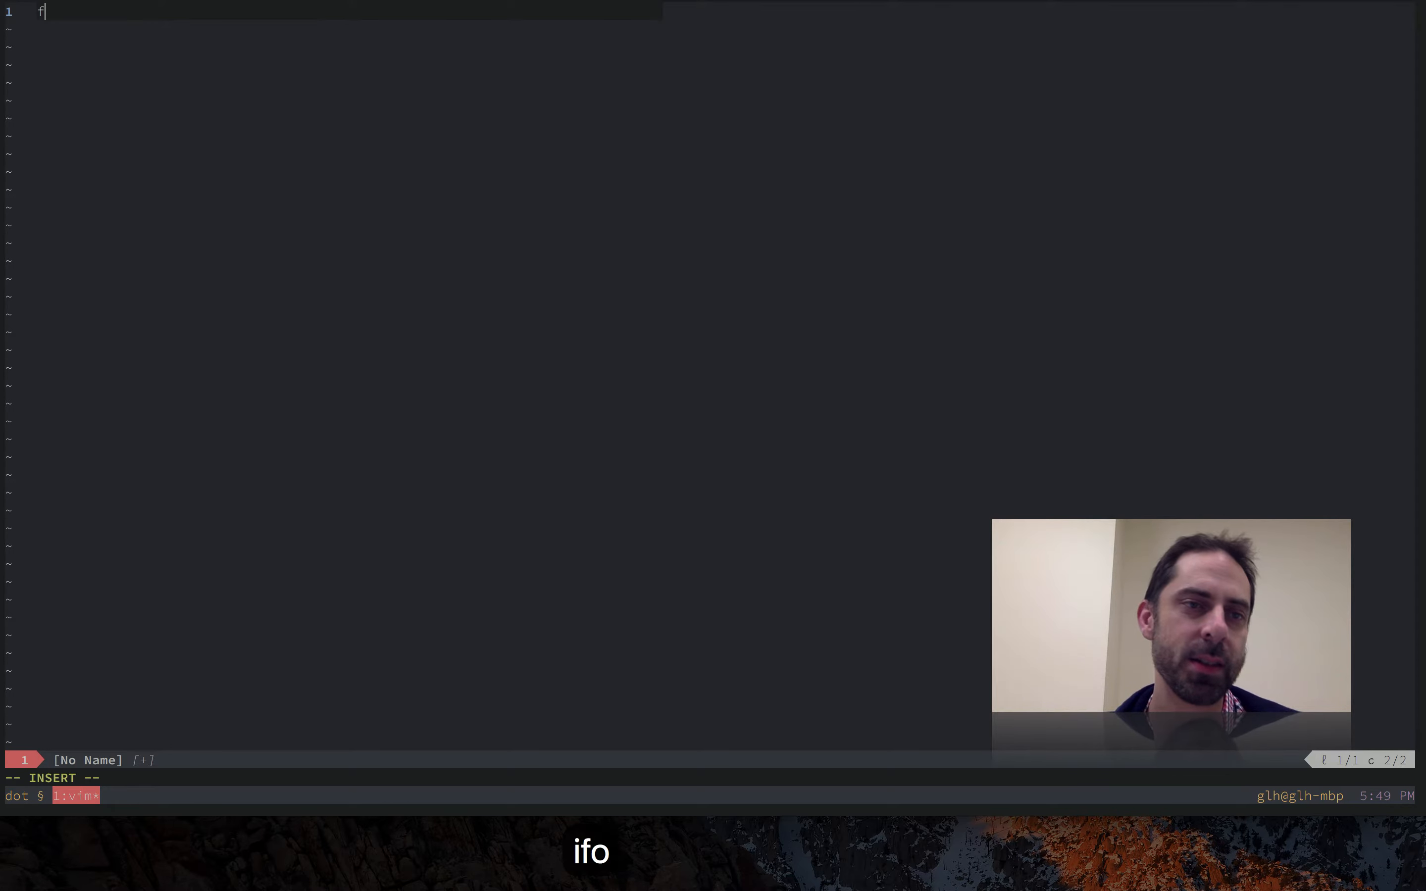
- Type foo, bar and baz, yank-paste to 51 lines, try '1.'/'2.'/'3.' numbering, then undo it
{"action": "type", "text": "oo"}
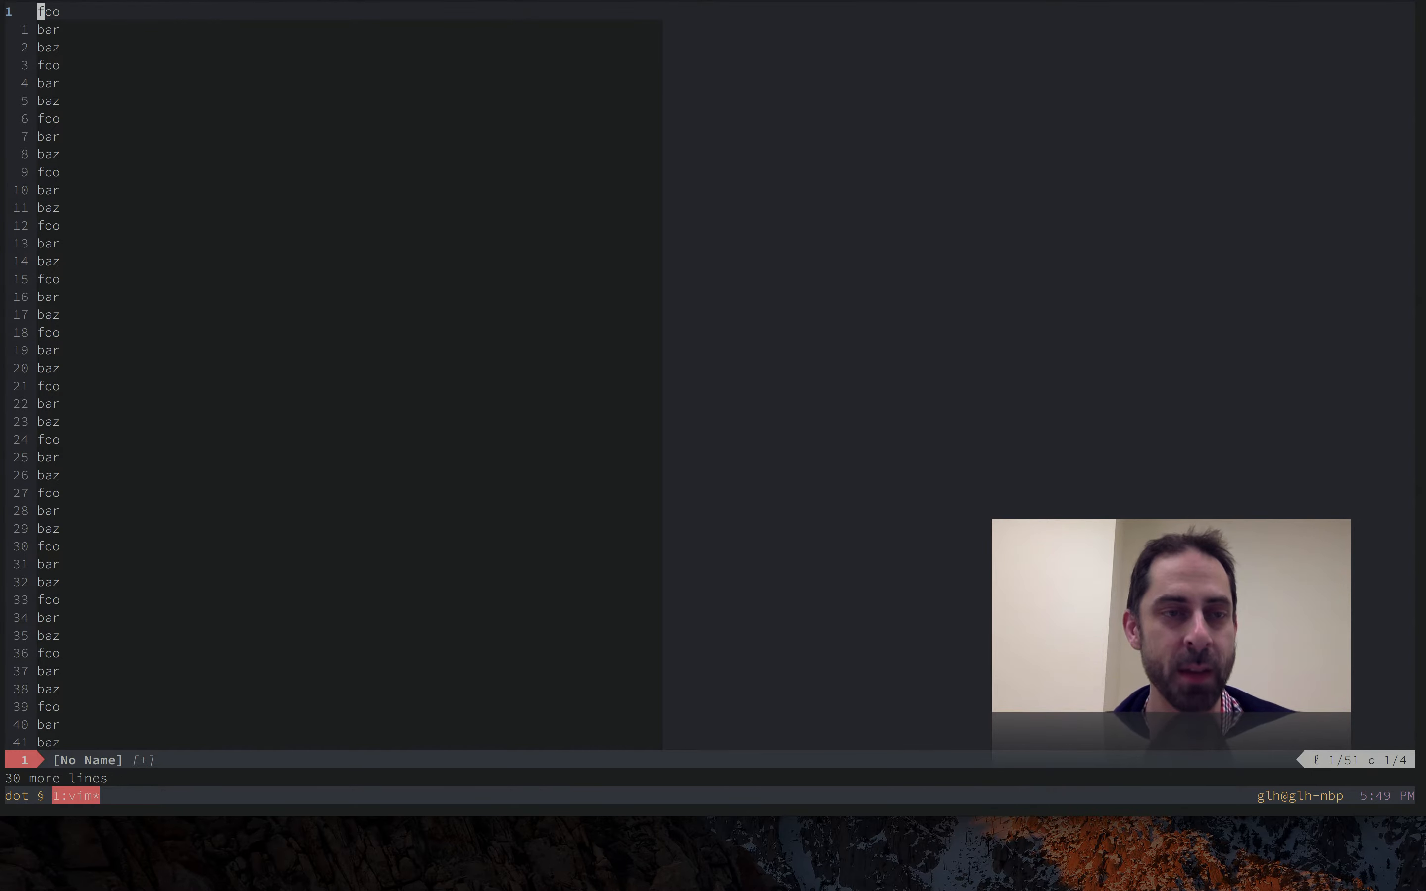
{"action": "type", "text": "1."}
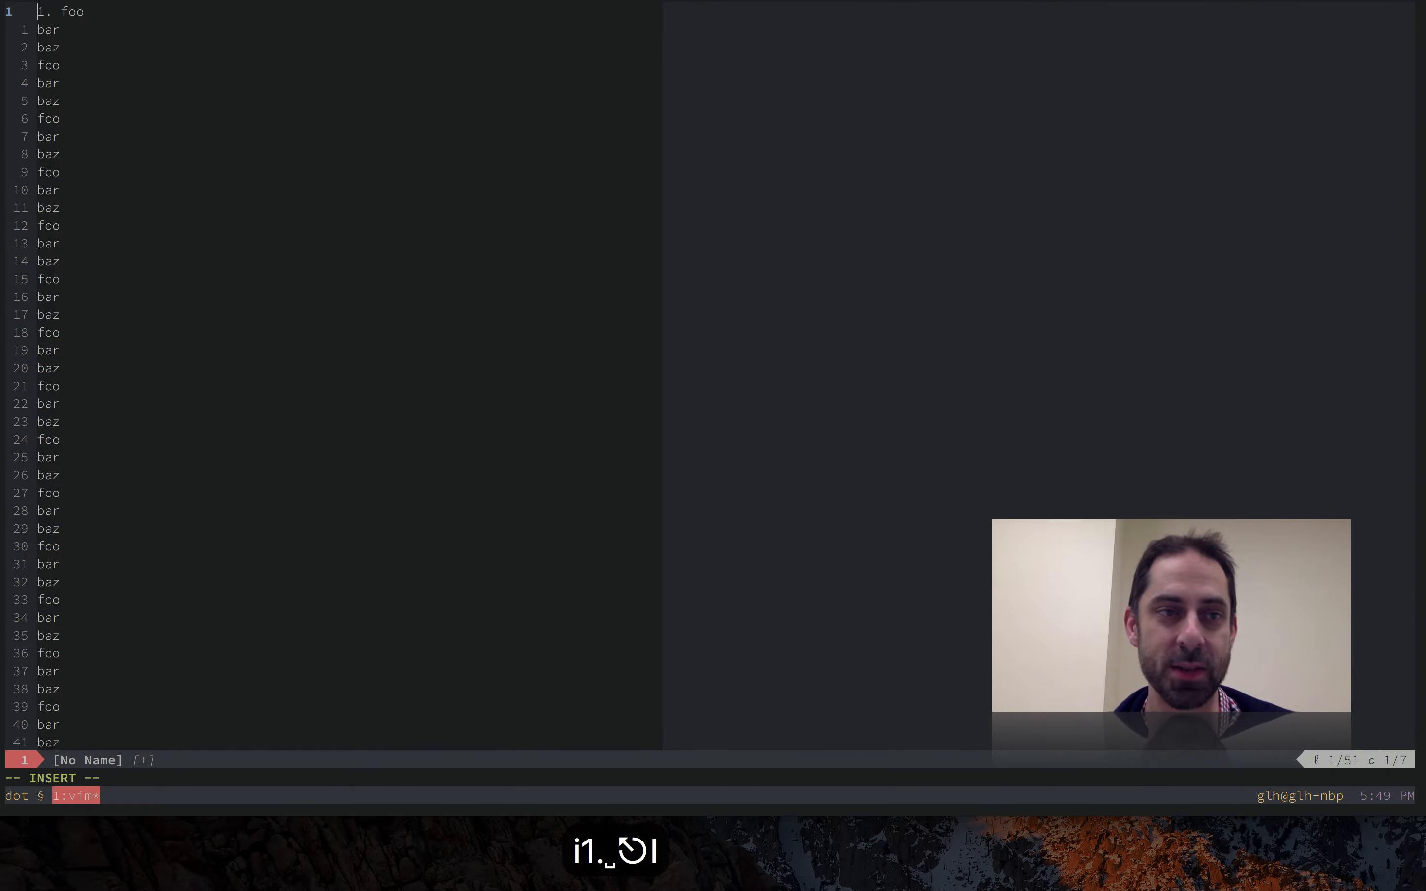
{"action": "type", "text": "2. bar"}
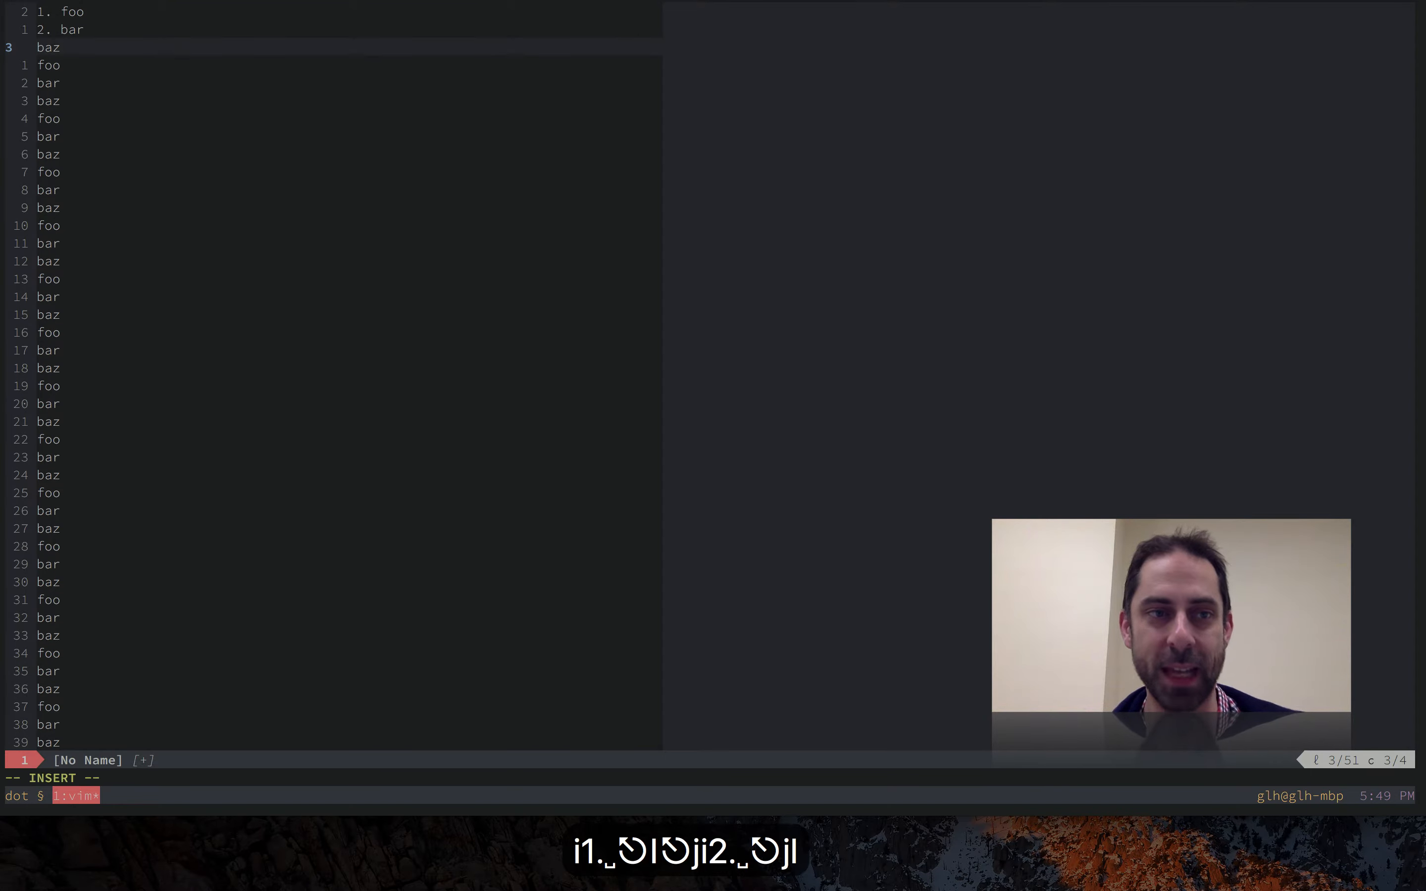
{"action": "type", "text": "3."}
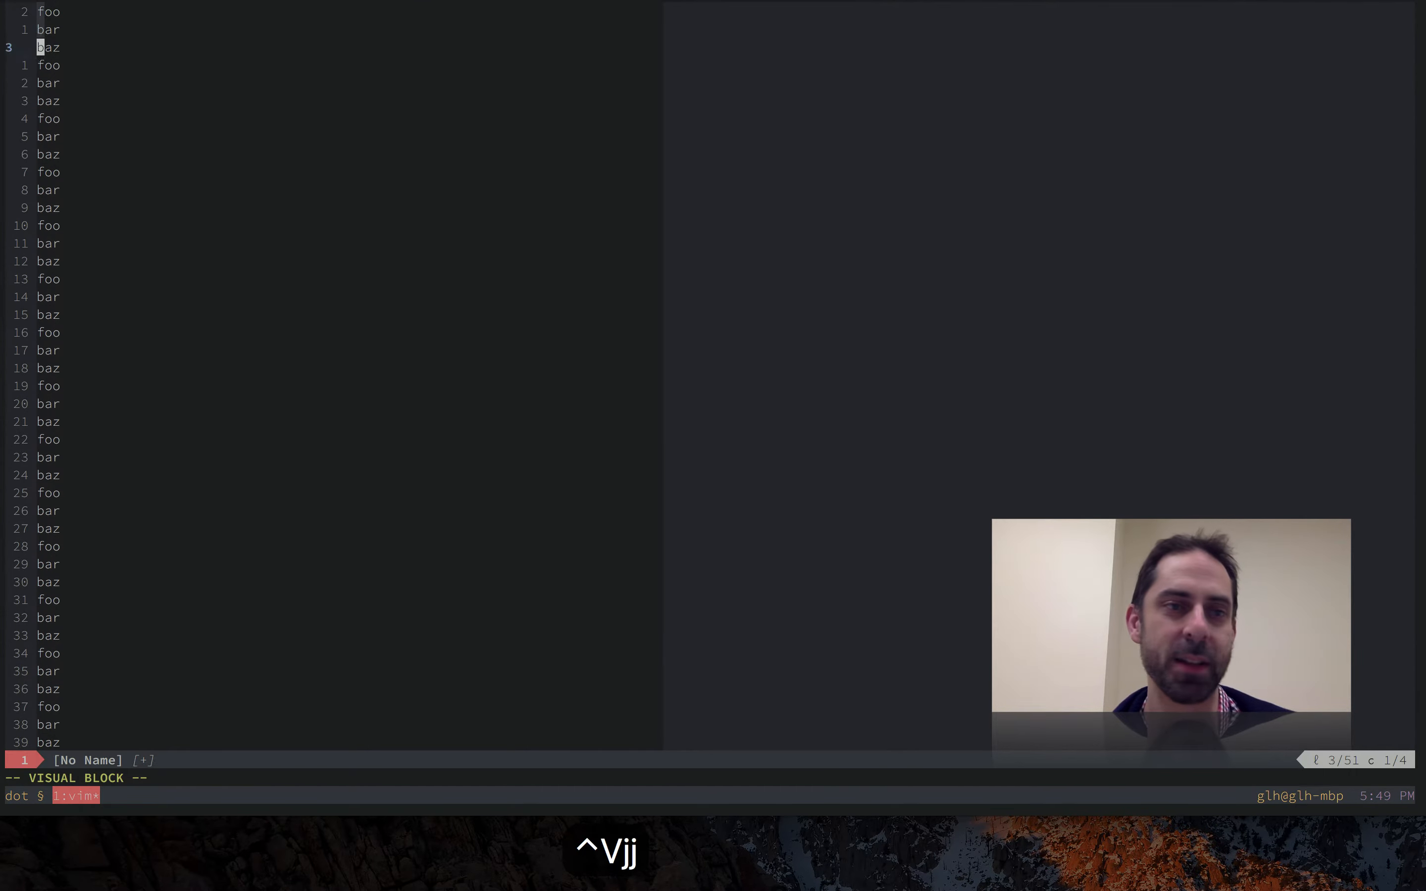
- Block-select all 51 lines and insert the '1. ' prefix before each one
{"action": "key", "text": "j"}
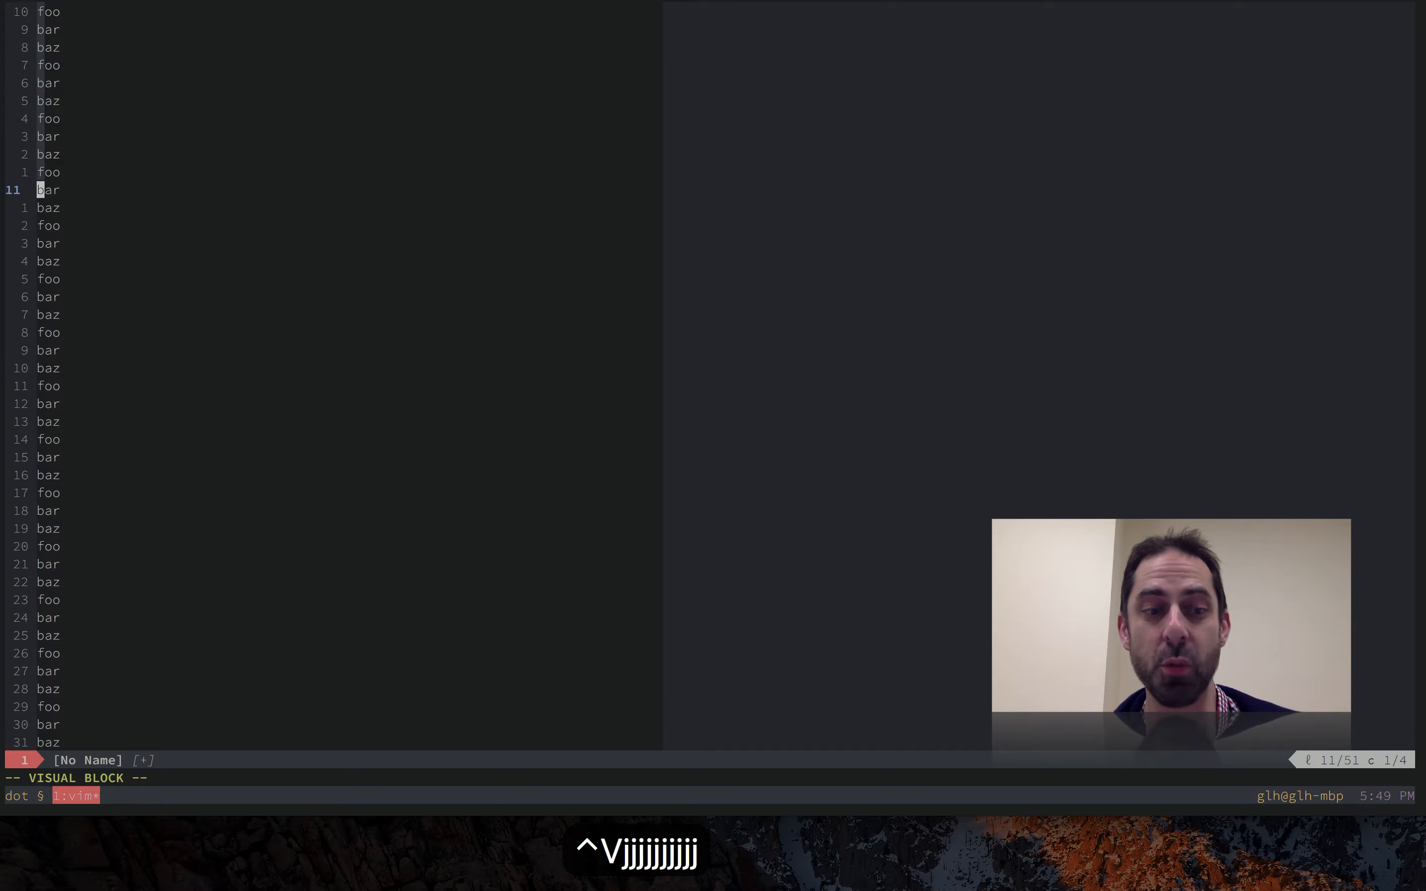
{"action": "key", "text": "j"}
{"action": "type", "text": "1. "}
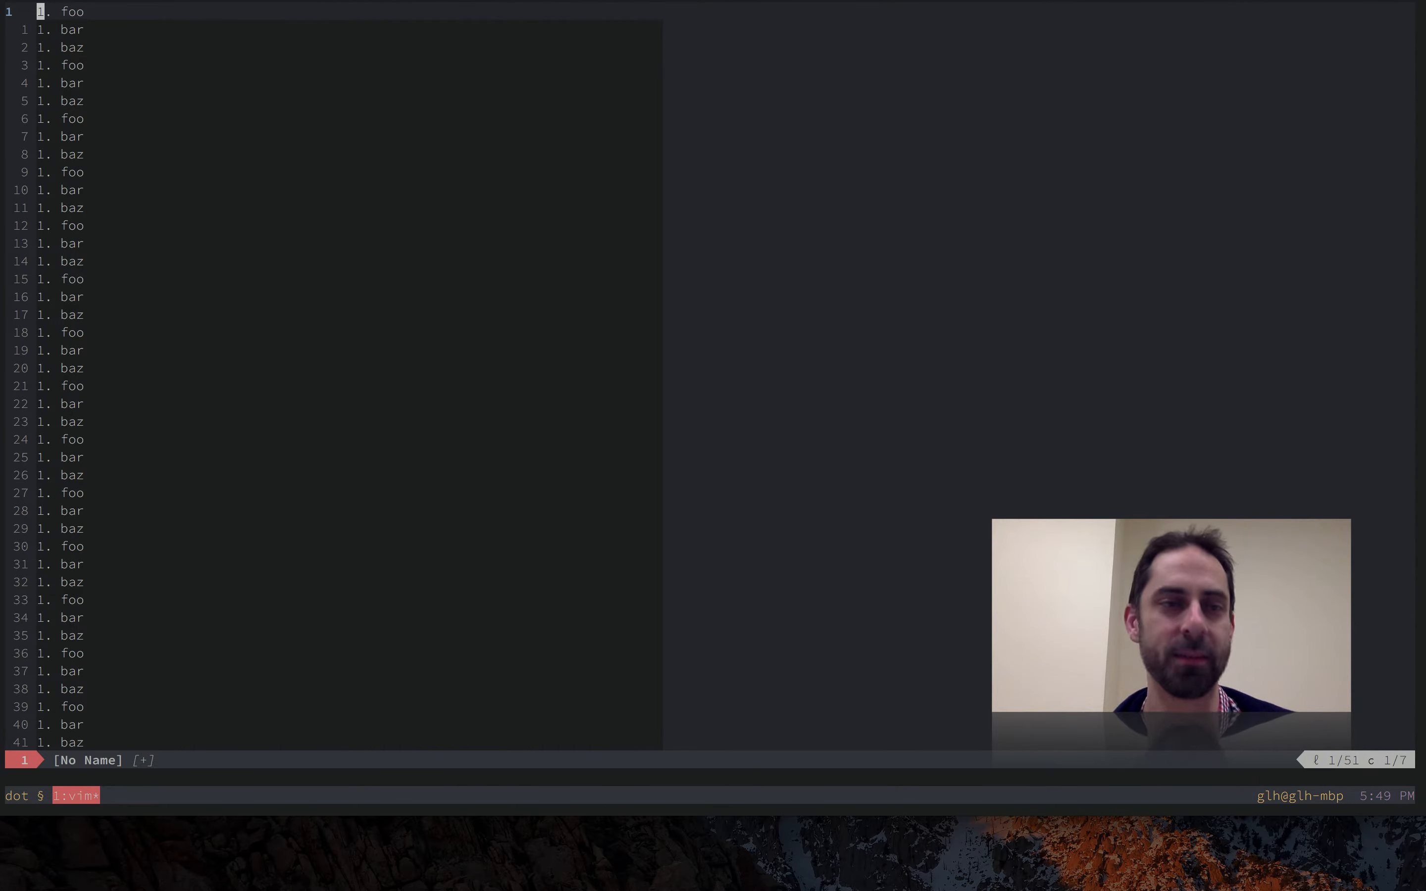
{"action": "key", "text": "j"}
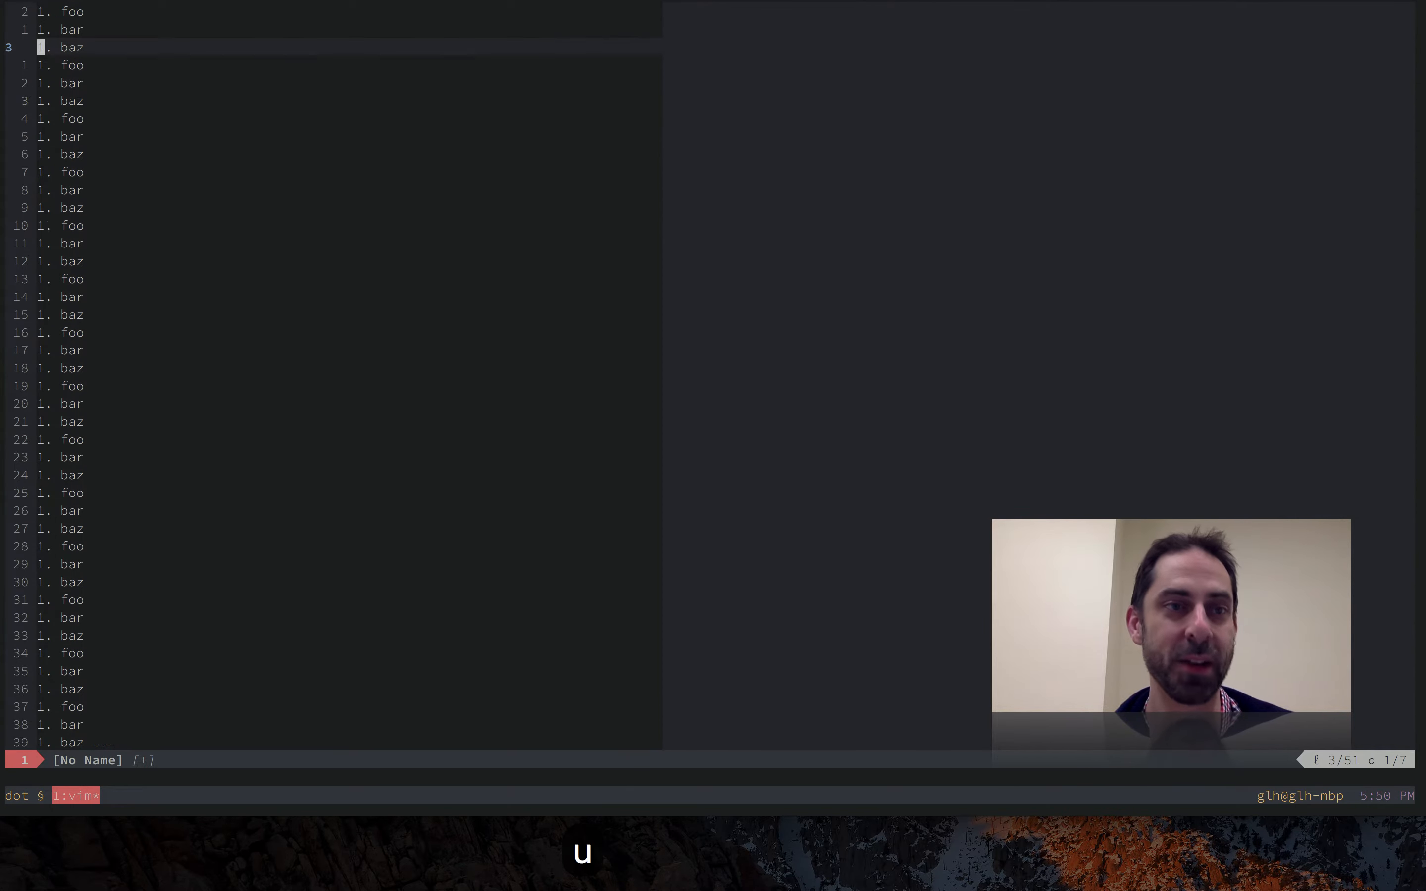
- Increment numbers with Ctrl-A down the first lines and on line 51, then undo those test edits
{"action": "key", "text": "ctrl+a"}
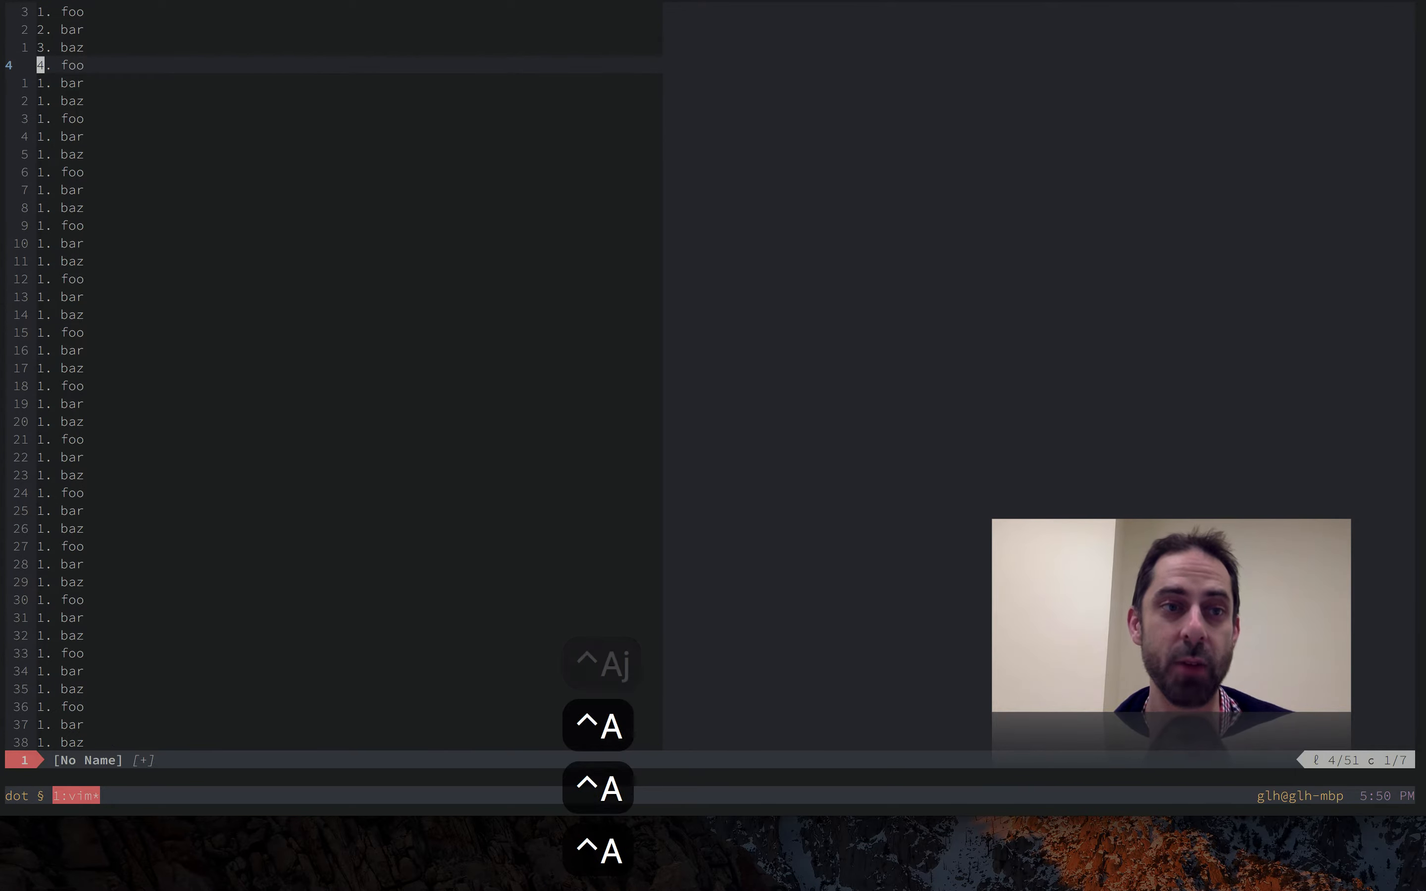
{"action": "key", "text": "j"}
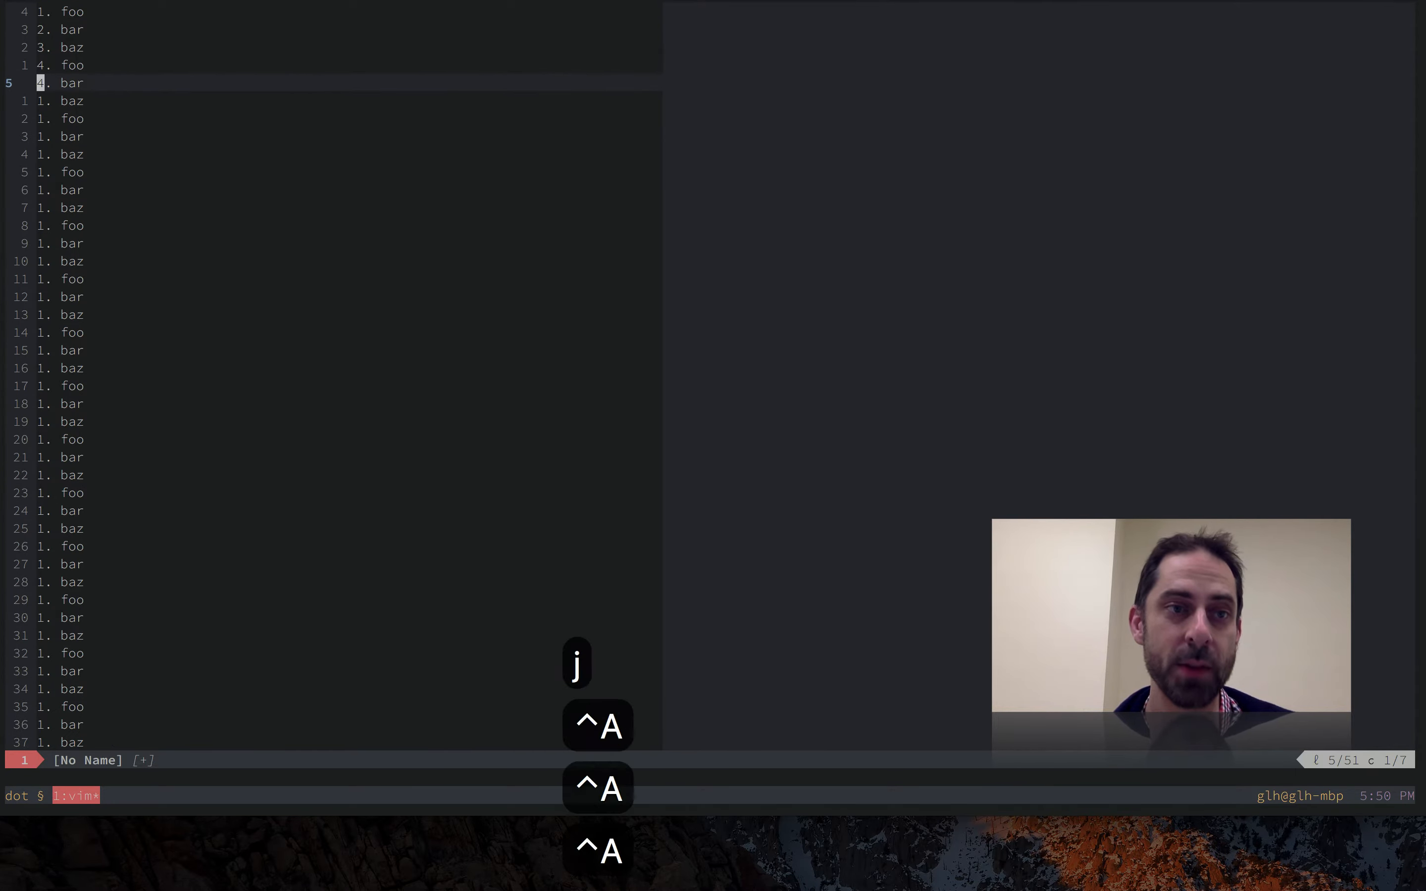
{"action": "key", "text": "G"}
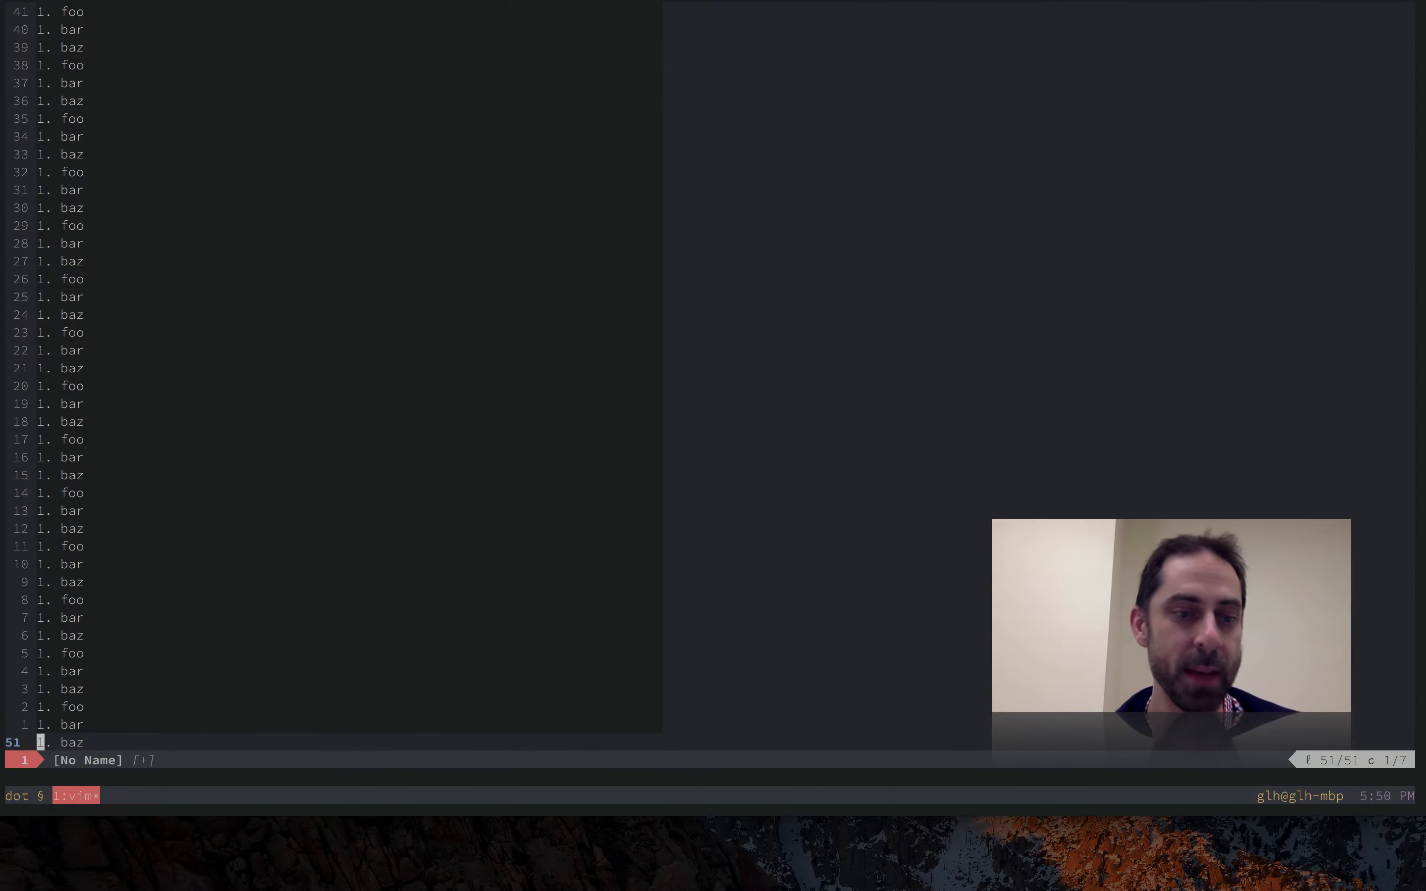
{"action": "key", "text": "ctrl+a"}
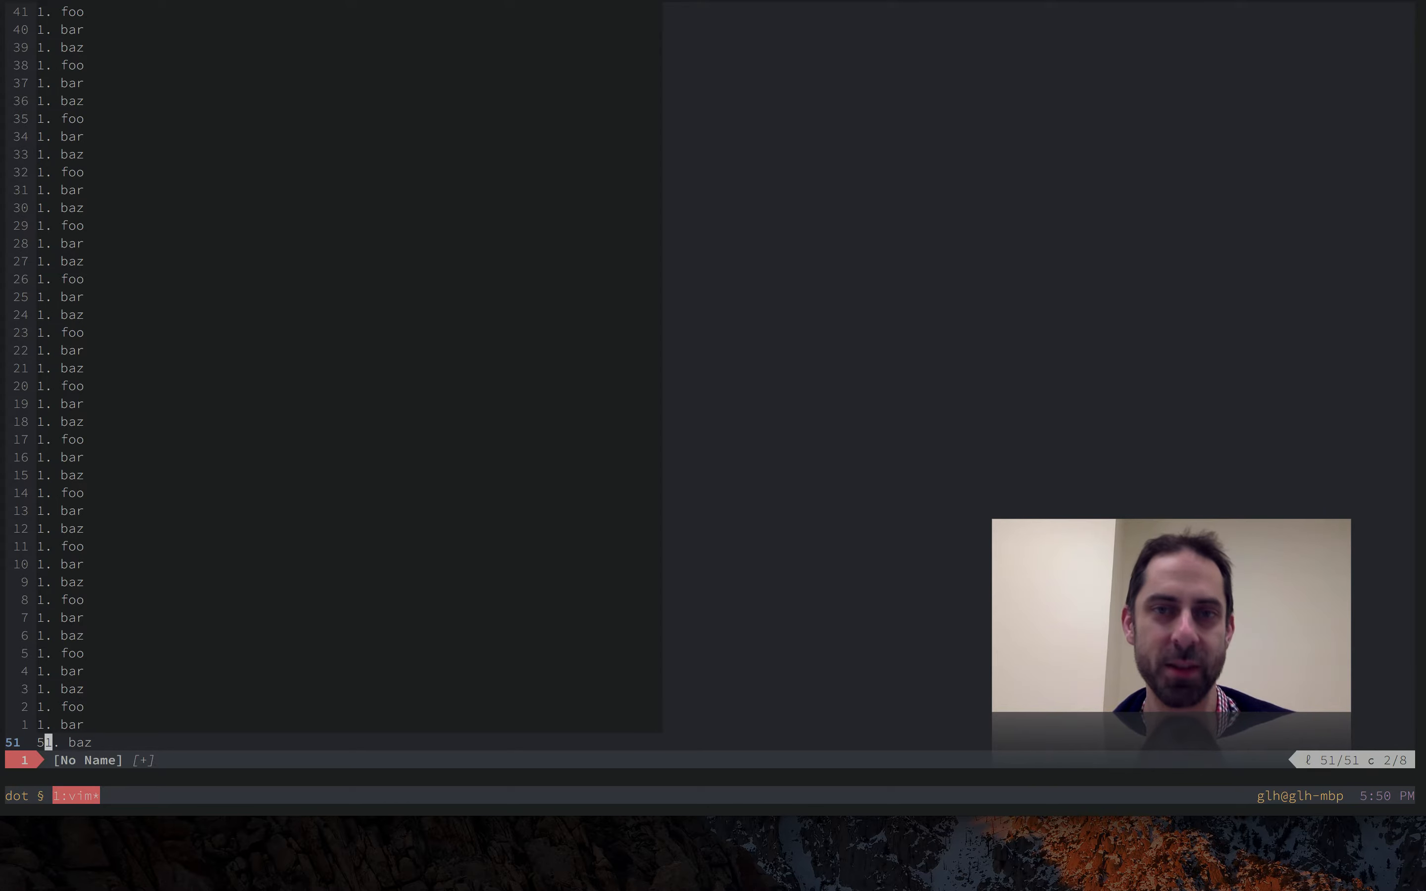
{"action": "key", "text": "k"}
{"action": "type", "text": "50"}
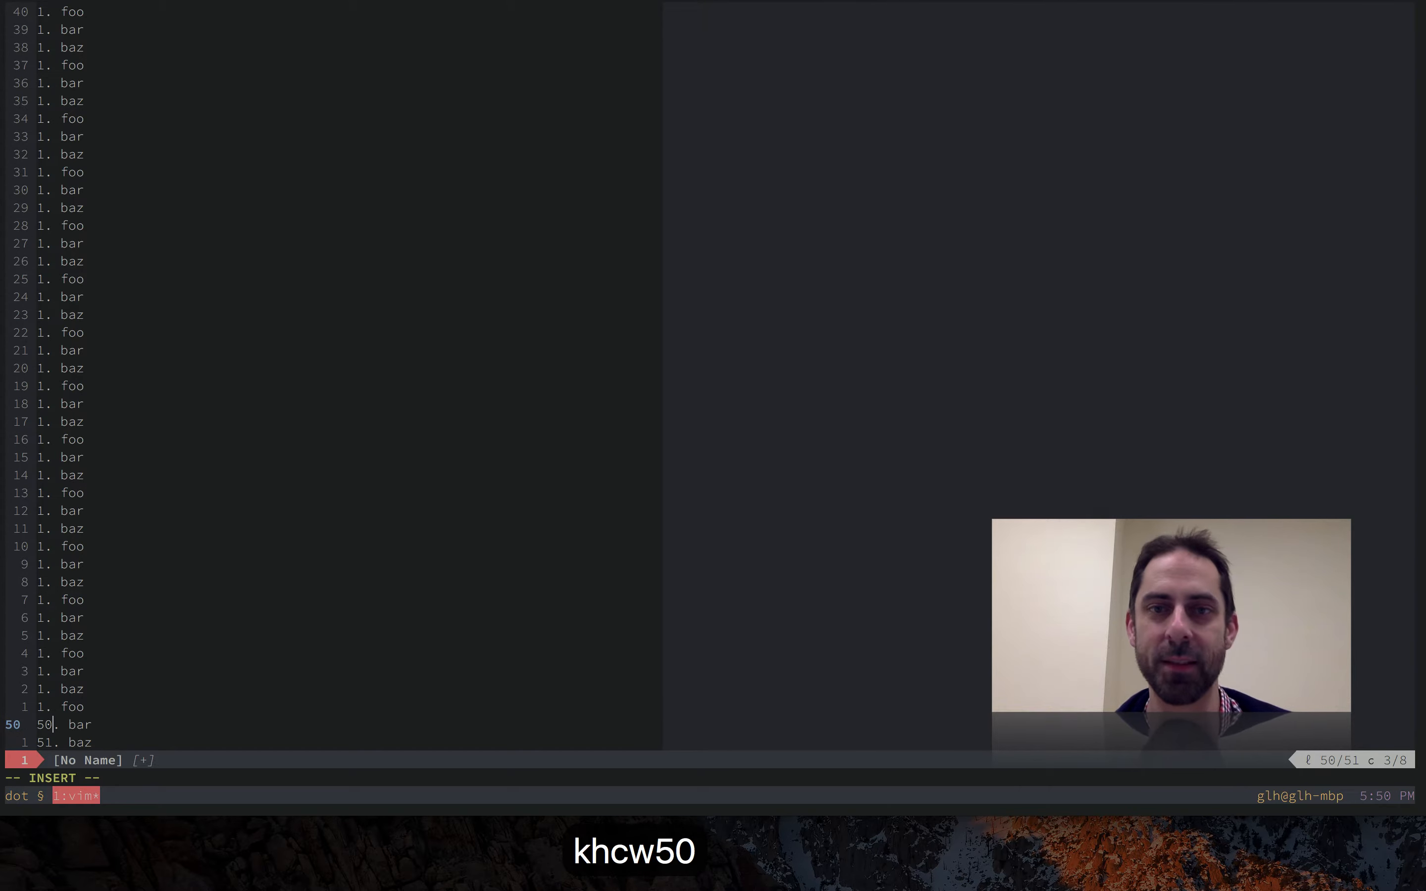
{"action": "key", "text": "u"}
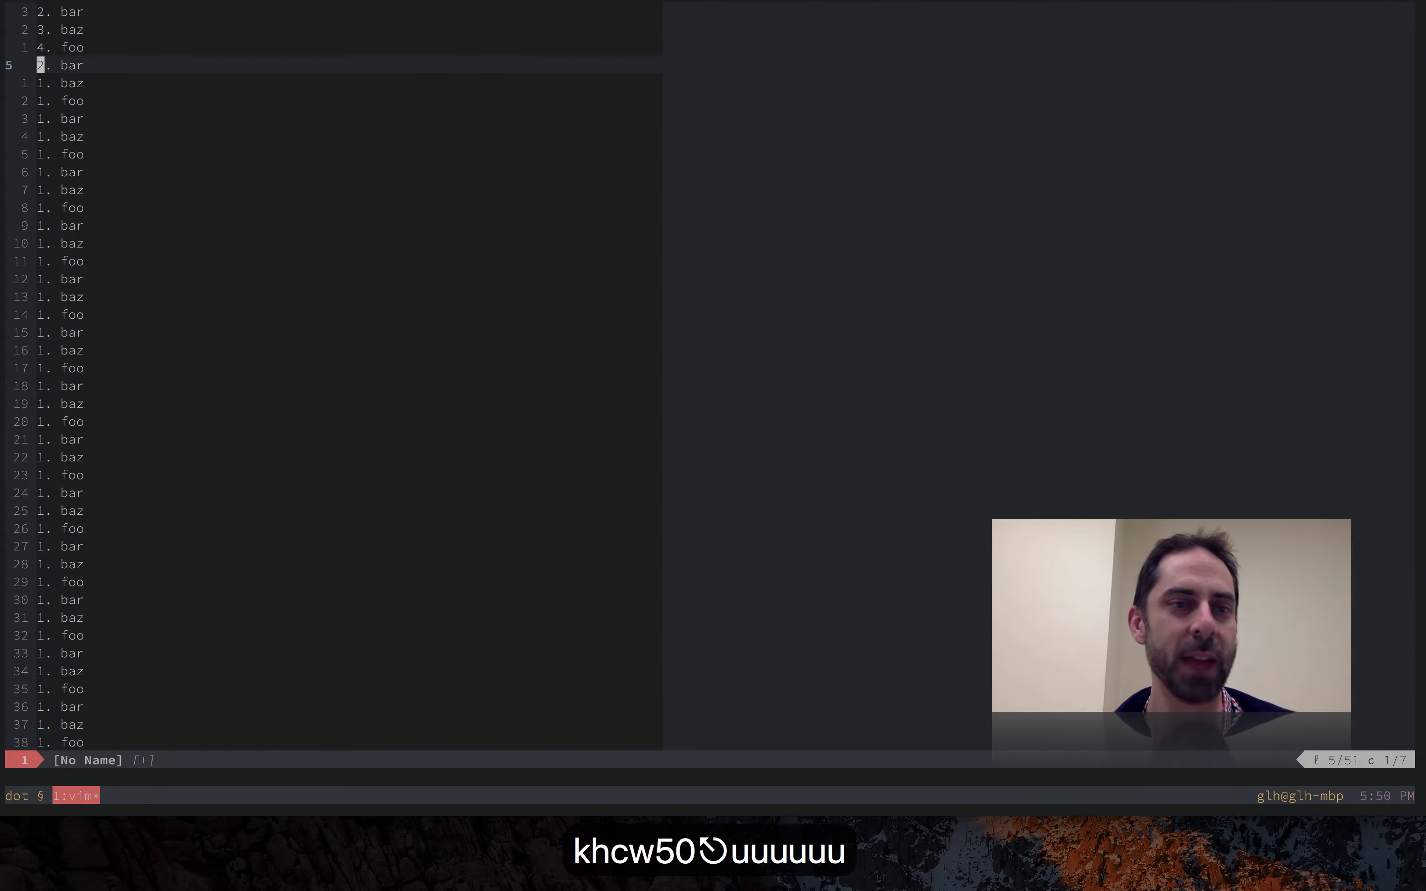
- Undo to plain lines, record a yank-paste-increment macro in q, replay it to number lines 1 through 8
{"action": "key", "text": "u"}
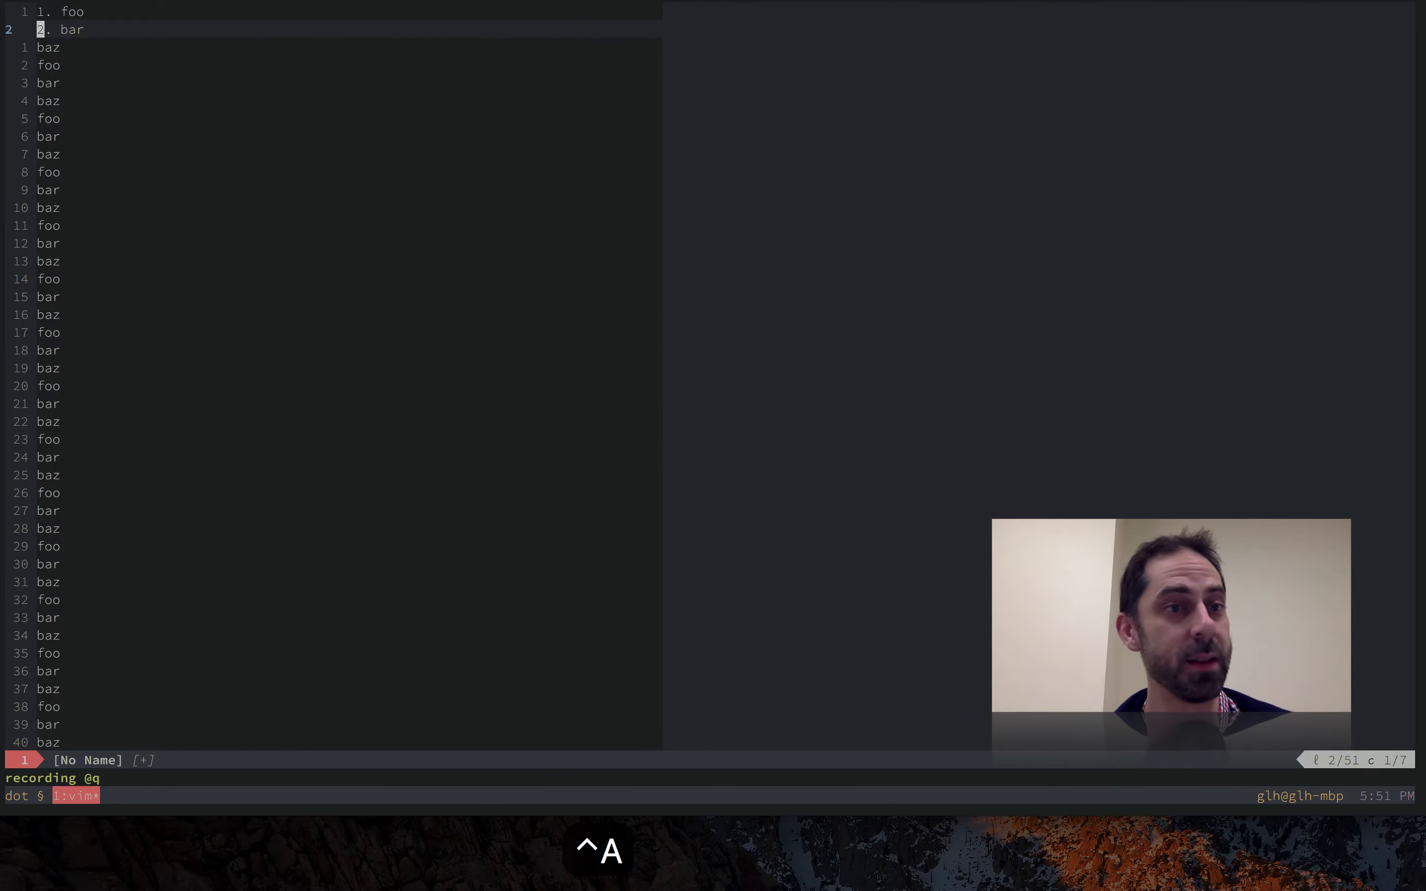
{"action": "key", "text": "q"}
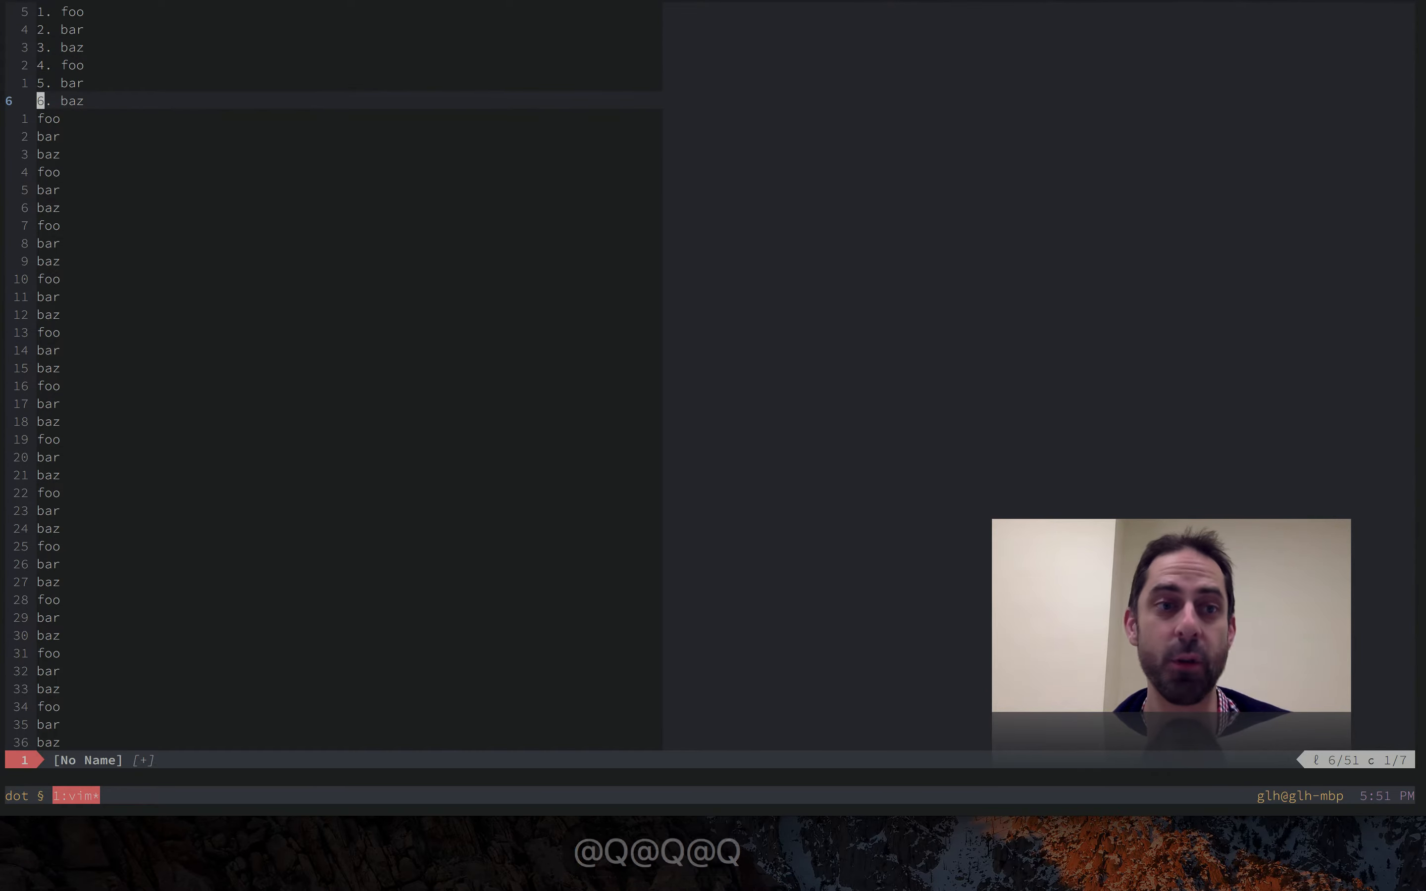
{"action": "key", "text": "k"}
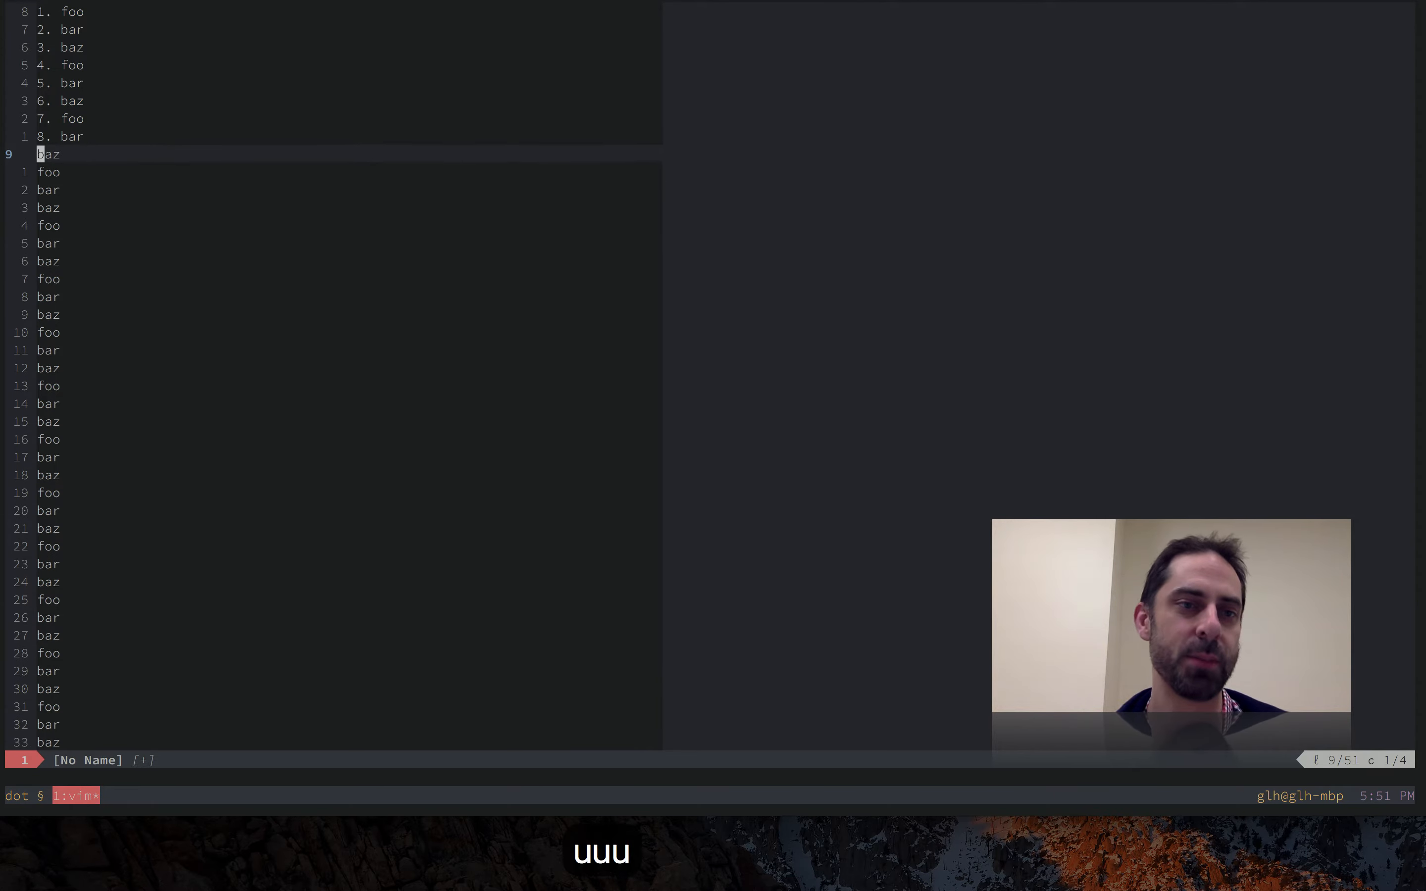
- Undo the macro numbering, clear register q and start recording a fresh macro into it
{"action": "key", "text": "u"}
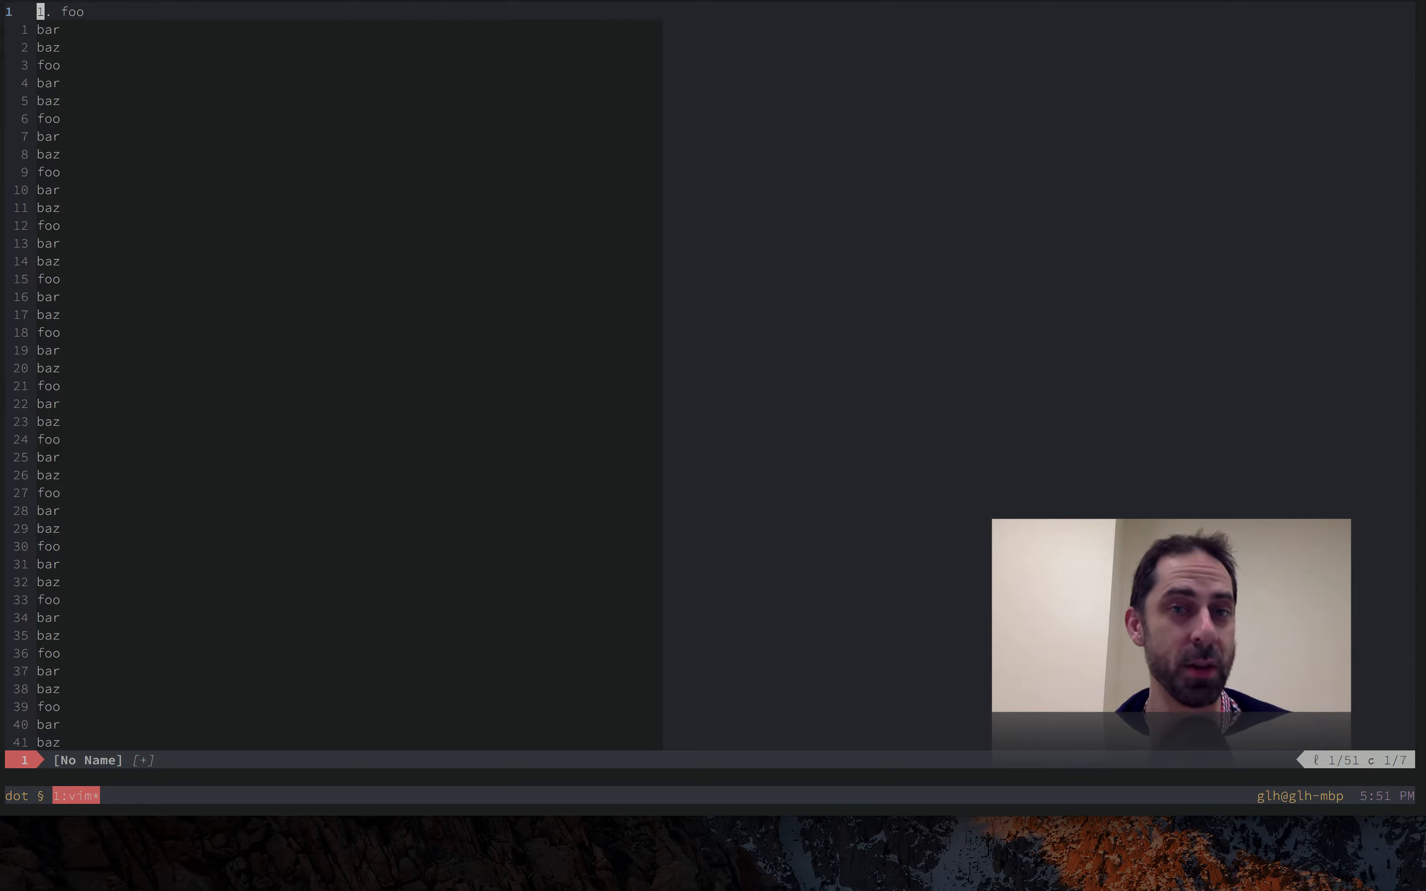
{"action": "type", "text": "qqq"}
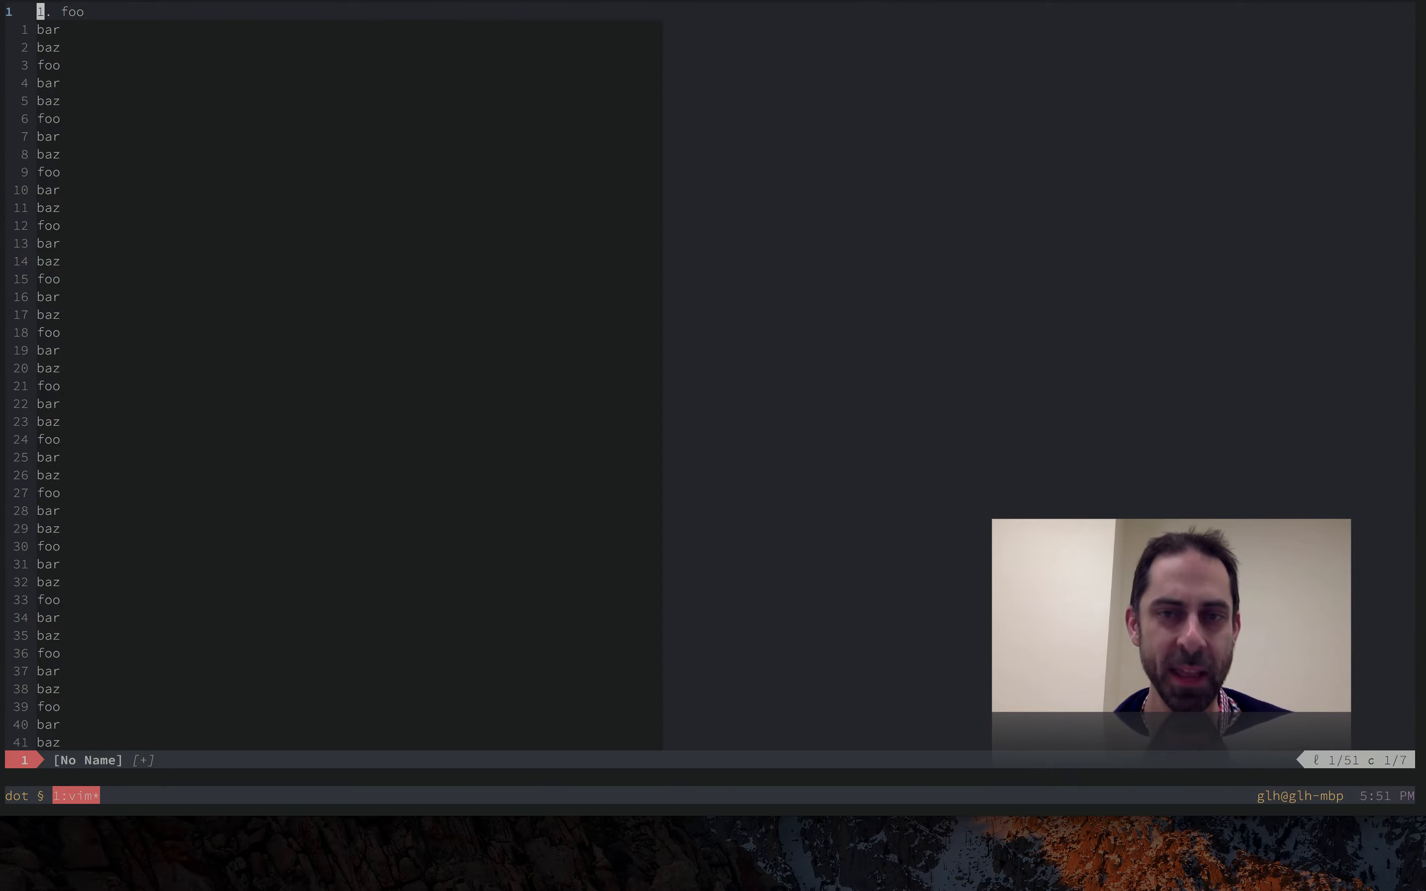
{"action": "key", "text": "q"}
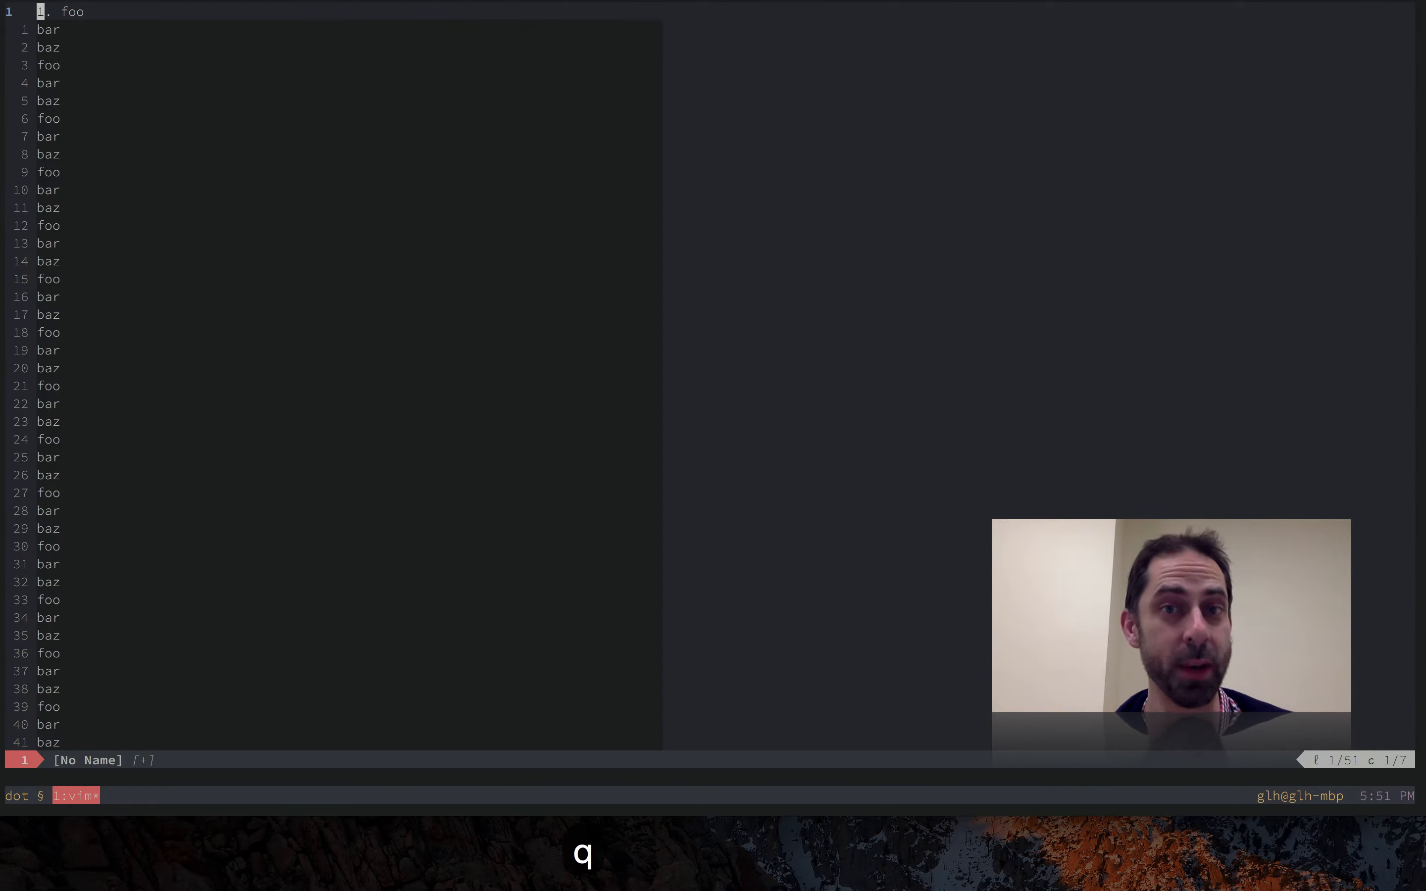
{"action": "key", "text": "q"}
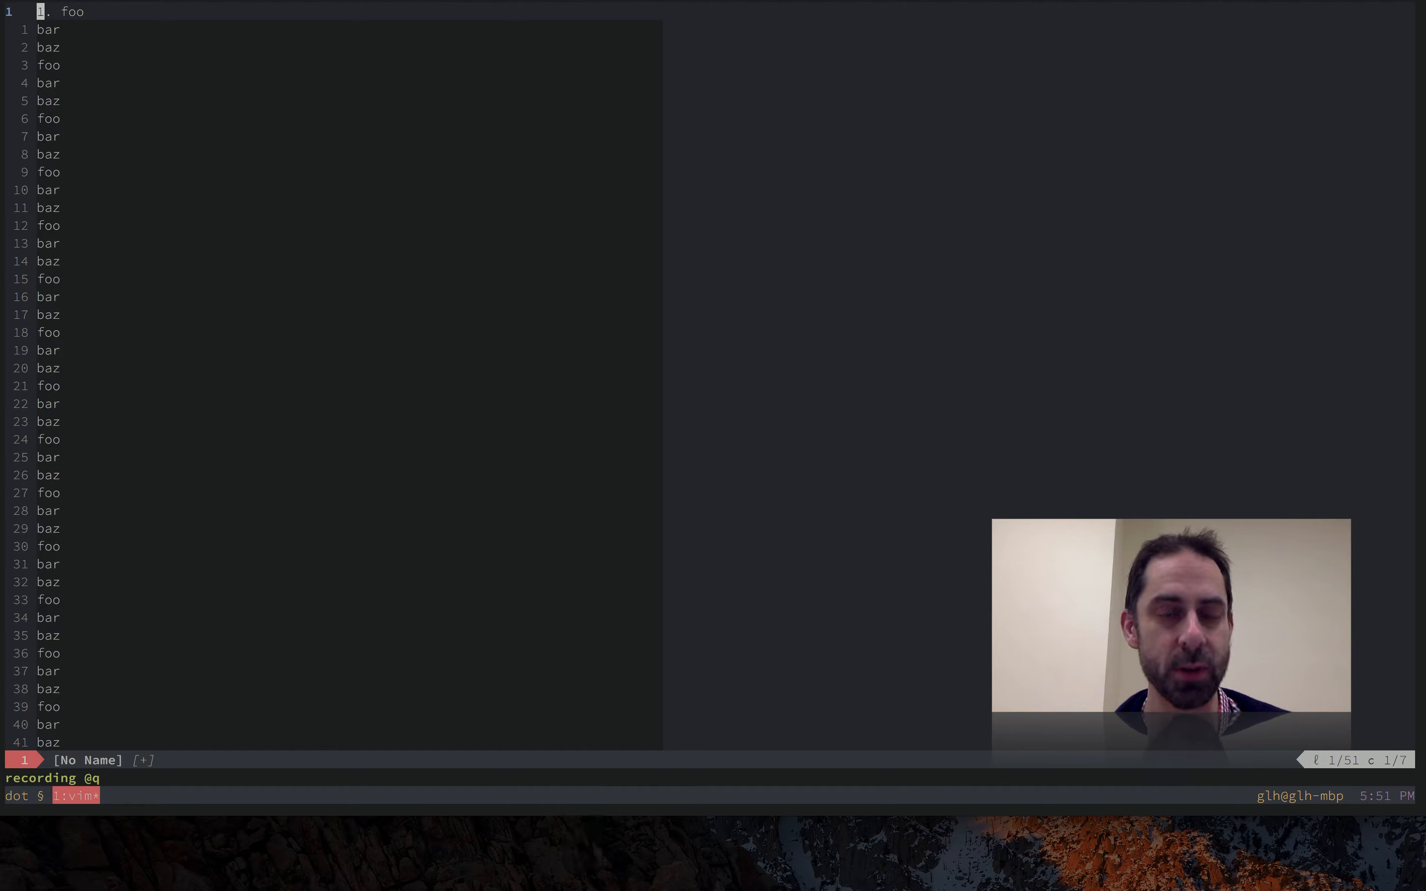
{"action": "key", "text": "q"}
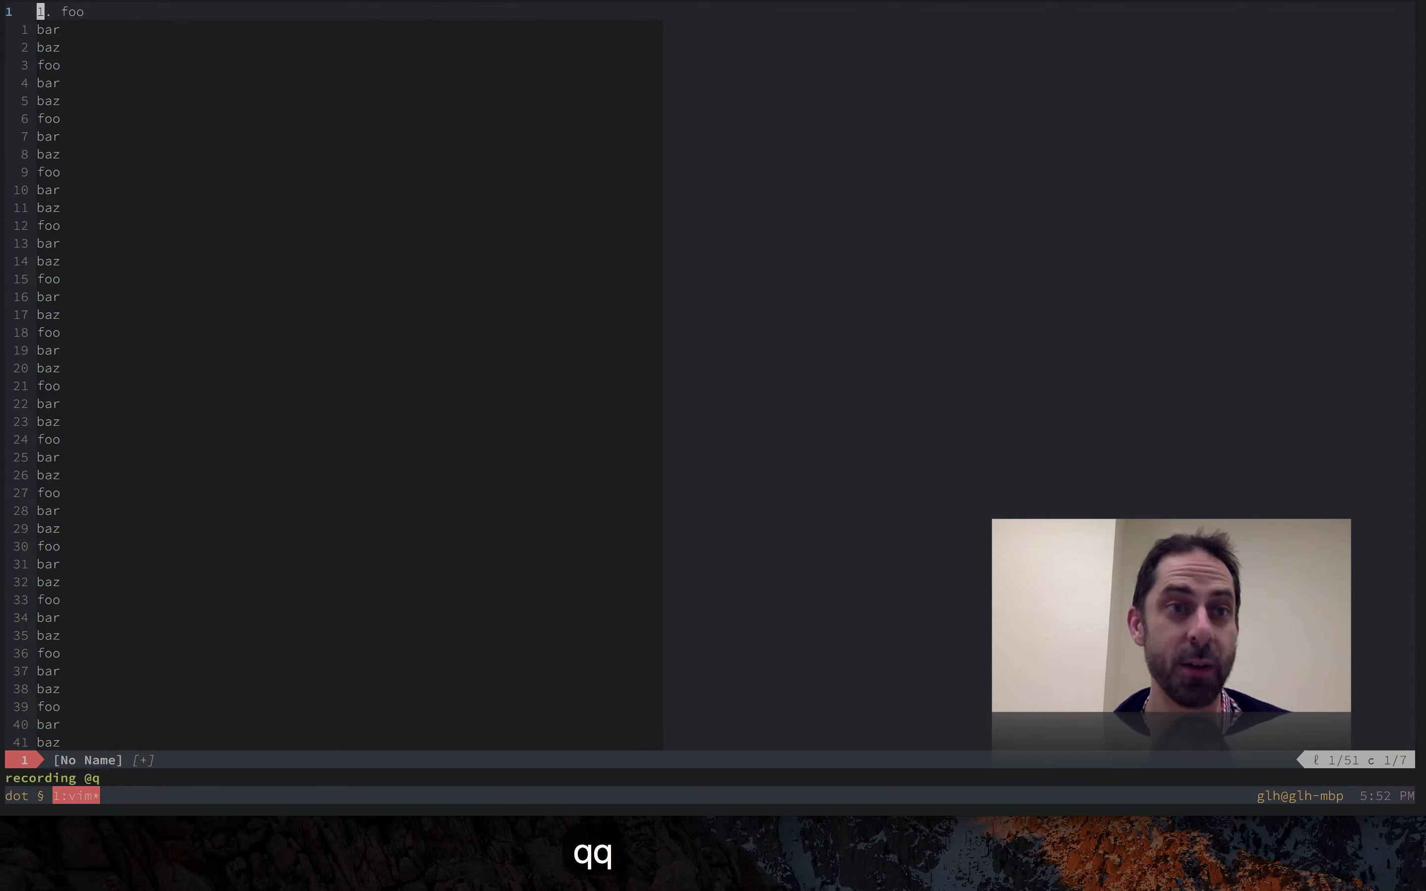
- Record inserting '1. ' before foo and pasting the incremented prefix to make '2. bar'
{"action": "key", "text": "0"}
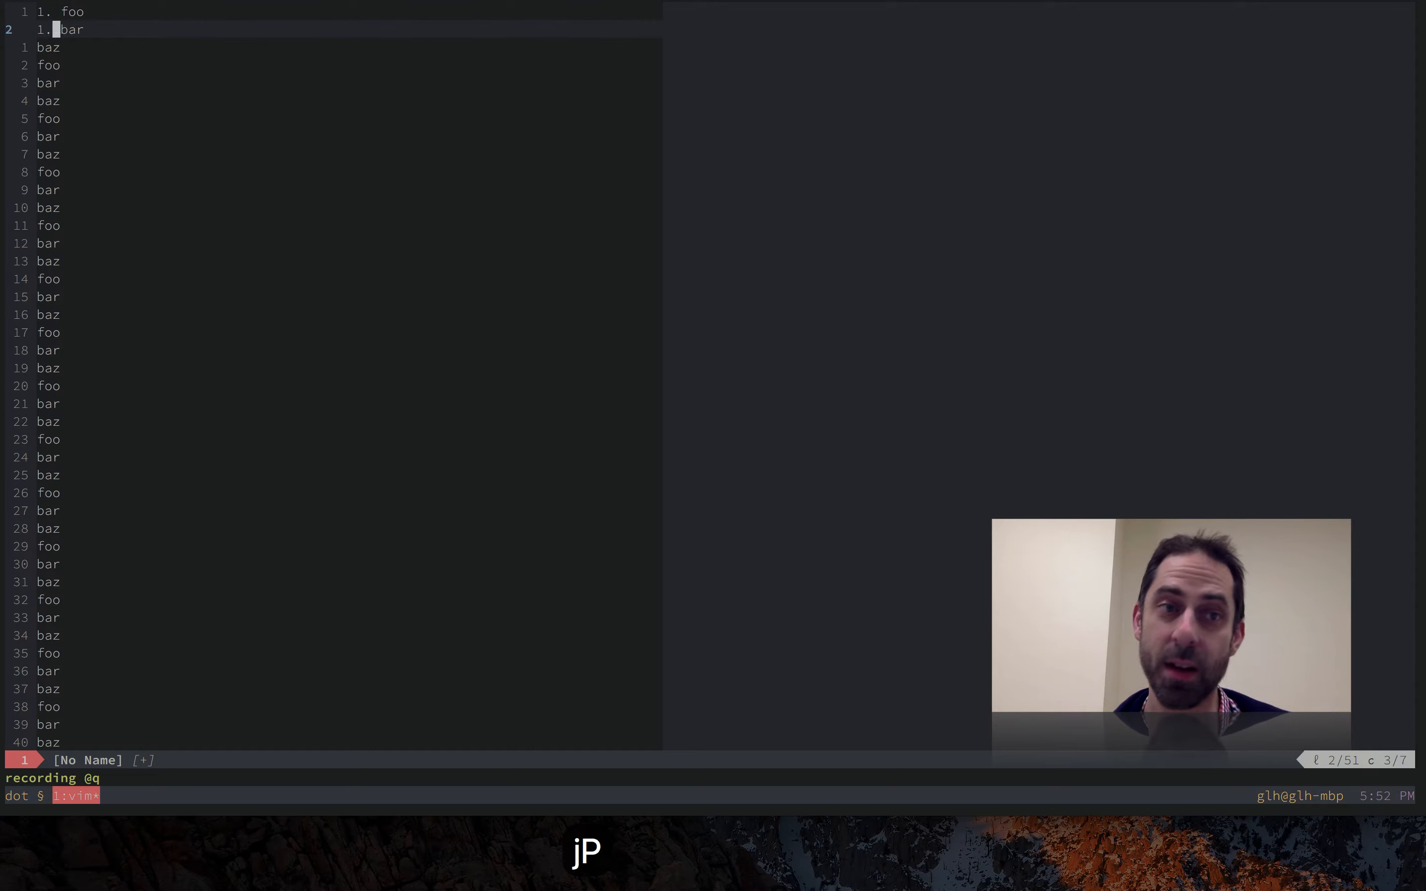
{"action": "key", "text": "0"}
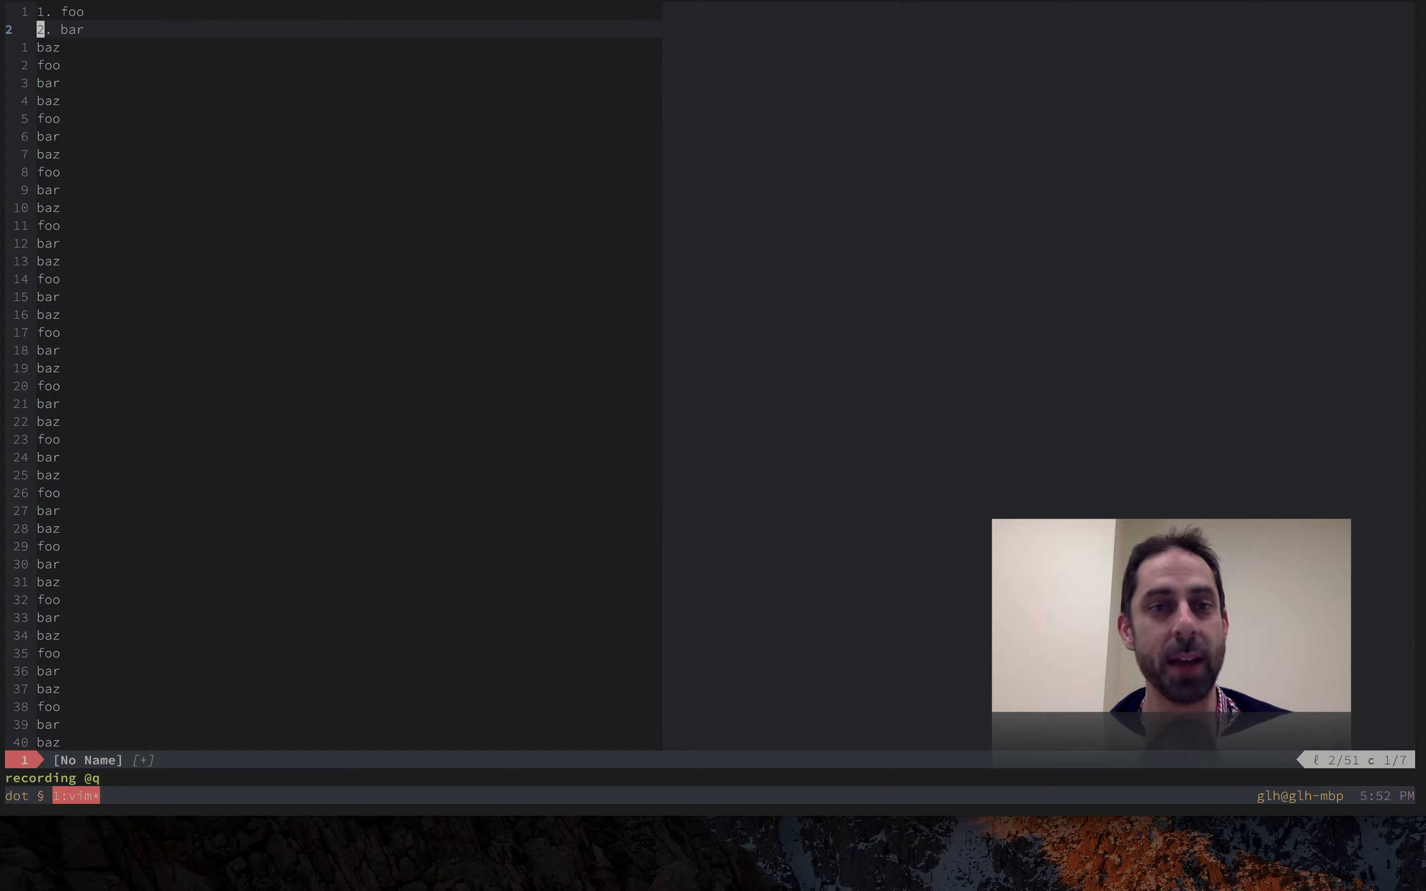
- Stop recording and replay the macro with Enter until all 51 lines are numbered
{"action": "key", "text": "q"}
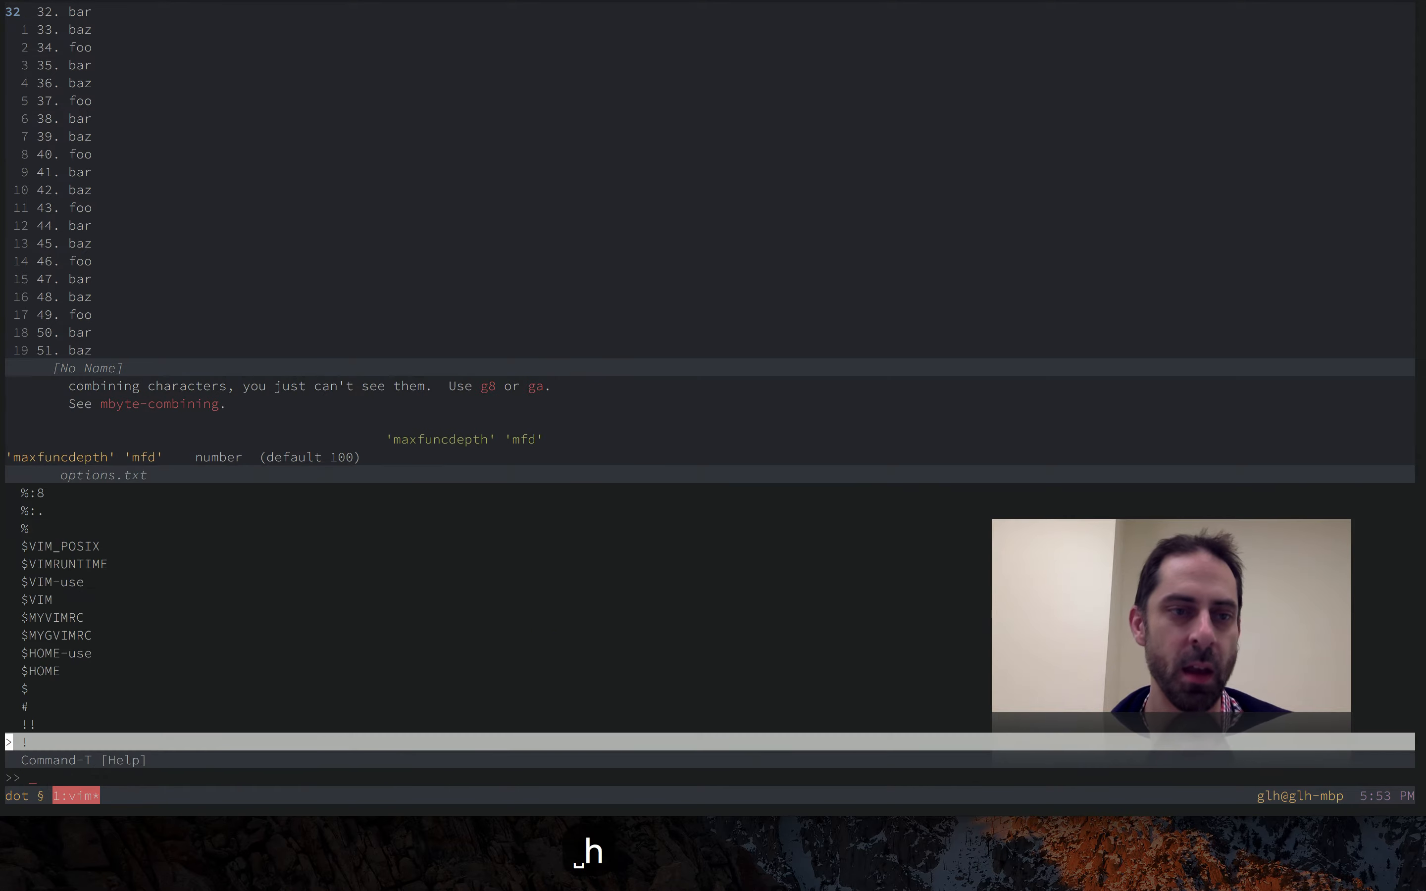
{"action": "type", "text": "jj"}
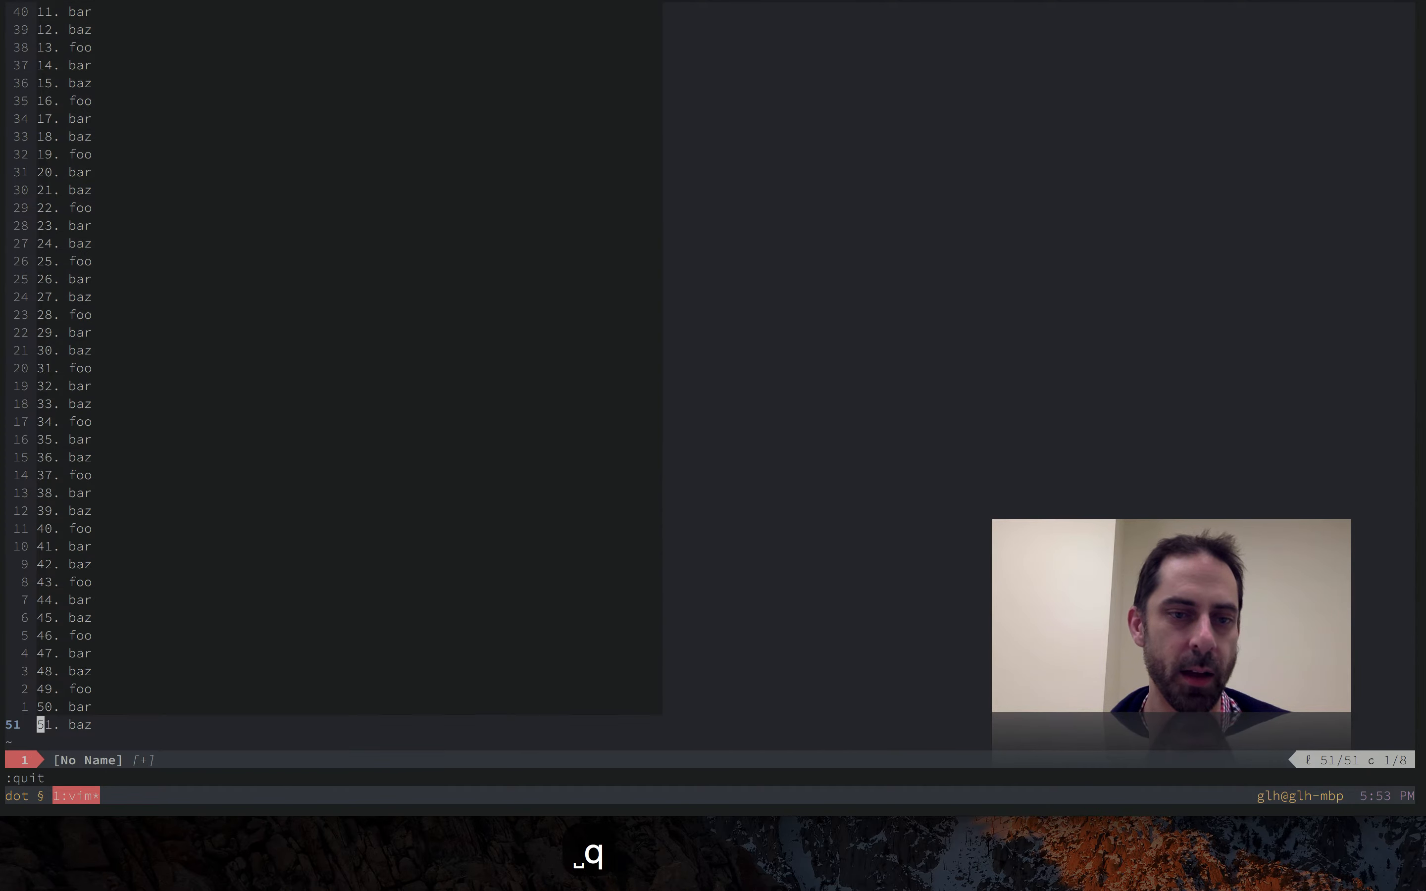
{"action": "key", "text": "k"}
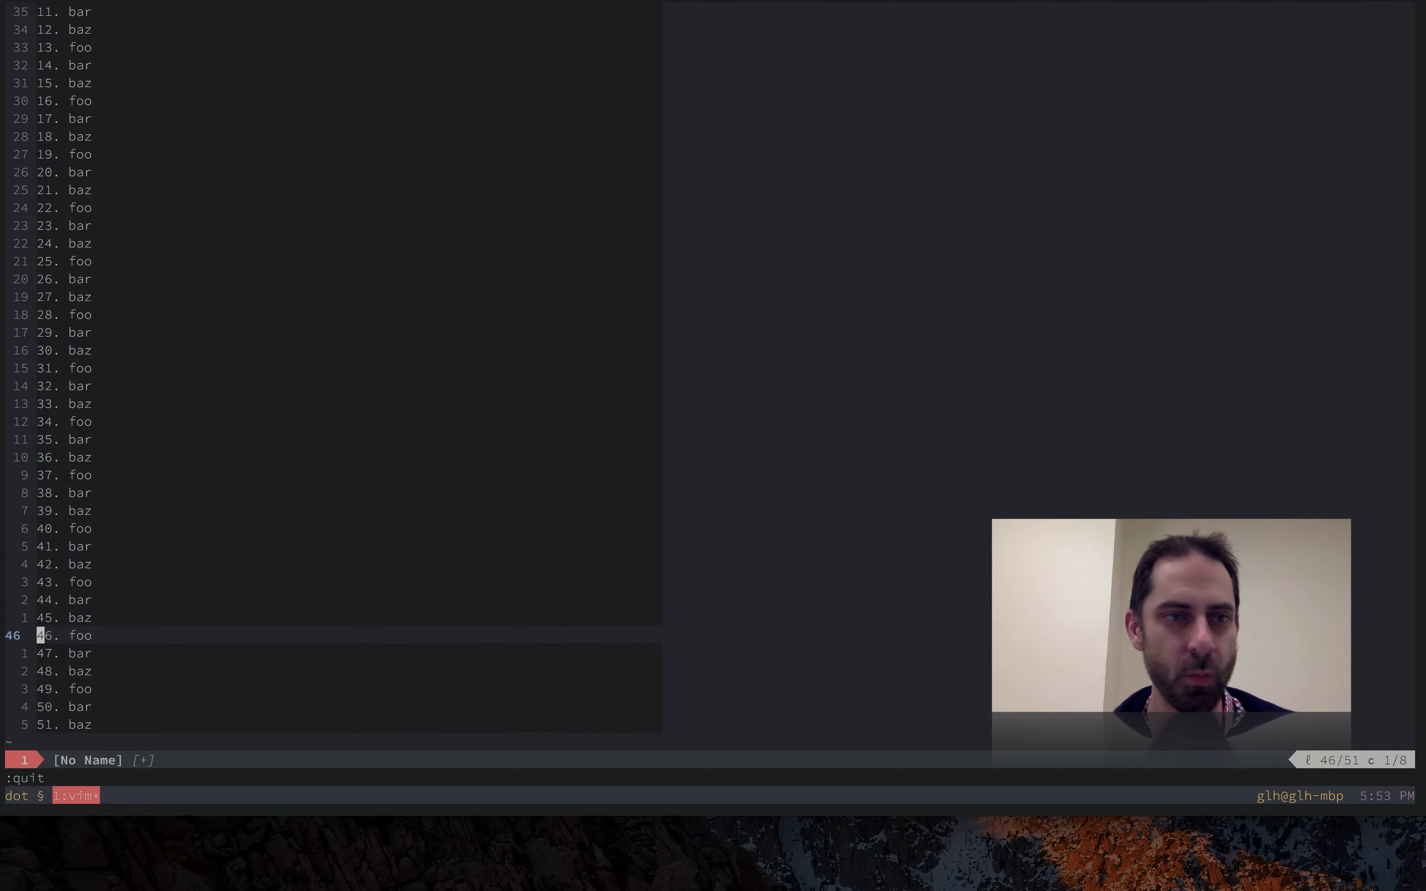
- Jump to the top, undo back to plain foo/bar/baz lines, then switch to the browser
{"action": "key", "text": "gg"}
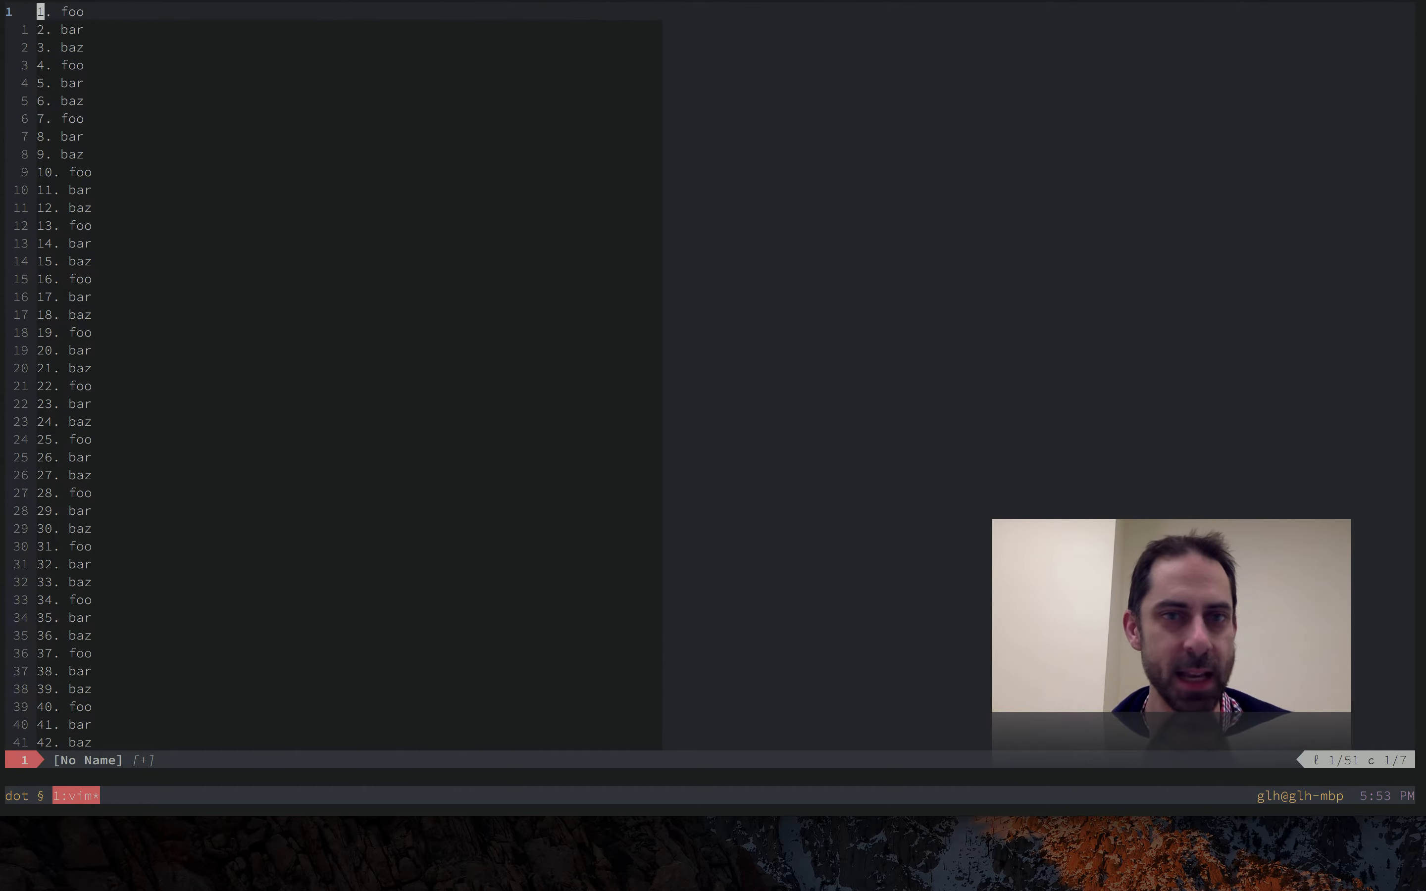
{"action": "key", "text": "k"}
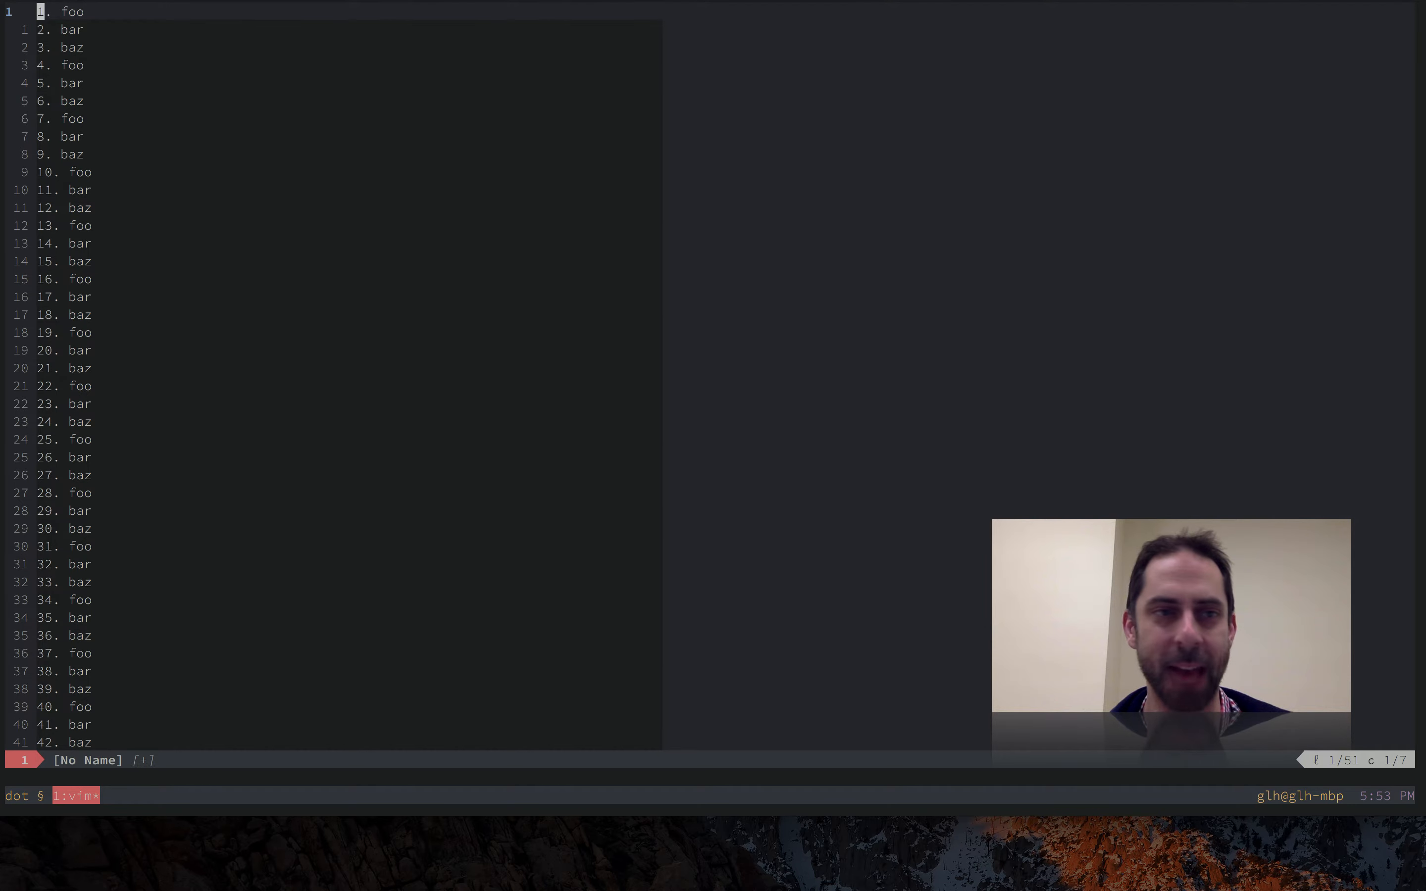
{"action": "type", "text": "uuu"}
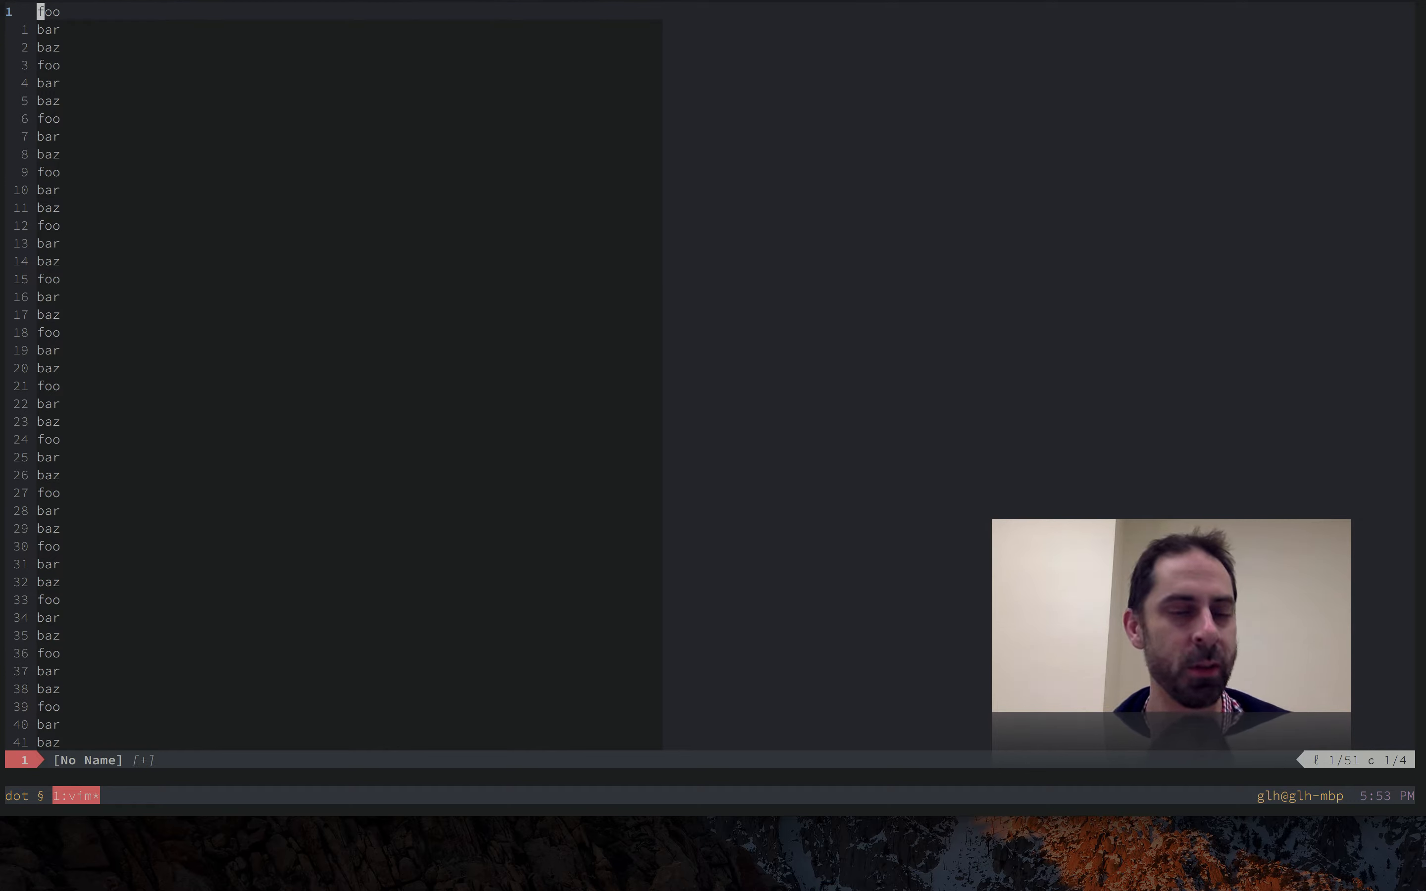
{"action": "key", "text": "cmd+tab"}
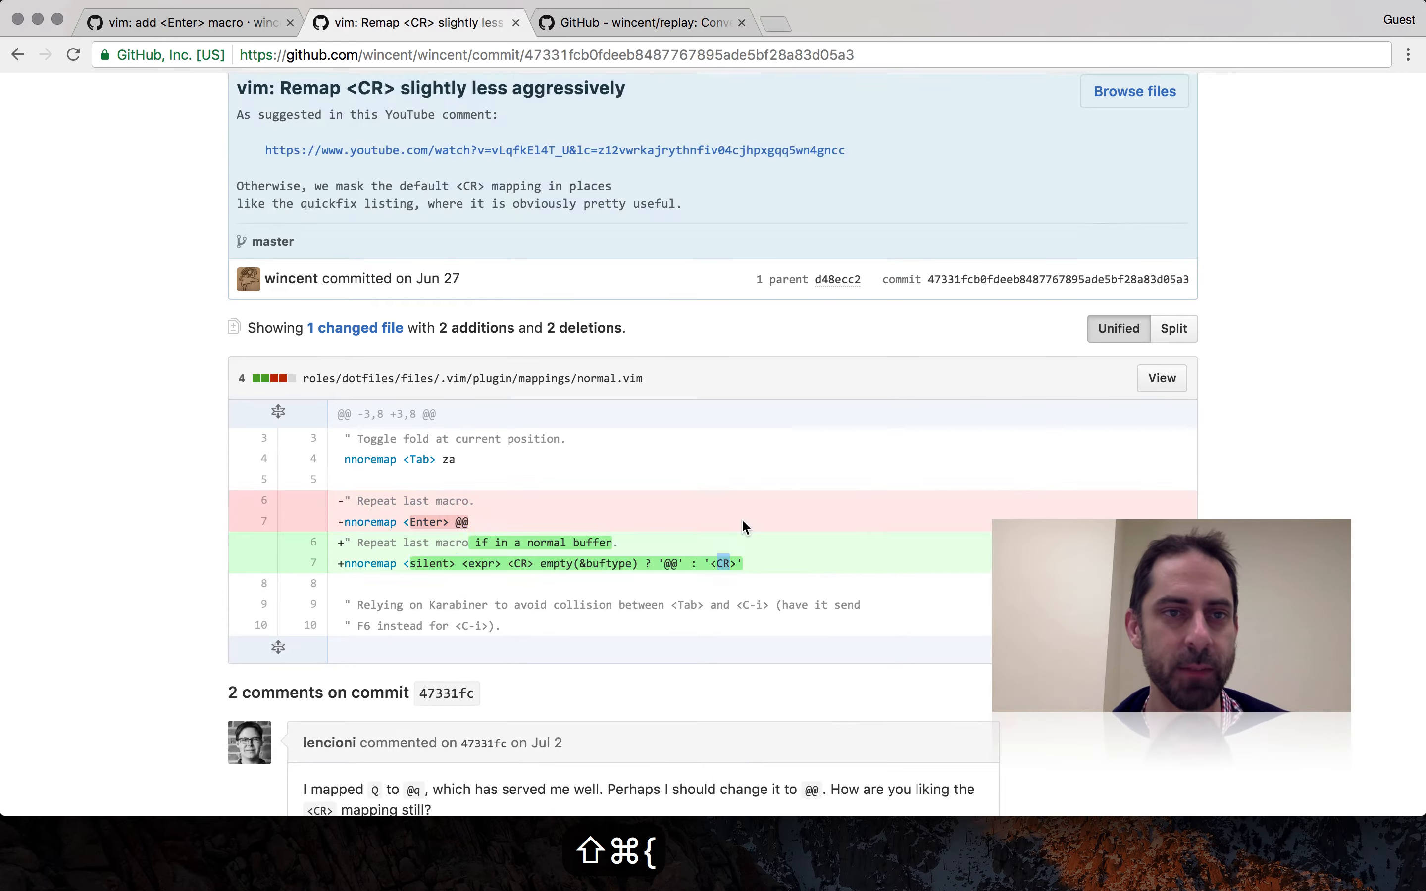
- View the 'add <Enter> macro' commit and highlight its Enter mapping line in the diff
{"action": "left_click", "coordinate": [845, 279]}
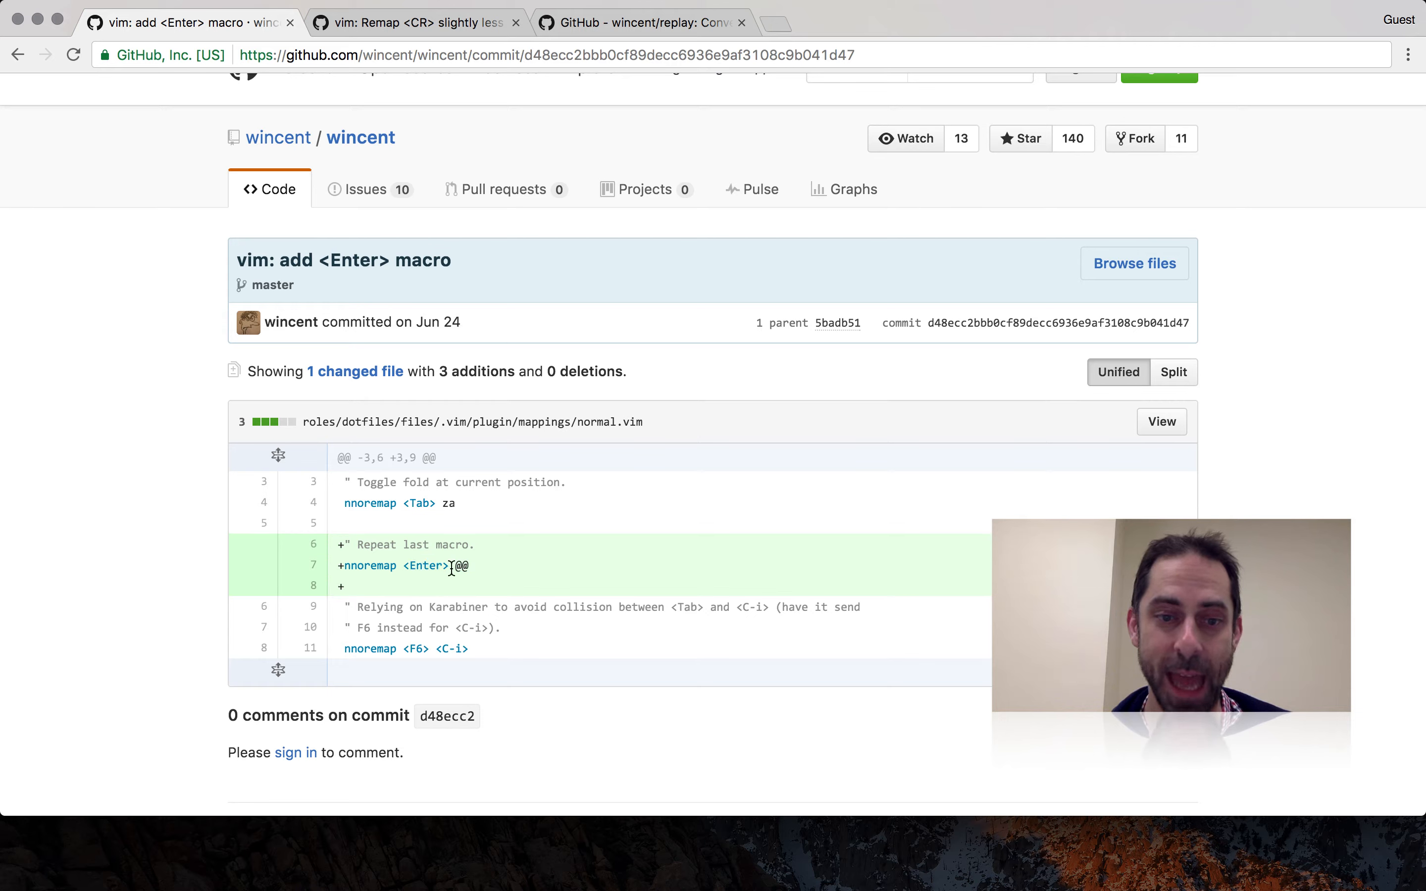
{"action": "double_click", "coordinate": [461, 565]}
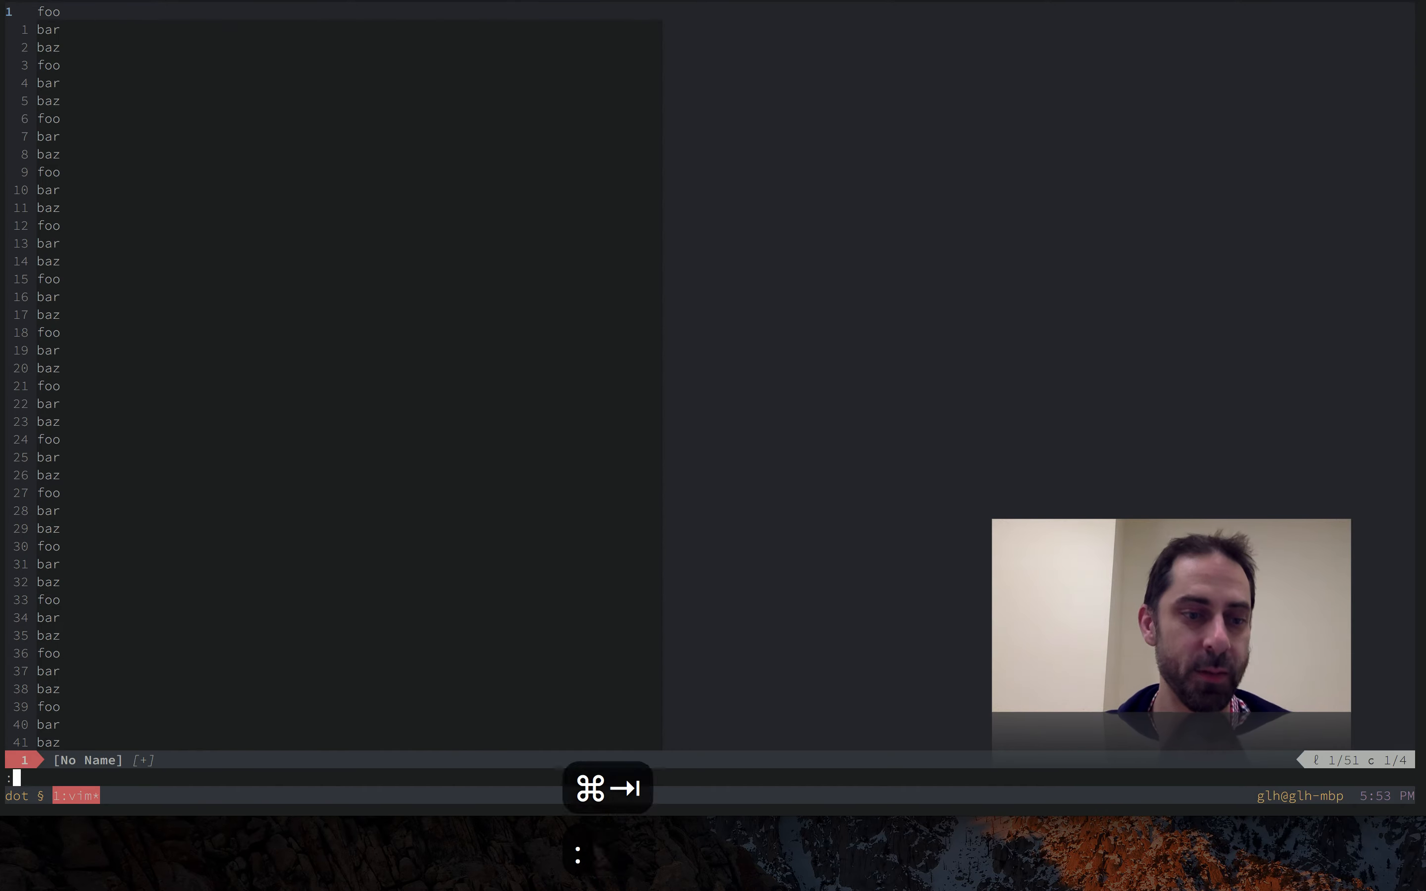
- Show the NERDTree, open linux.yml, run :Ack vim and open darwin.yml from the quickfix list
{"action": "type", "text": "NERDTree"}
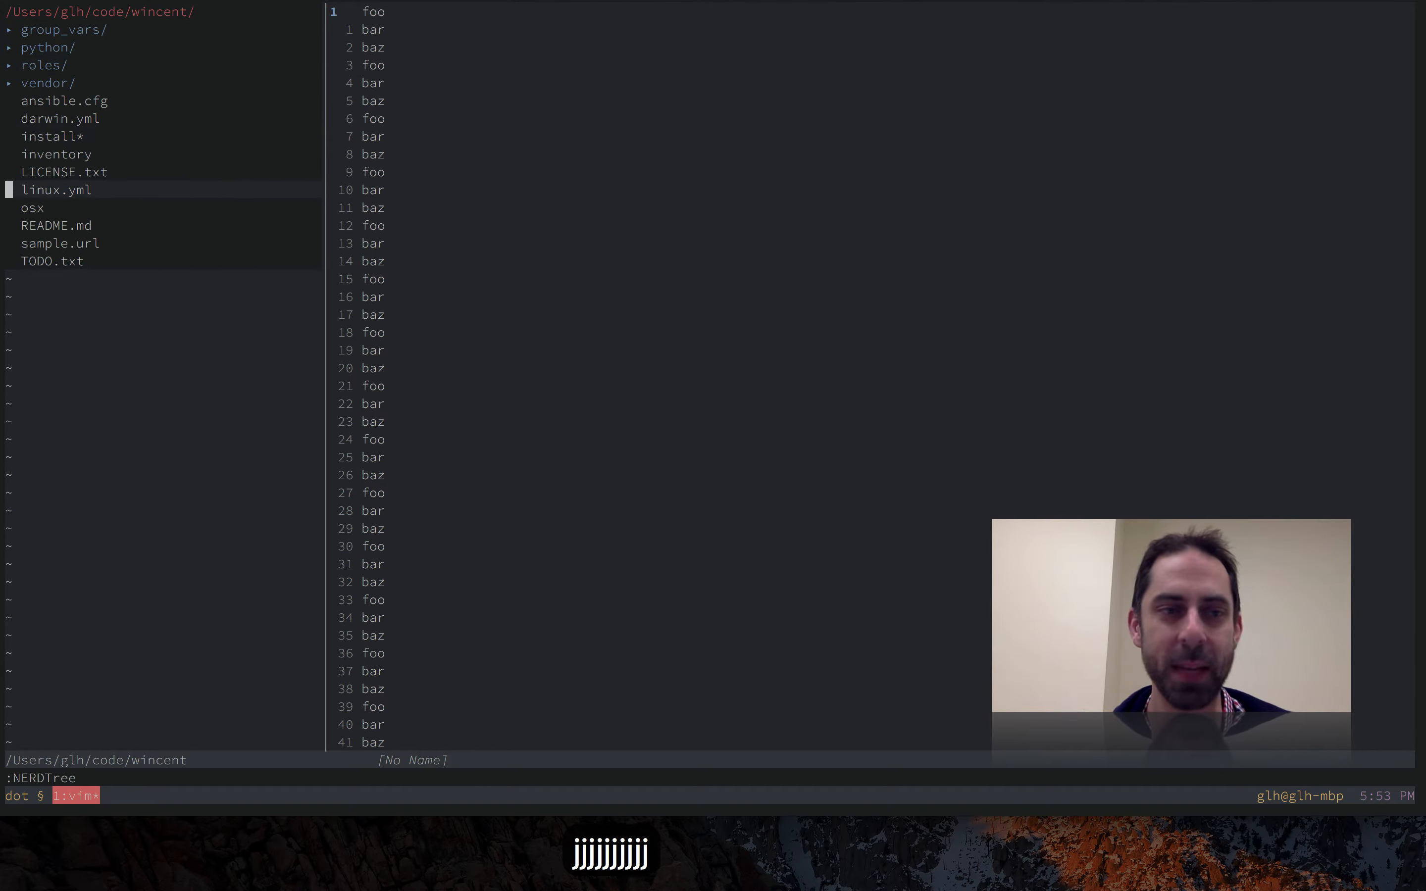
{"action": "left_click", "coordinate": [56, 189]}
{"action": "type", "text": "Ack"}
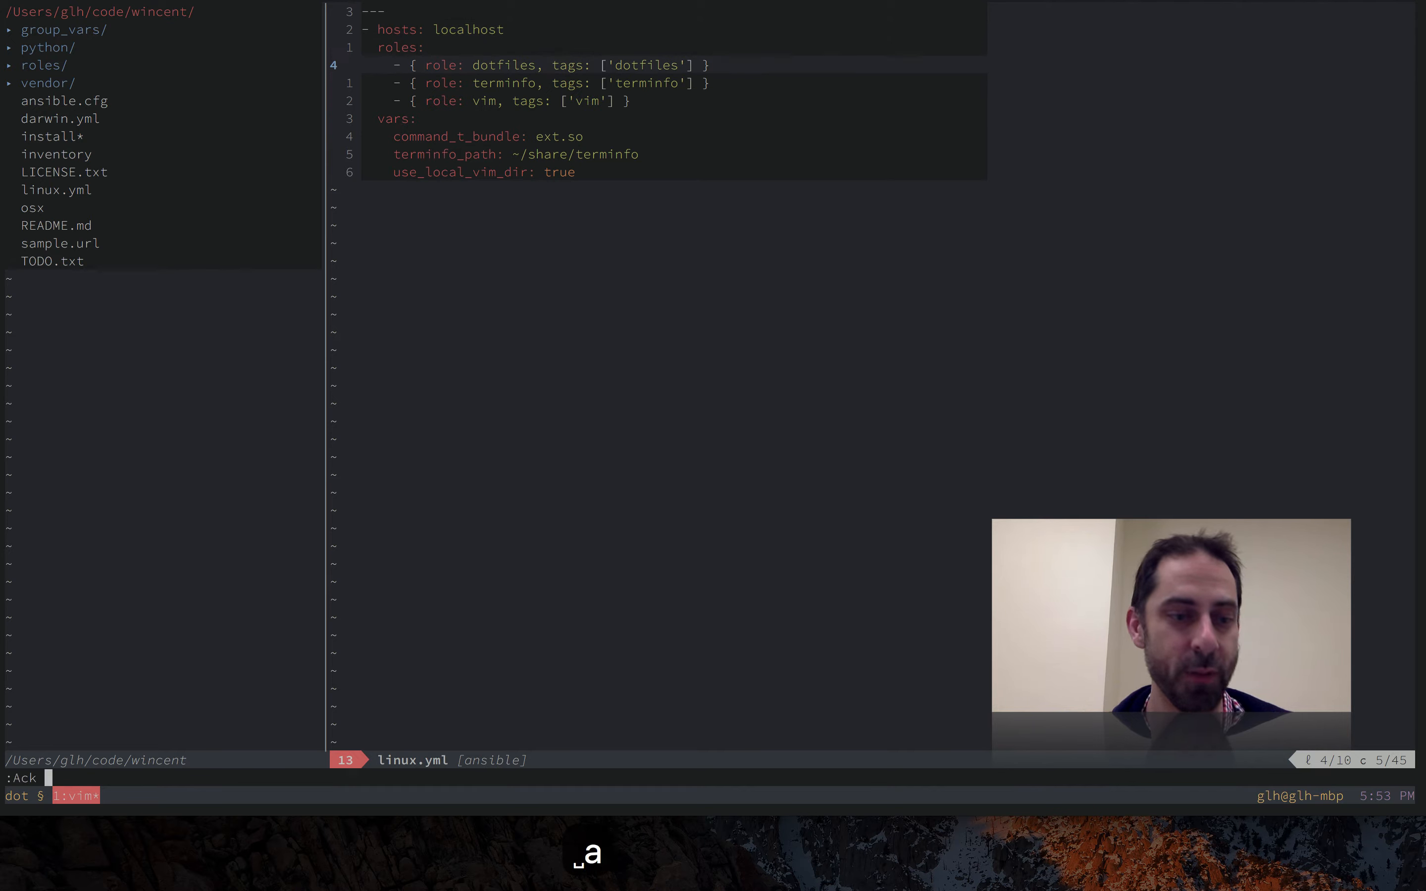
{"action": "type", "text": "vim"}
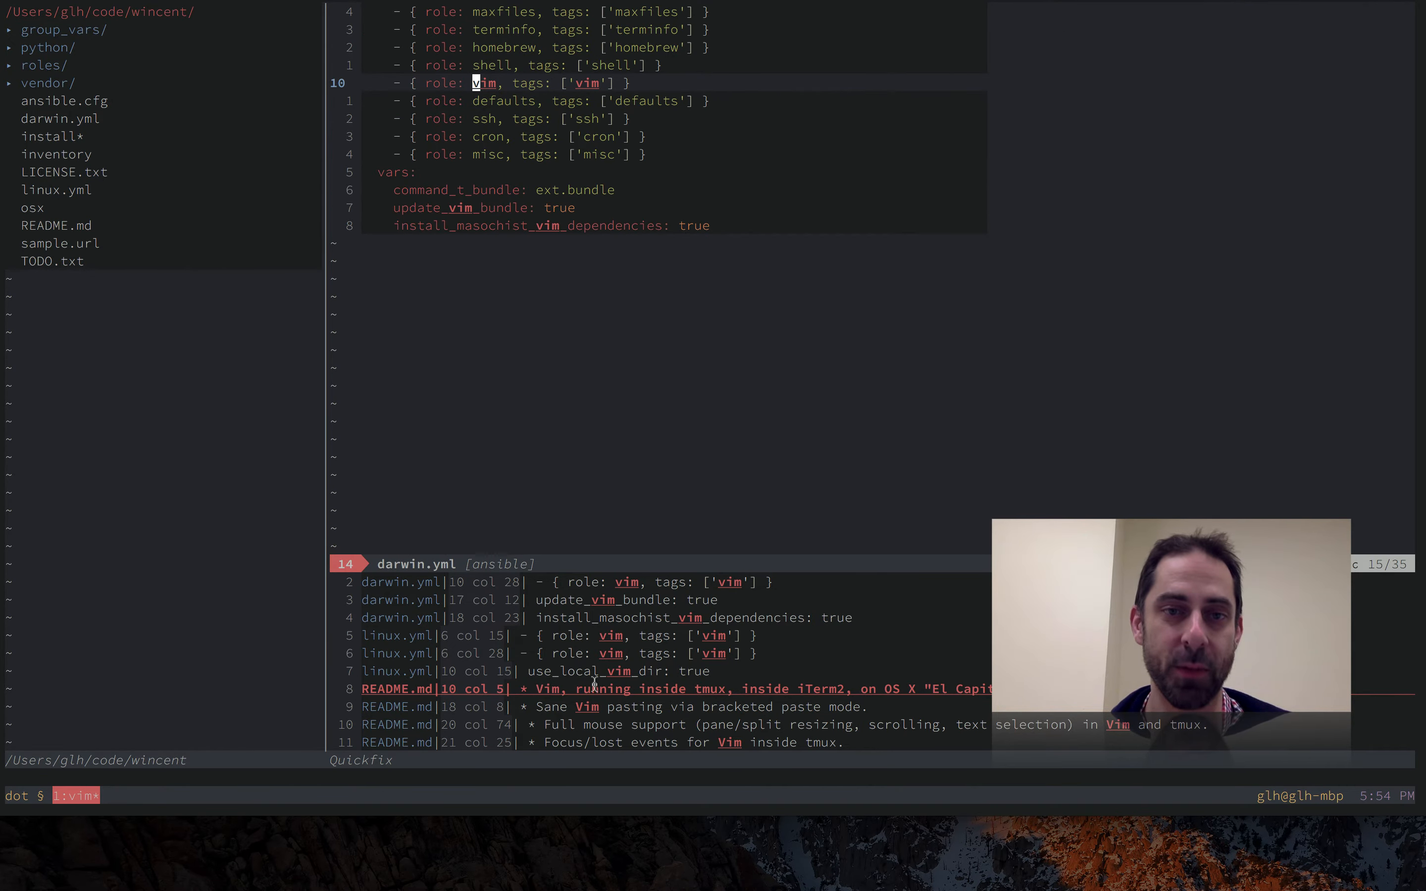
{"action": "mouse_move", "coordinate": [682, 451]}
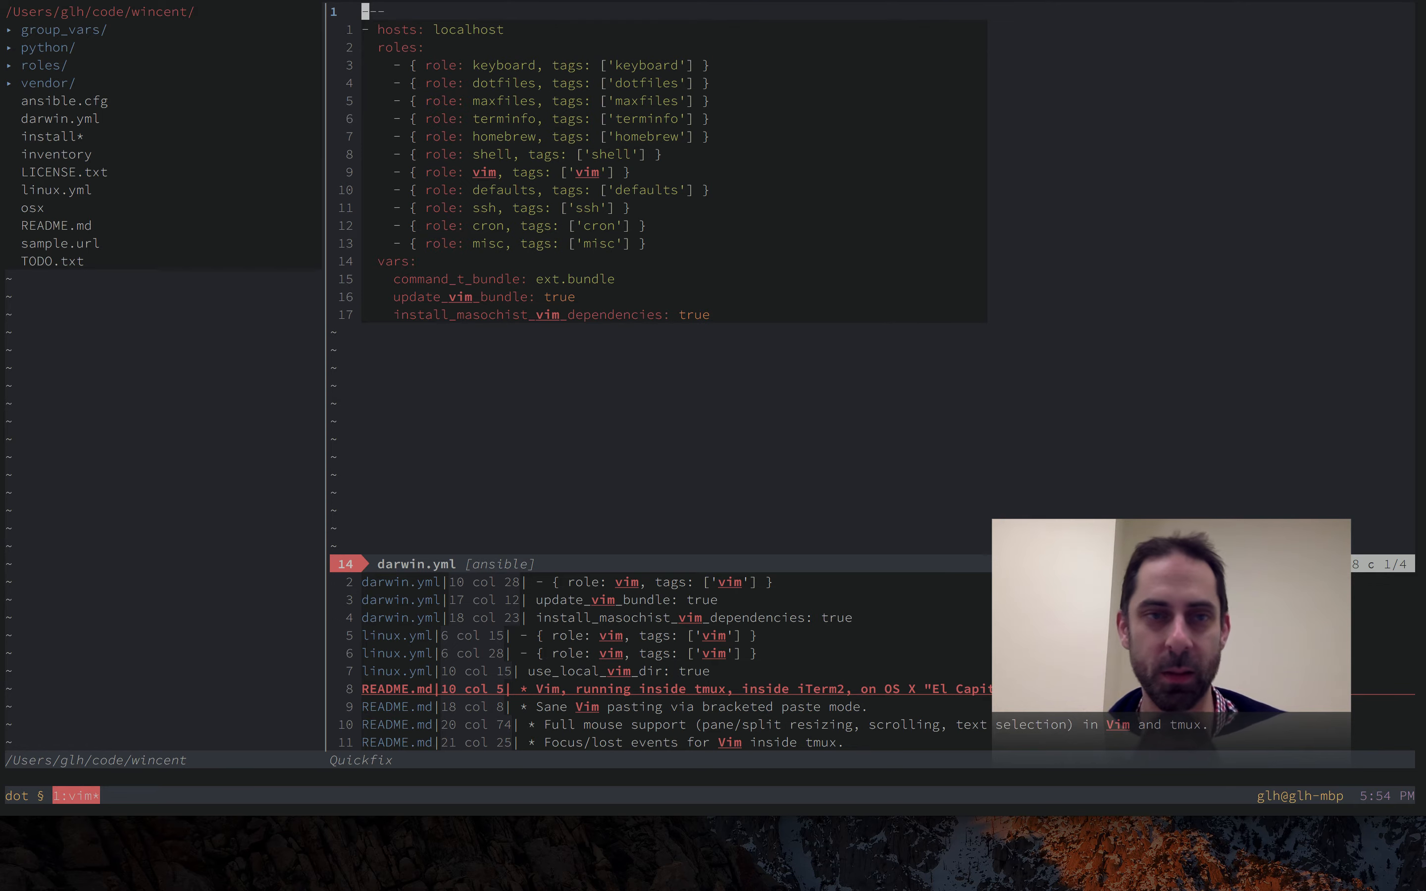
- Move through darwin.yml's roles to show Enter behaviour, then replace the layout with :enew
{"action": "key", "text": "j"}
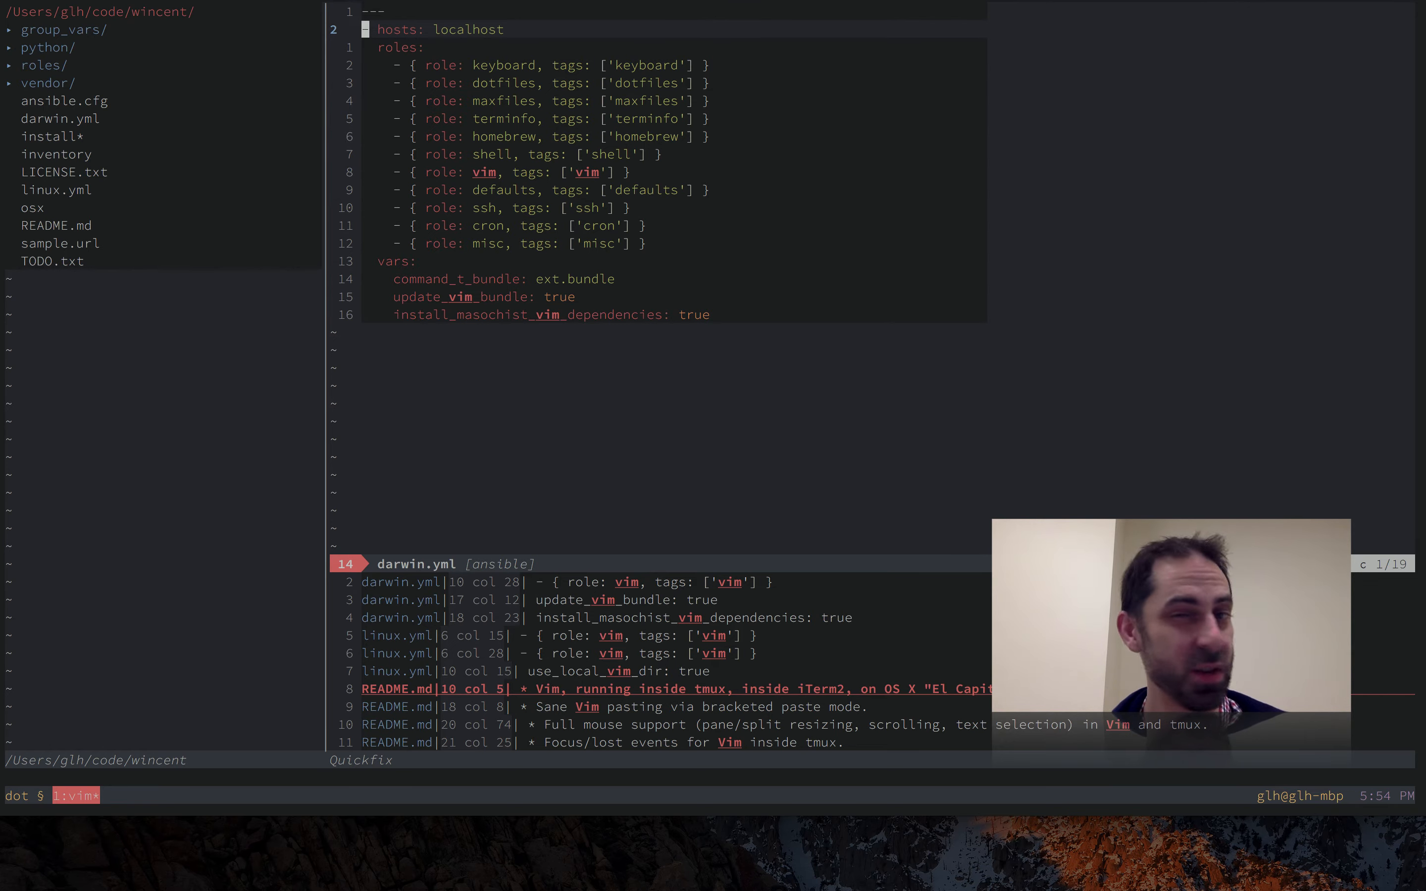
{"action": "key", "text": "j"}
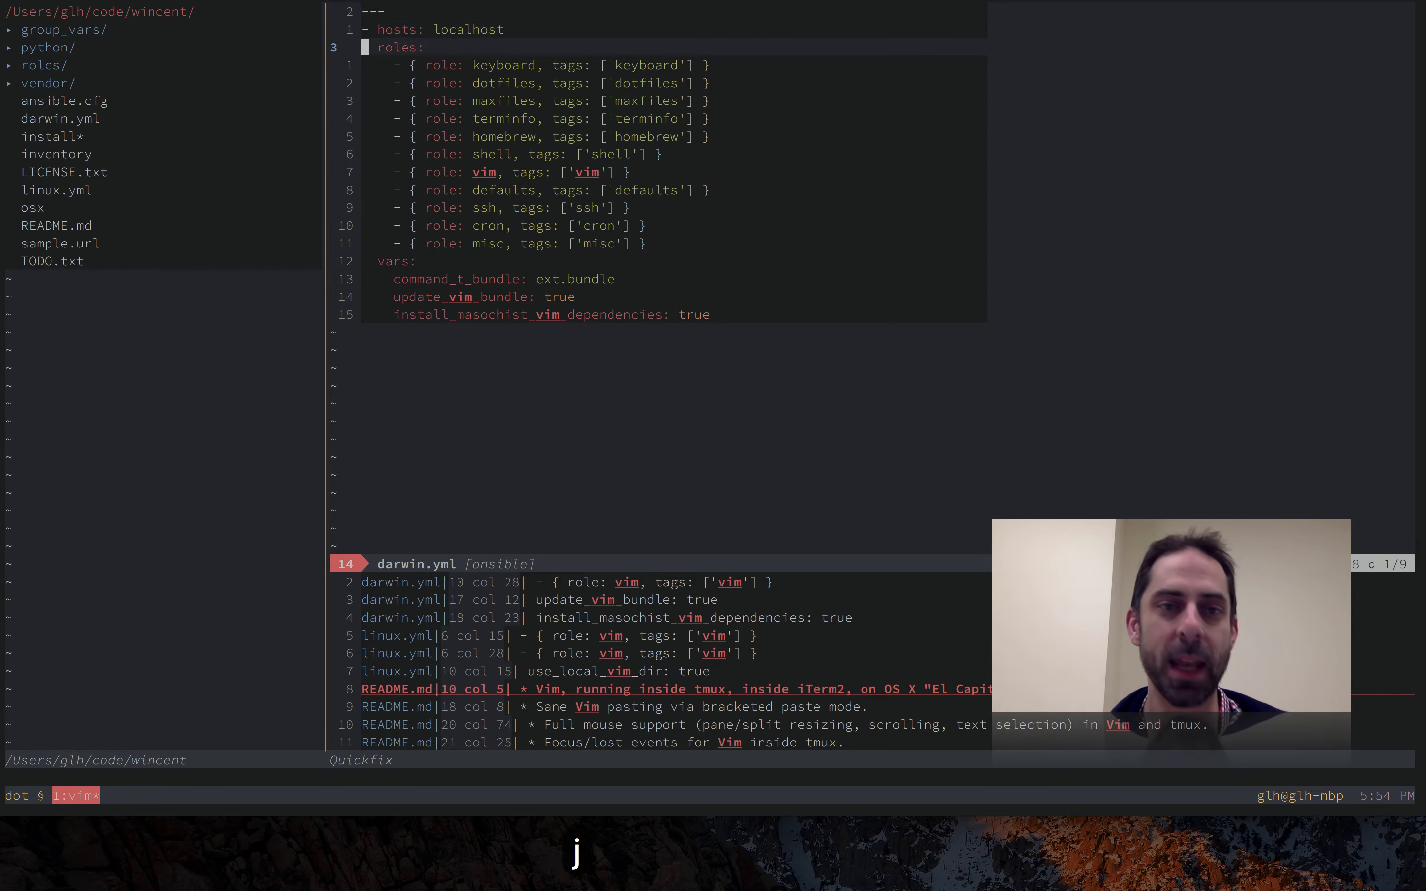
{"action": "key", "text": "j"}
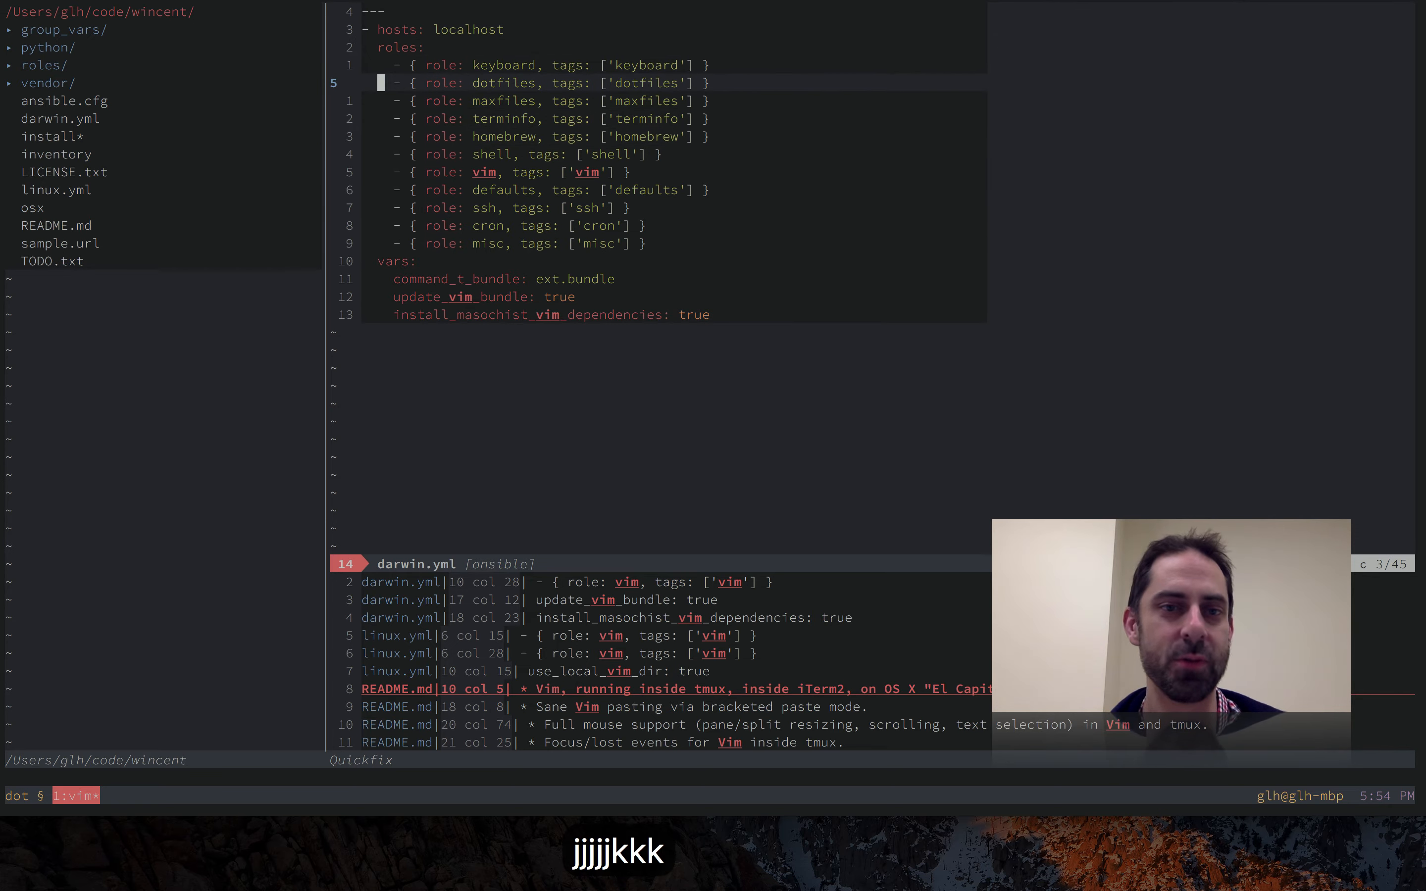
{"action": "key", "text": "j"}
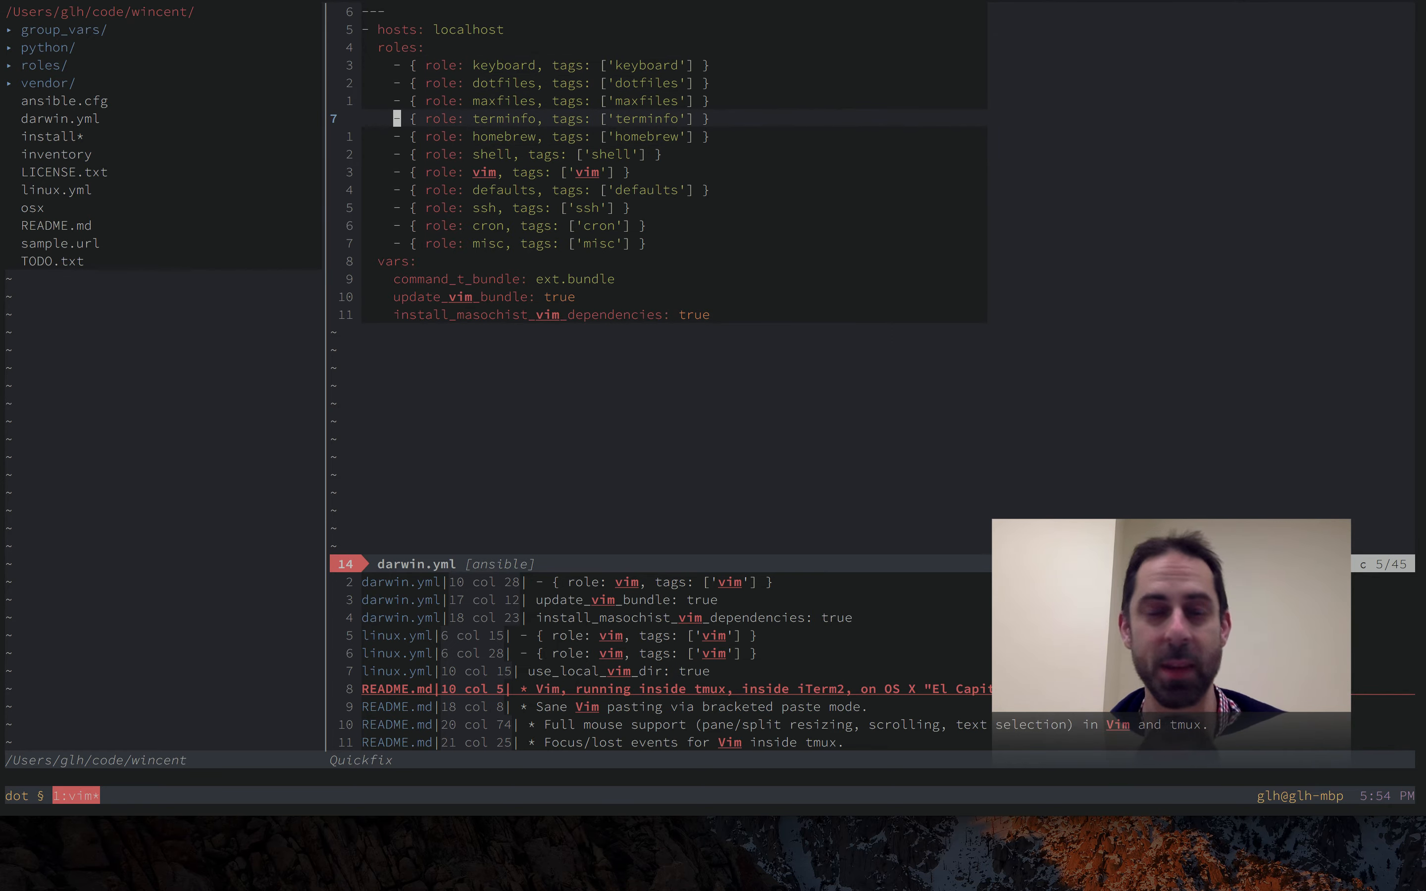
{"action": "key", "text": "gg"}
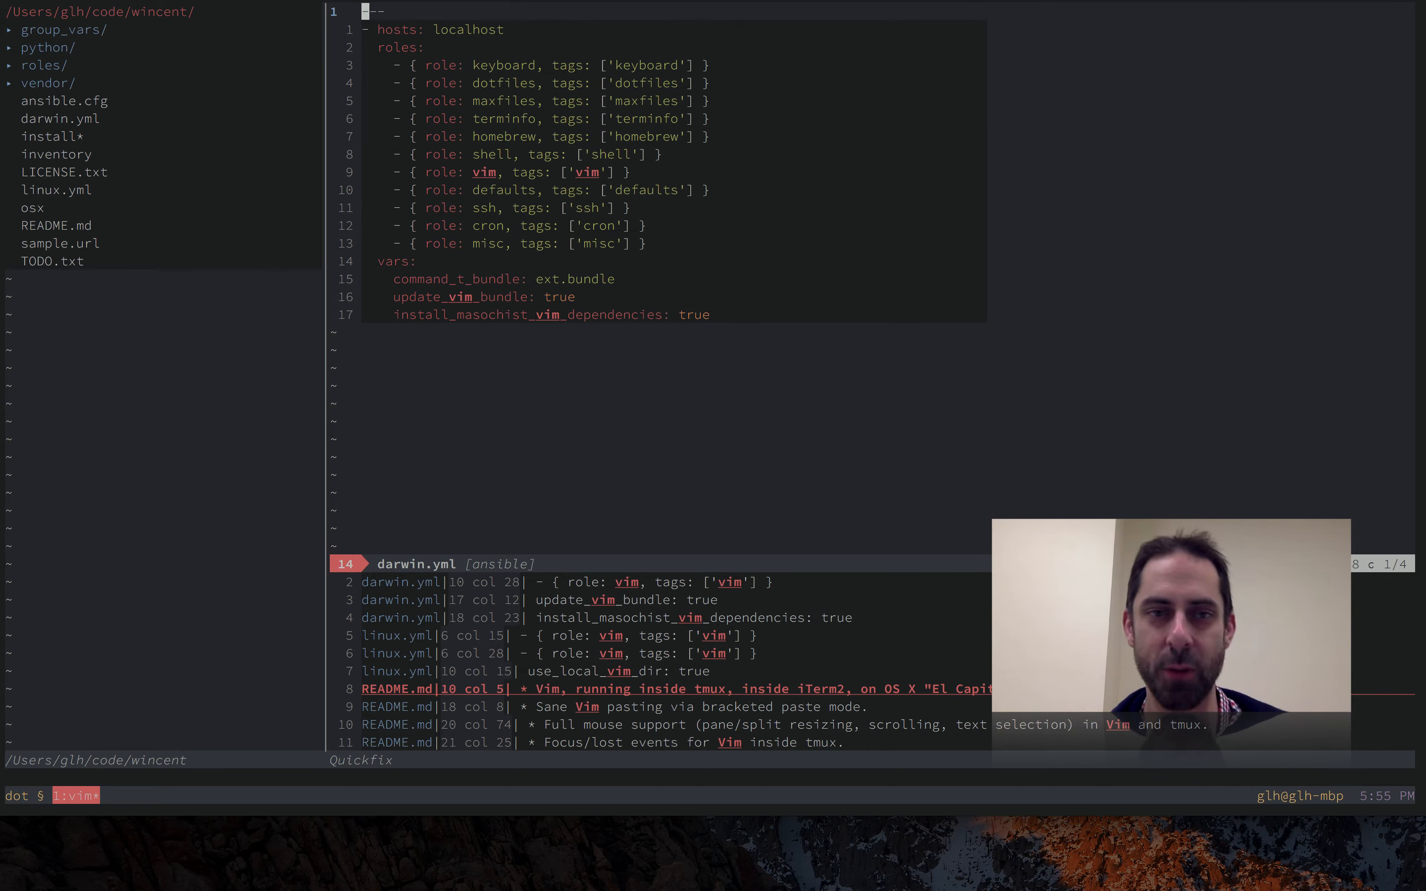
{"action": "type", "text": ":ene"}
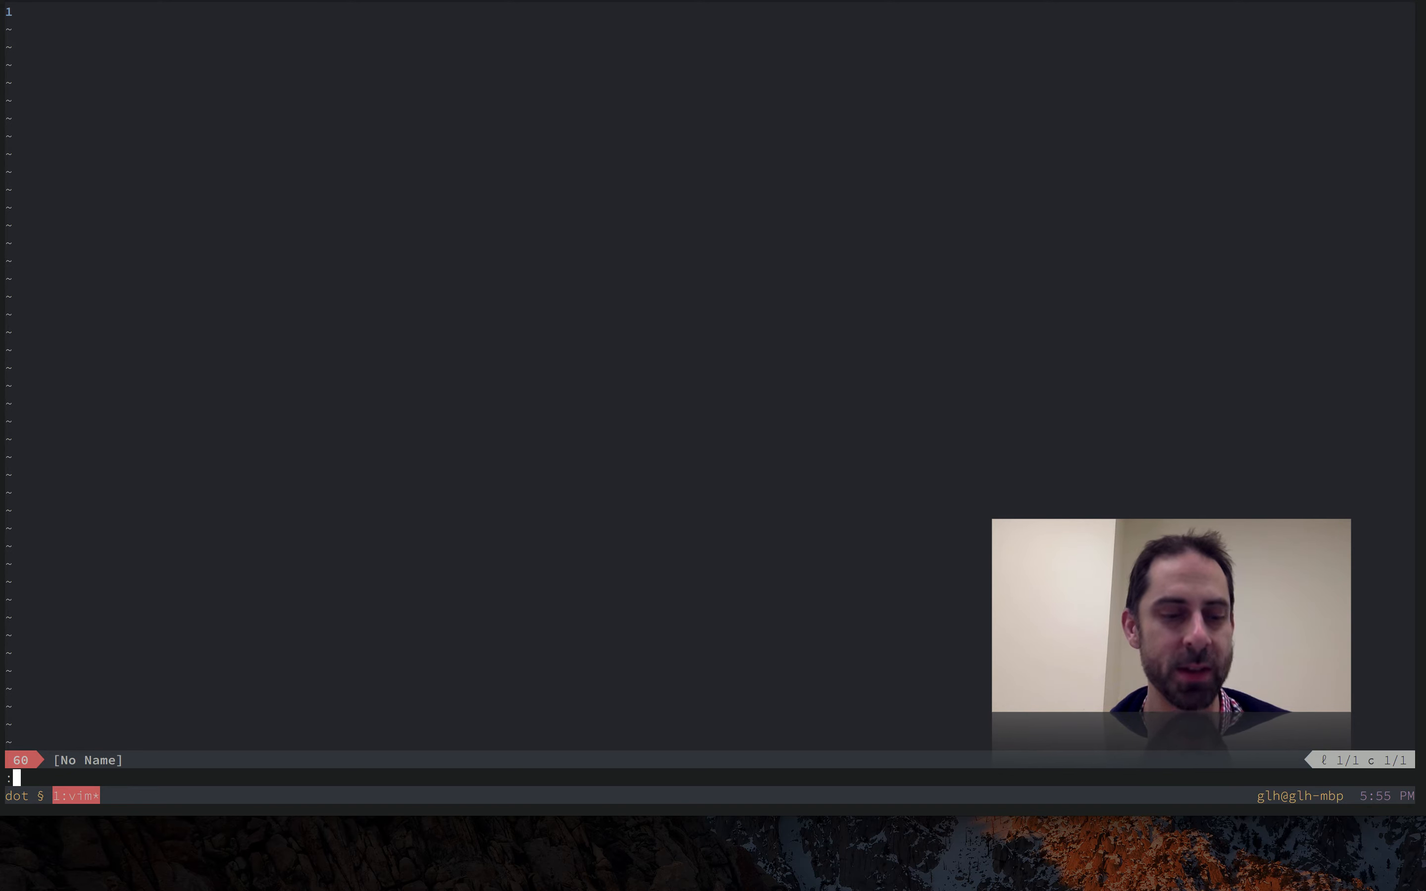
- Restart as 'vim -i NONE', clear the buffer and hit Enter with no macro to get the E748 error
{"action": "type", "text": ":q"}
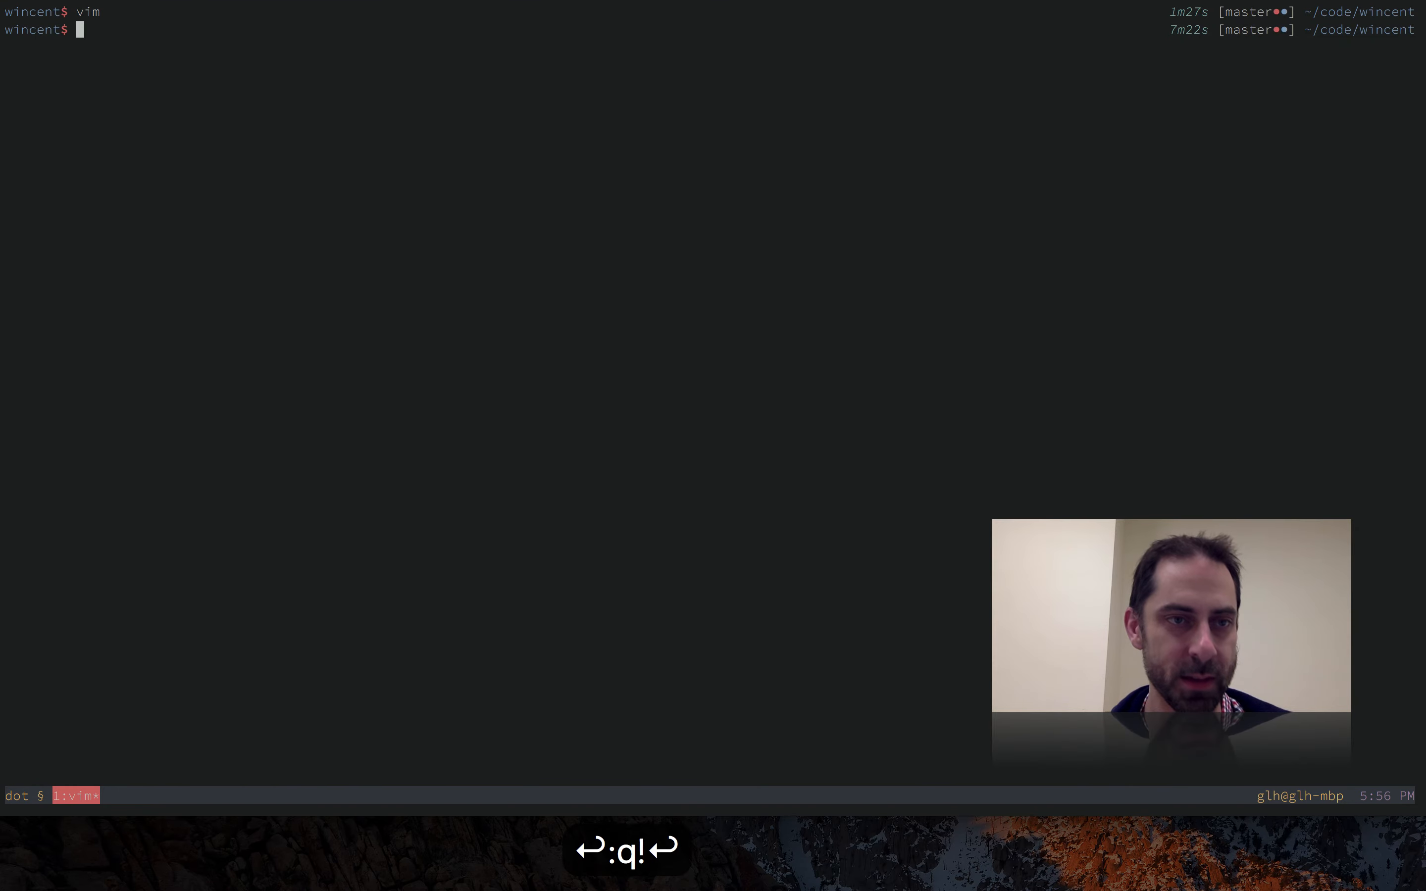
{"action": "type", "text": "vim -i NONE"}
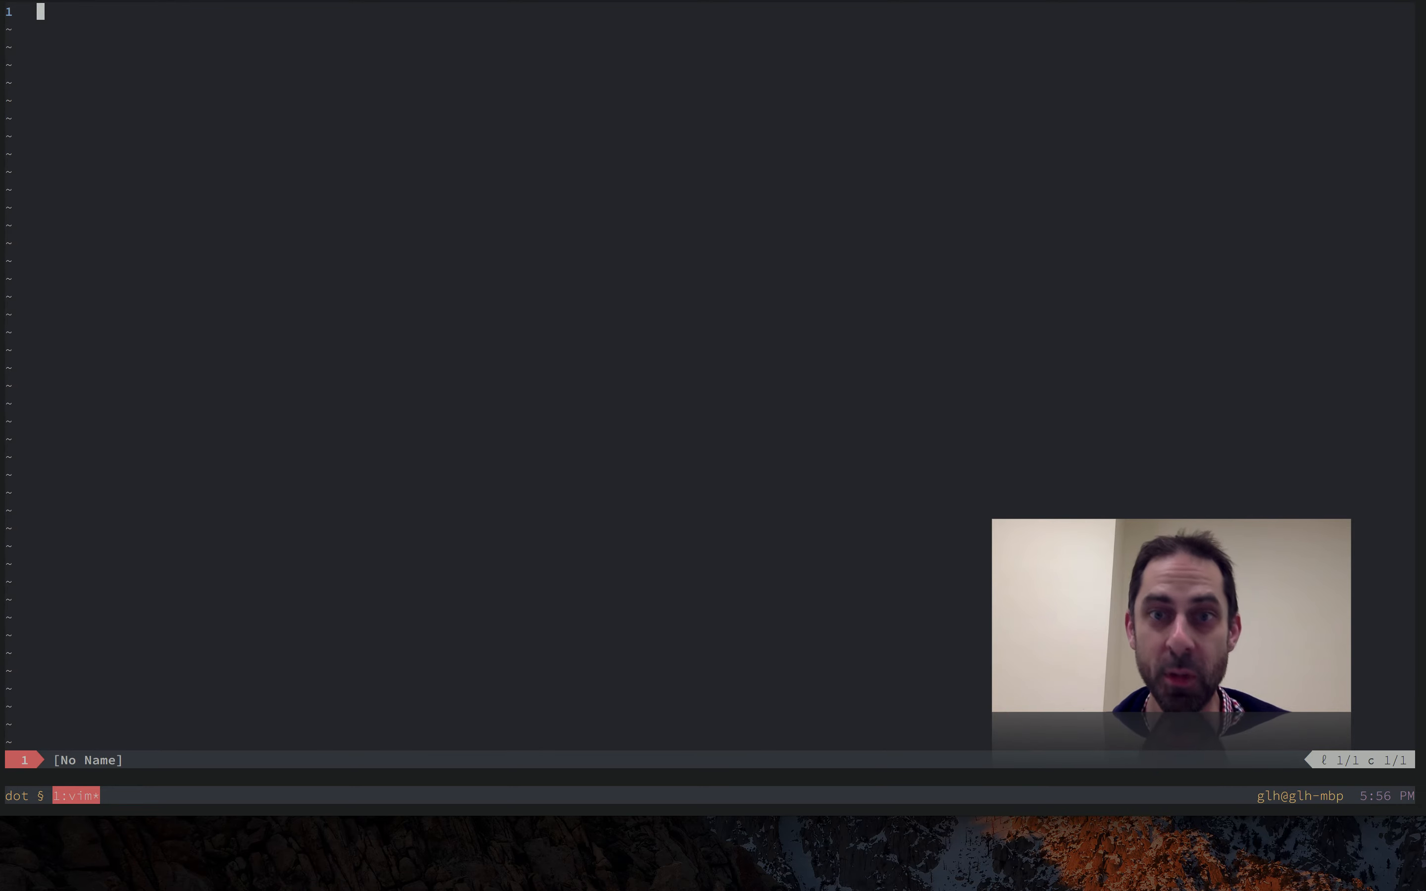
{"action": "type", "text": ":d"}
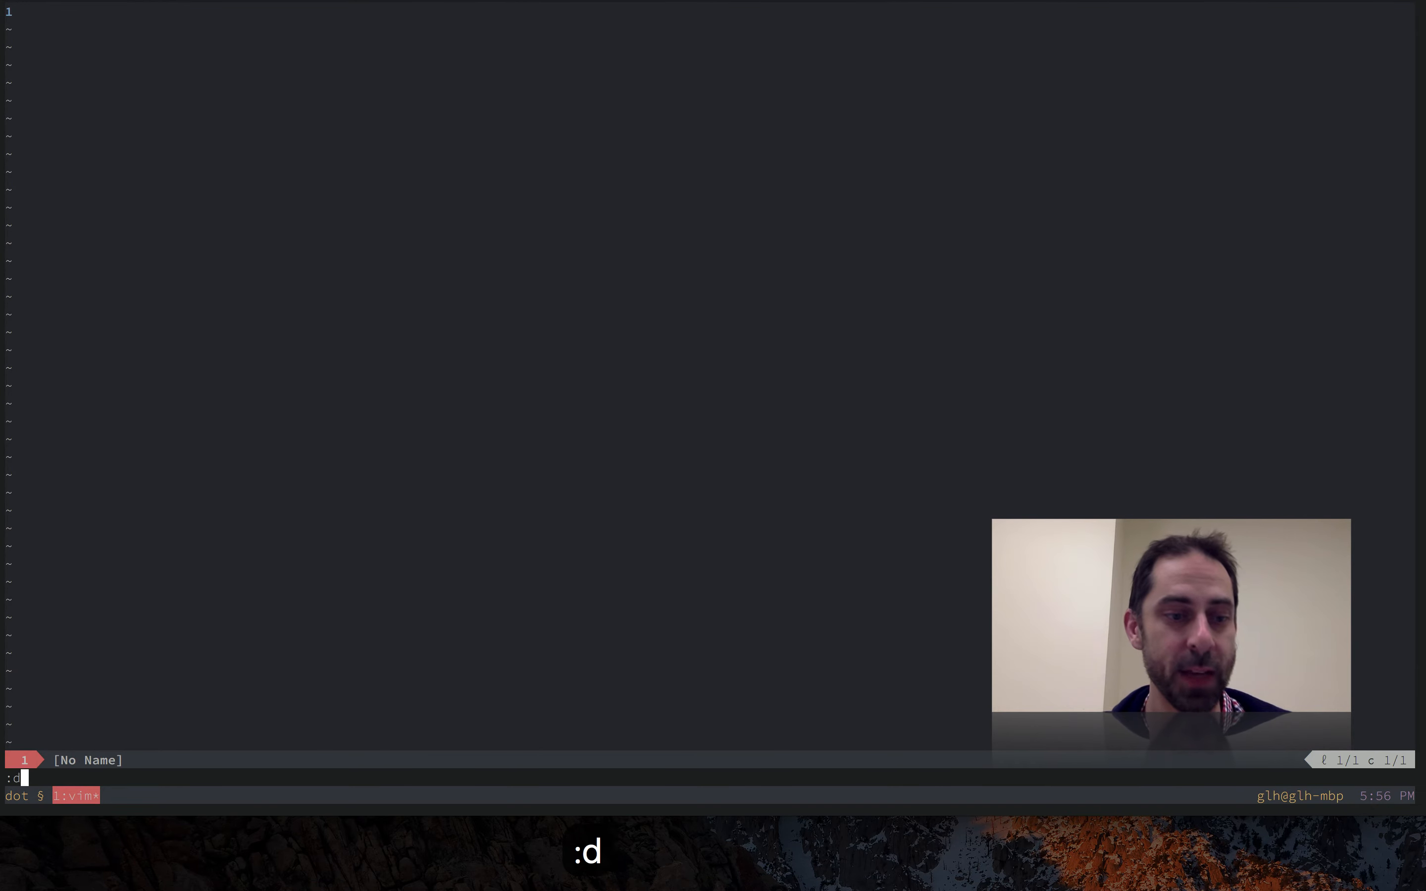
{"action": "type", "text": "i"}
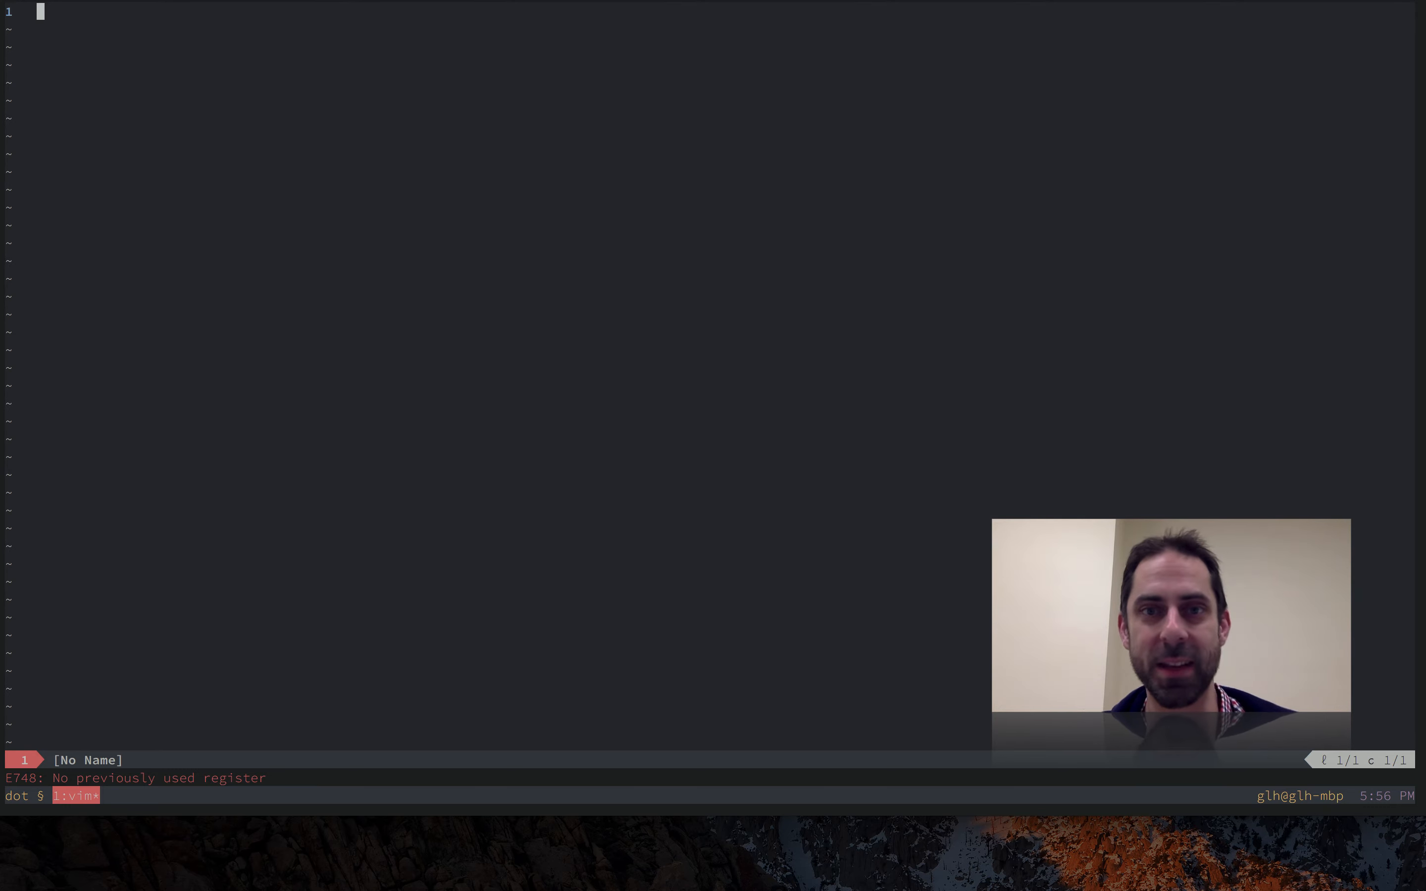
- Record macro q inserting 'this', replay it with Enter, then undo the insertion
{"action": "key", "text": "q"}
{"action": "type", "text": "this"}
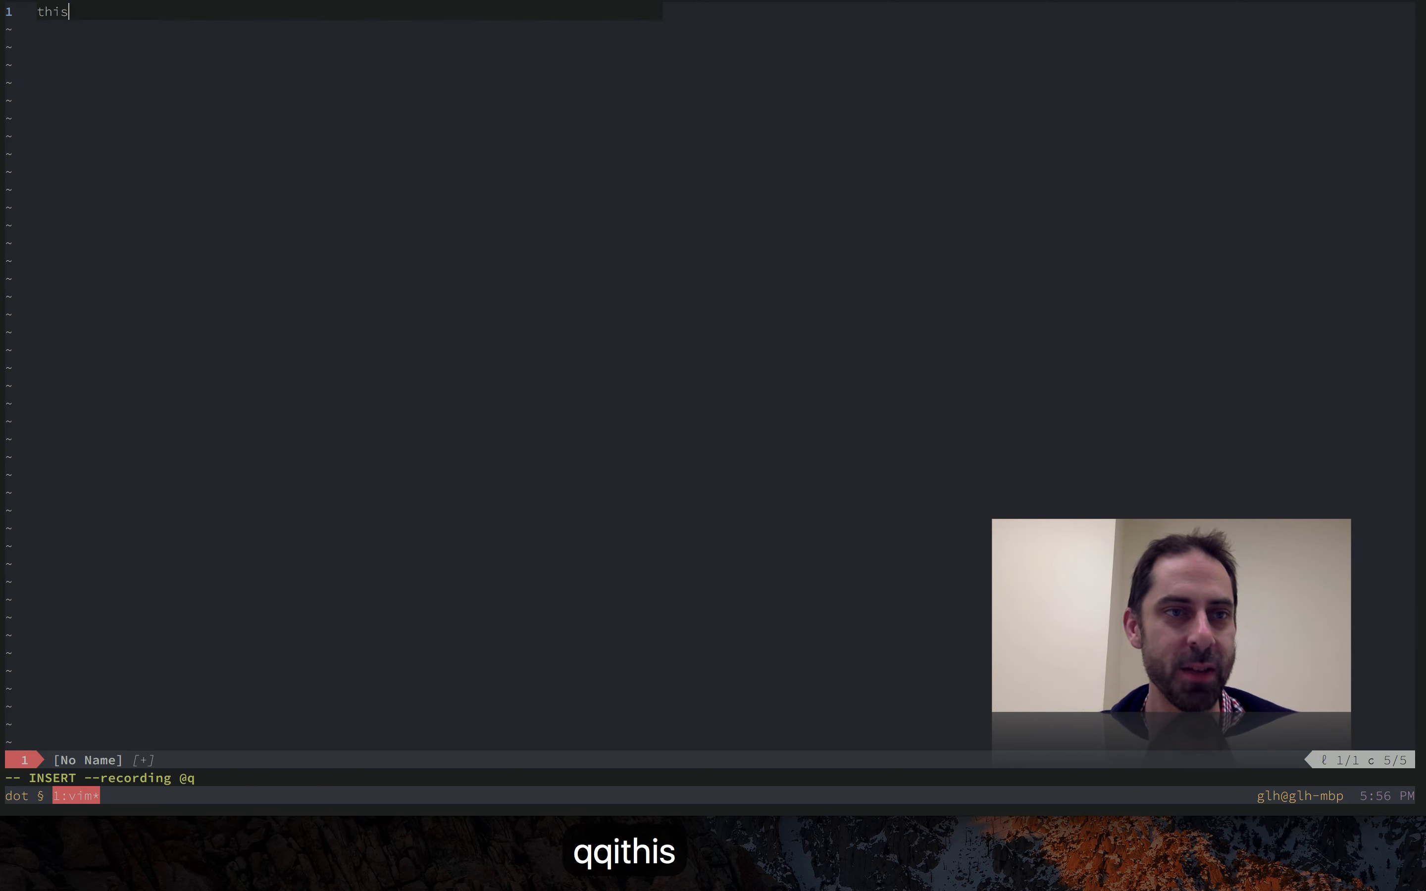
{"action": "key", "text": "Escape"}
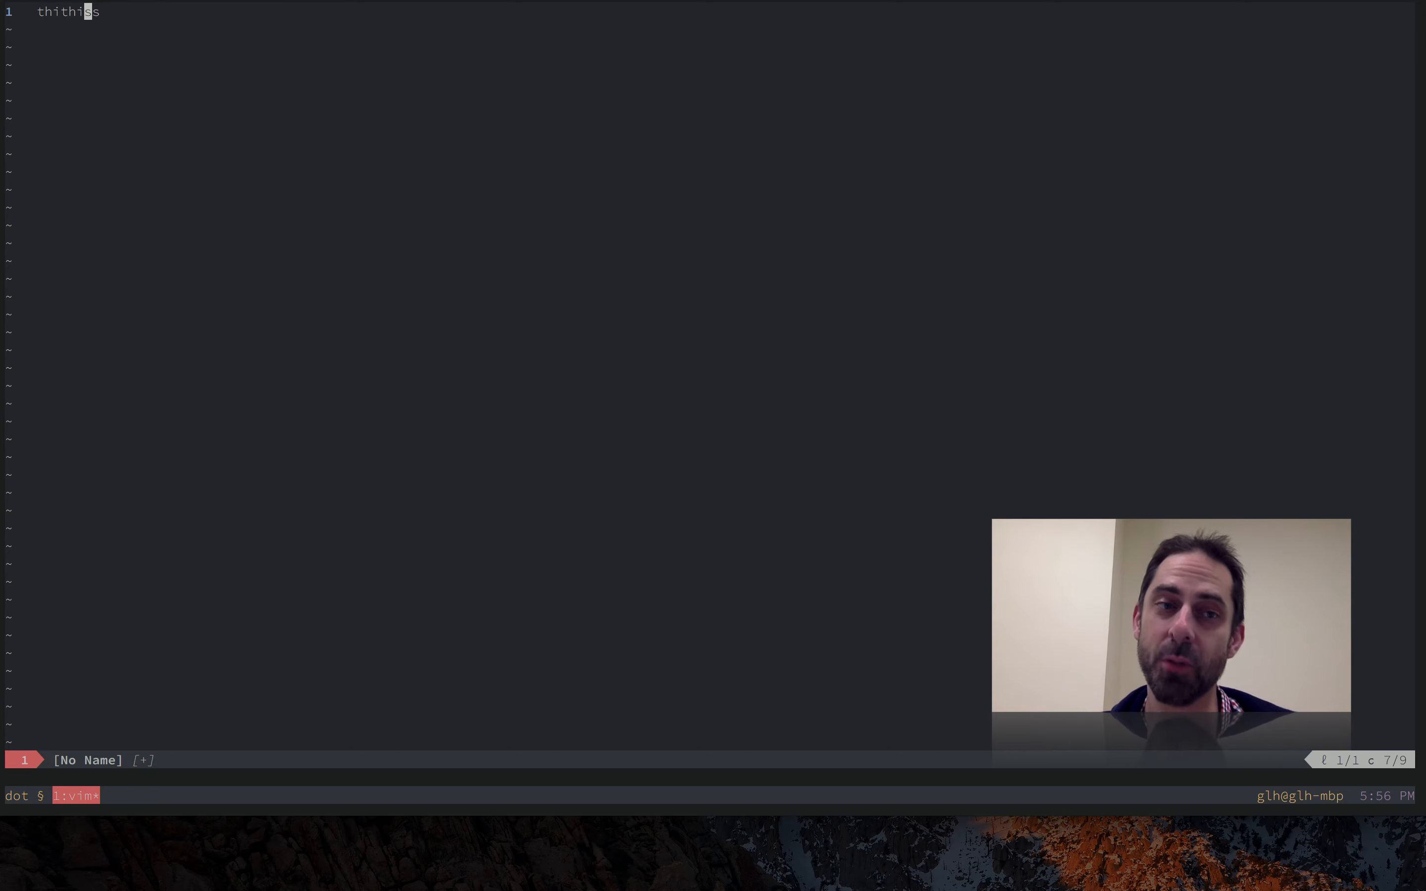
{"action": "key", "text": "u"}
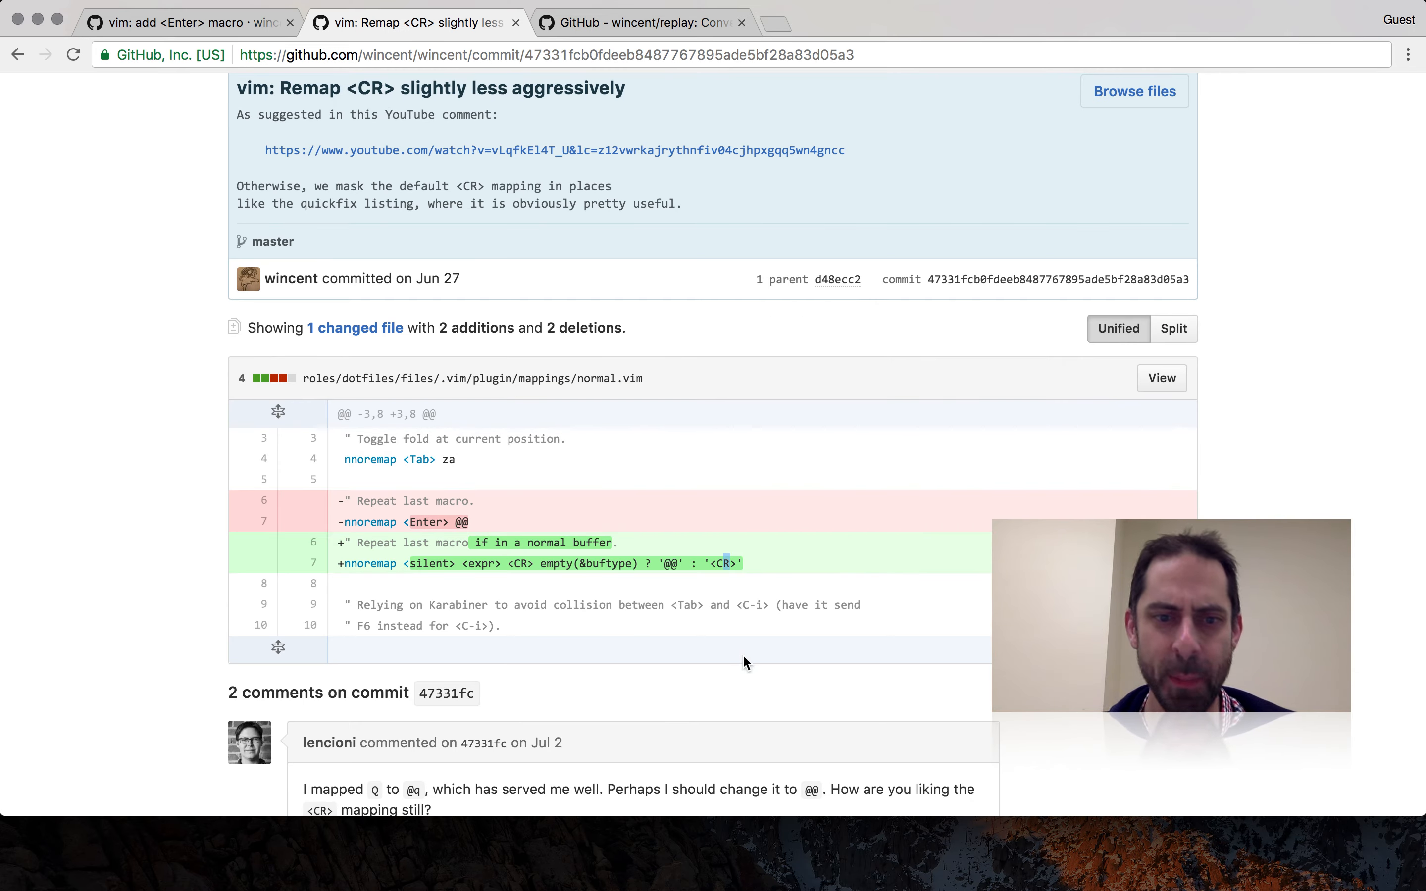
- Read the wincent/replay README Intro in Chrome, then return to the editor
{"action": "left_click", "coordinate": [641, 22]}
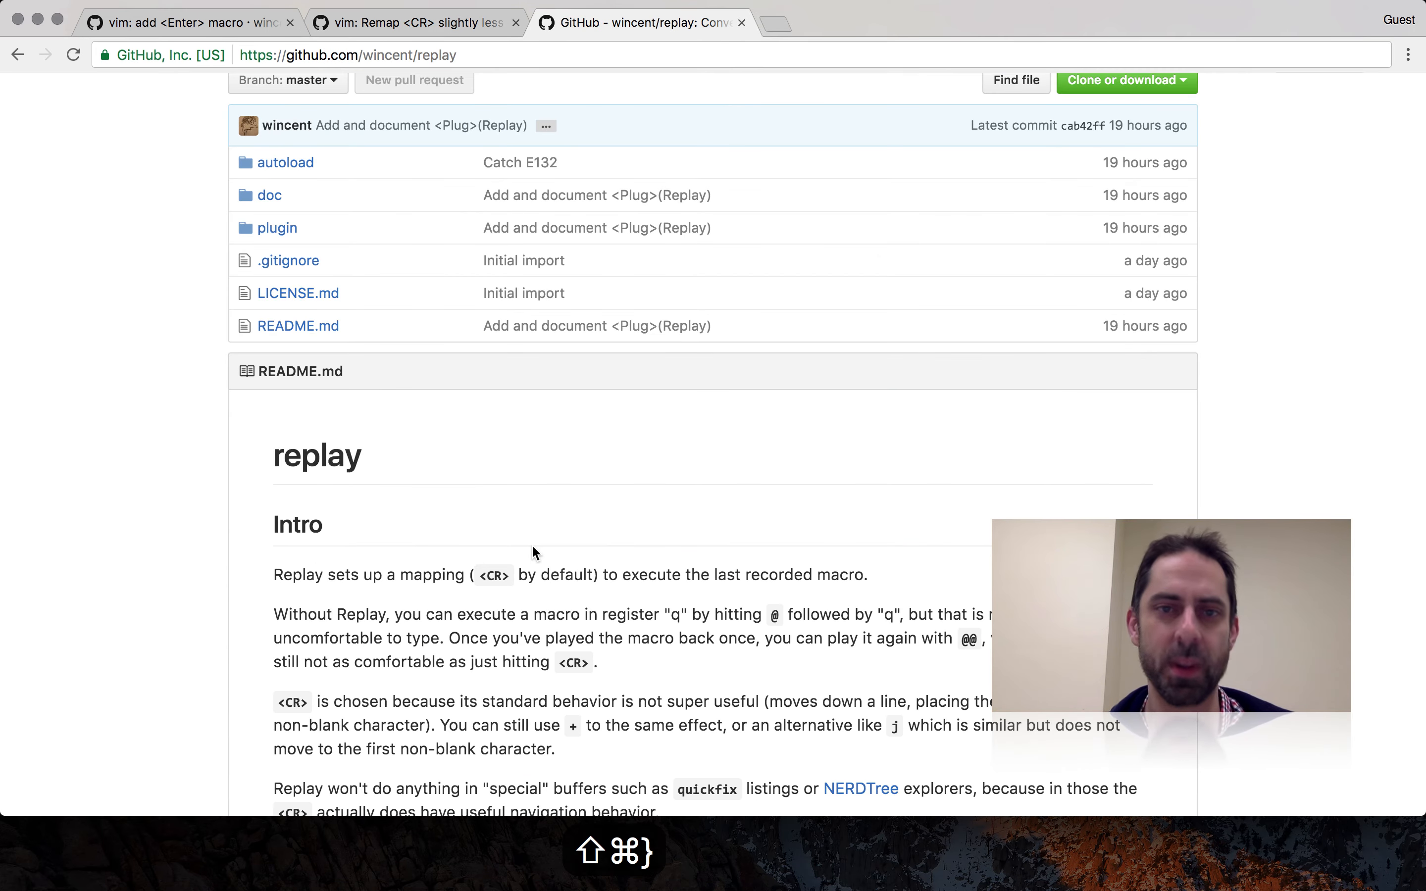
{"action": "scroll", "scroll_direction": "down", "scroll_amount": 3}
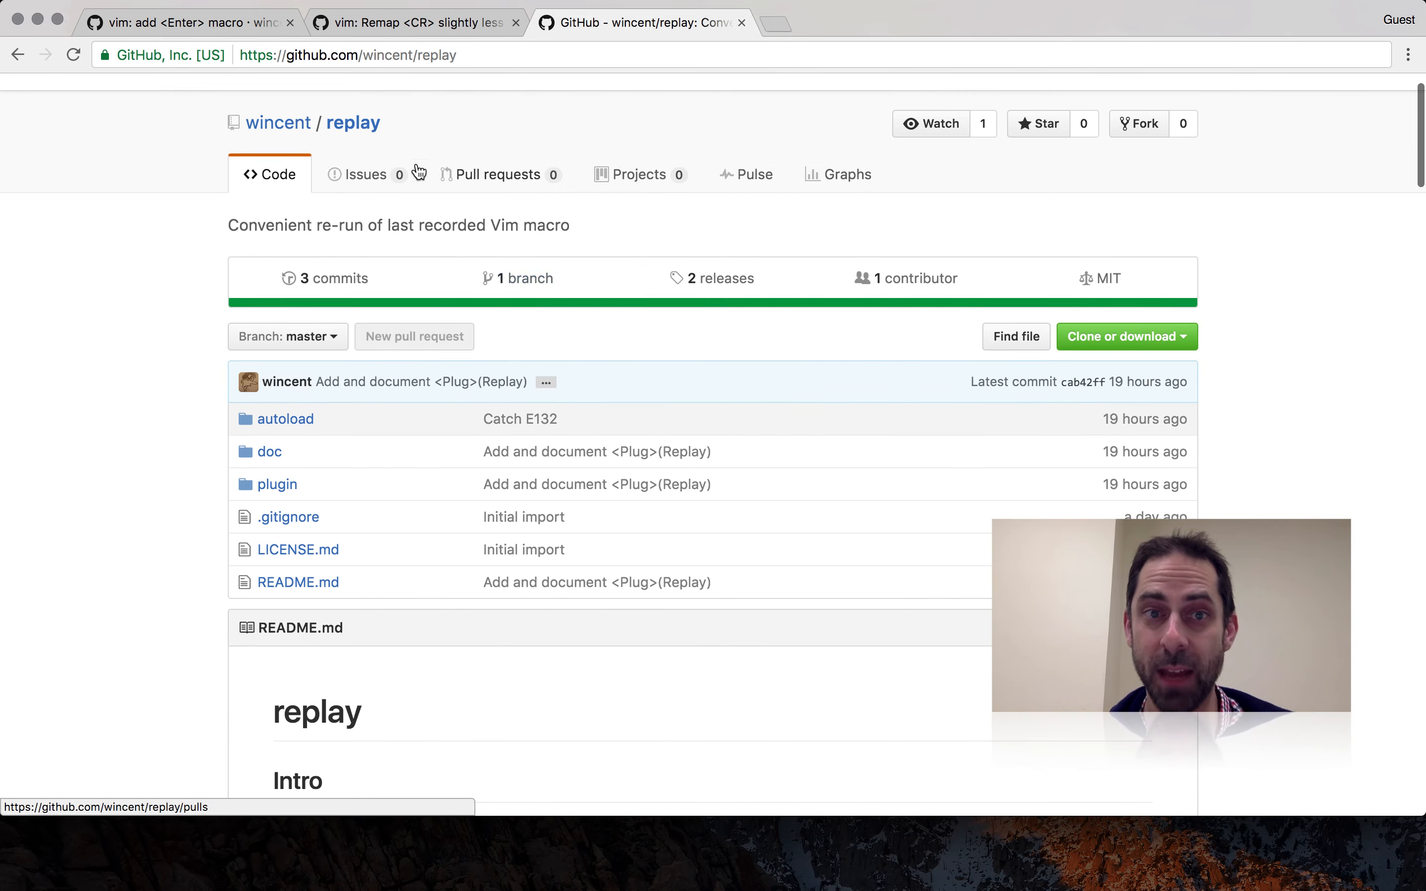
{"action": "scroll", "scroll_direction": "down", "scroll_amount": 3}
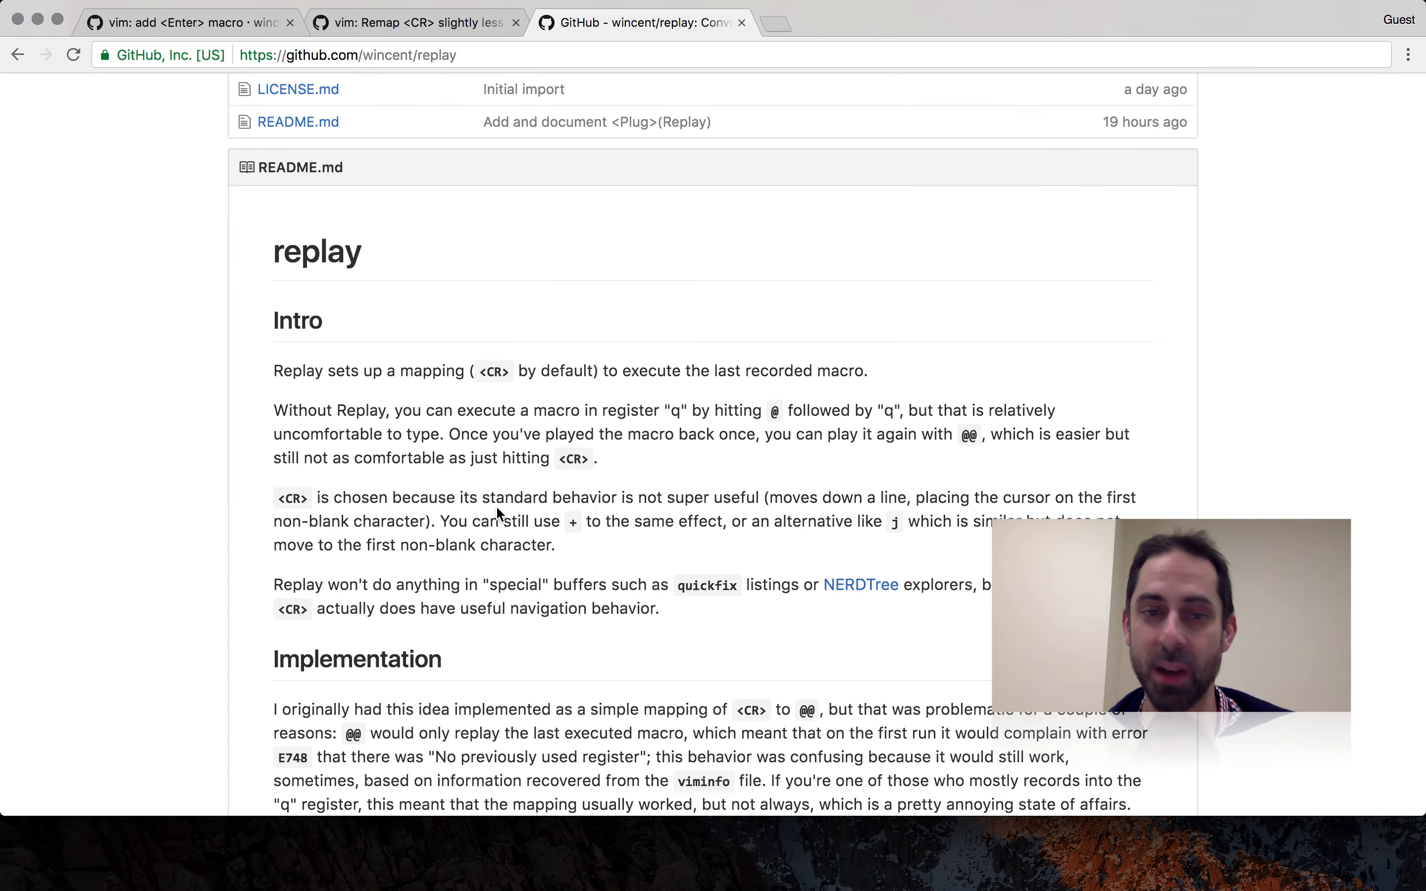
{"action": "mouse_move", "coordinate": [488, 370]}
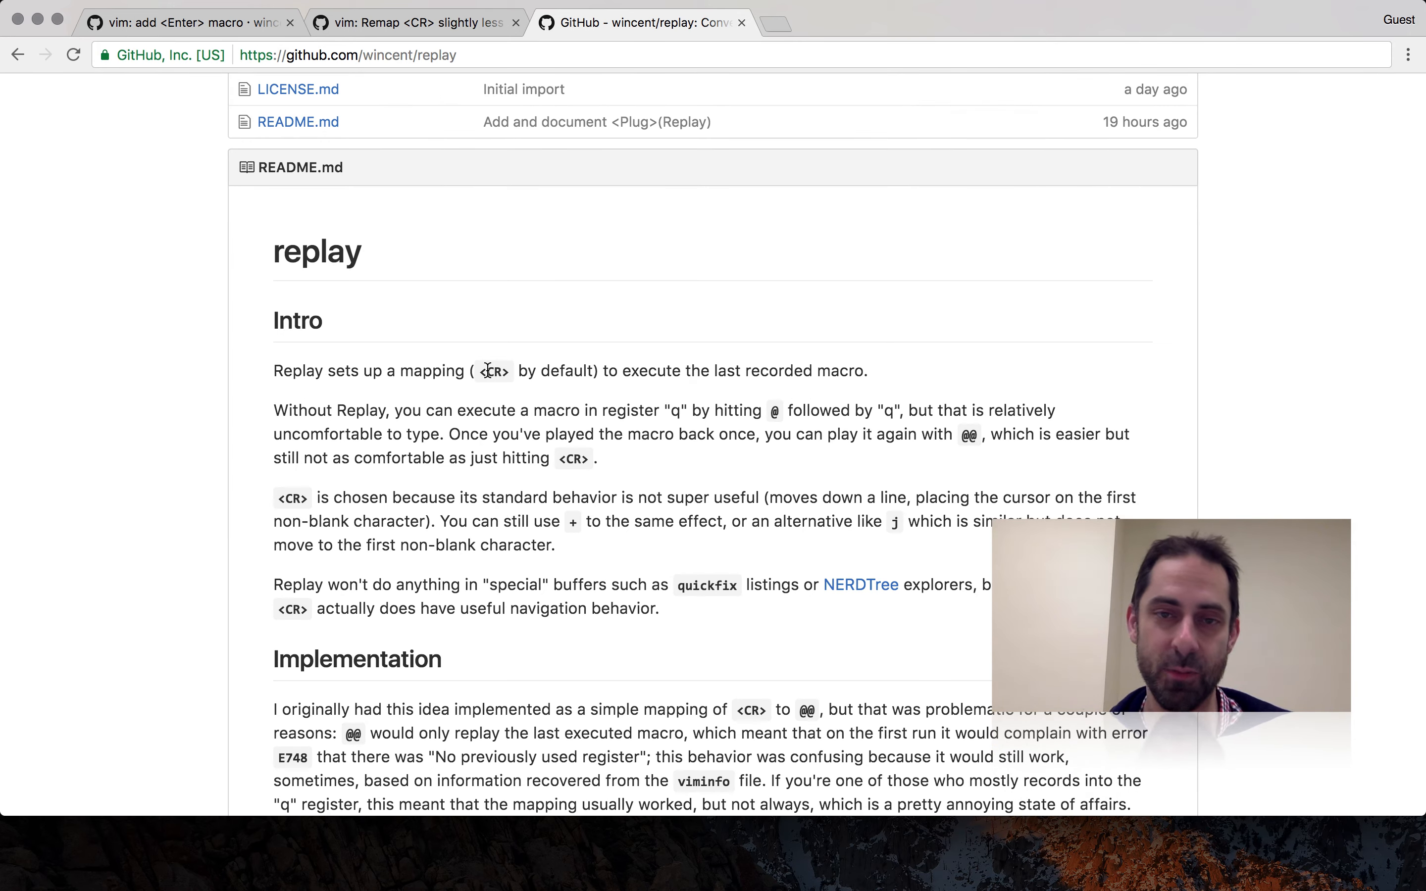
{"action": "key", "text": "cmd+tab"}
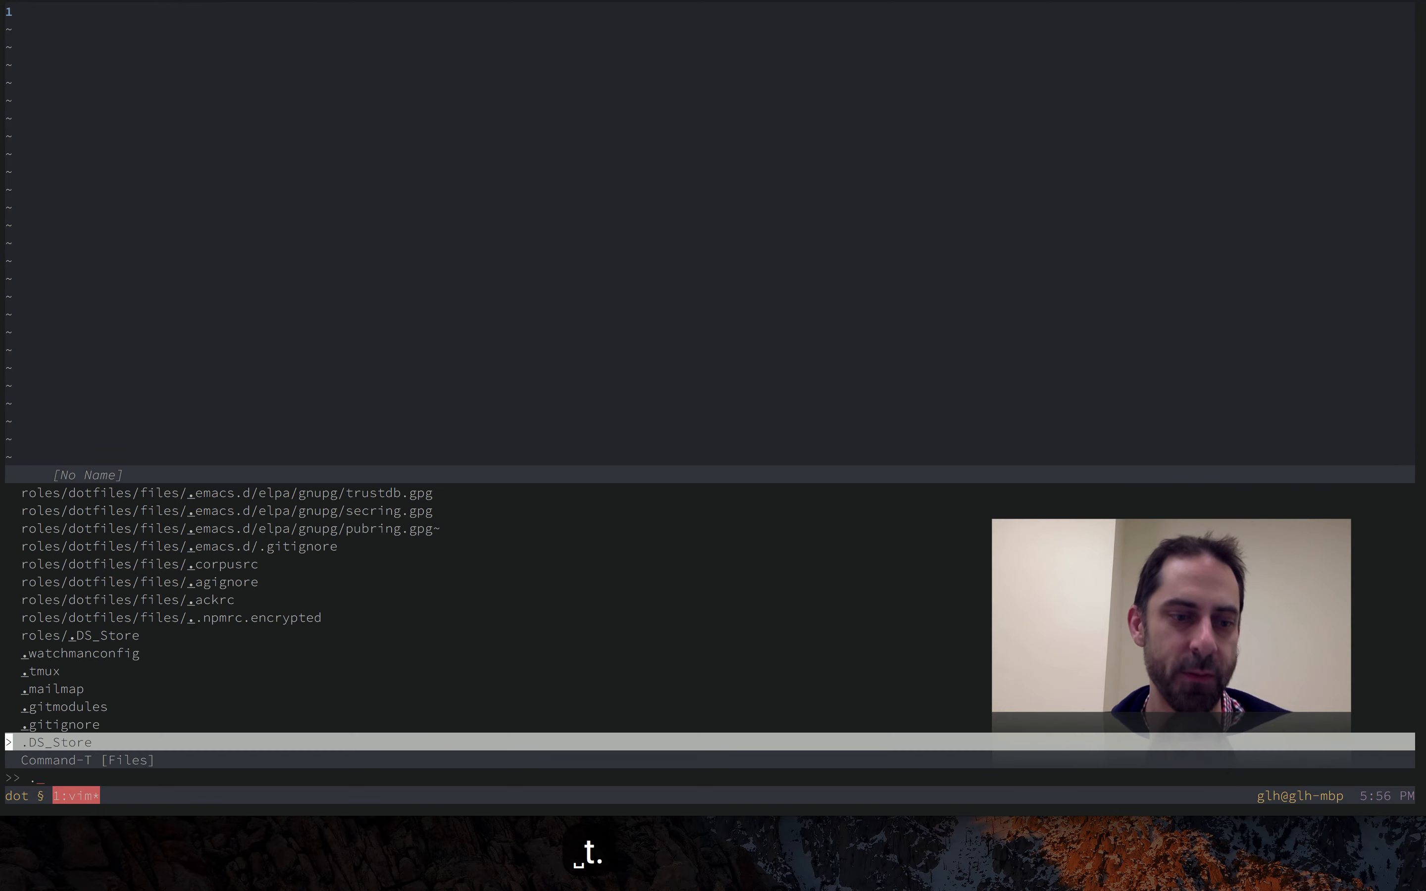
- Find plugin/replay.vim with Command-T query 'replrep' and move through its Enter mapping
{"action": "type", "text": "replrep"}
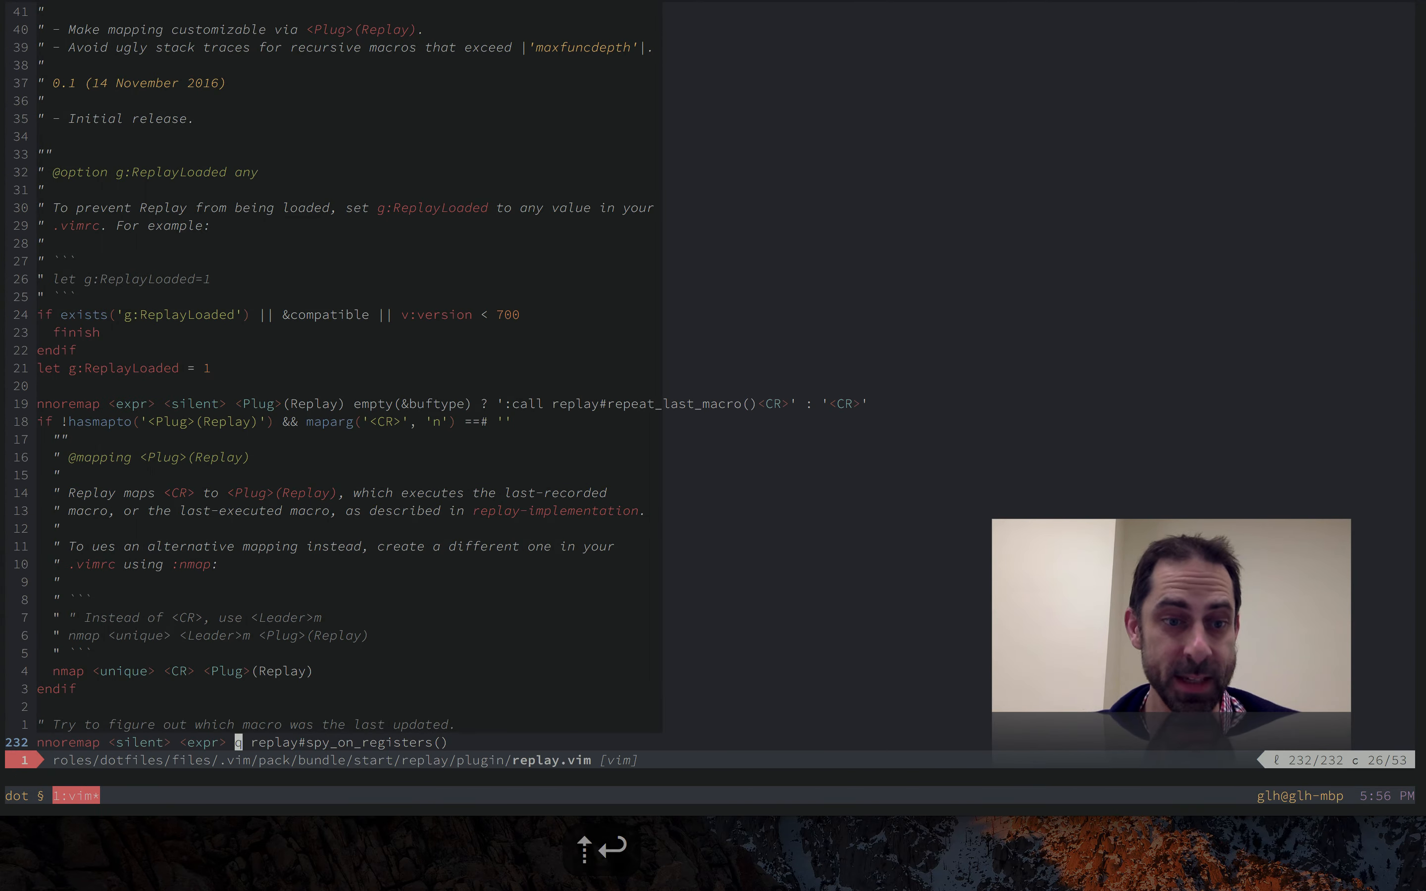
{"action": "mouse_move", "coordinate": [229, 451]}
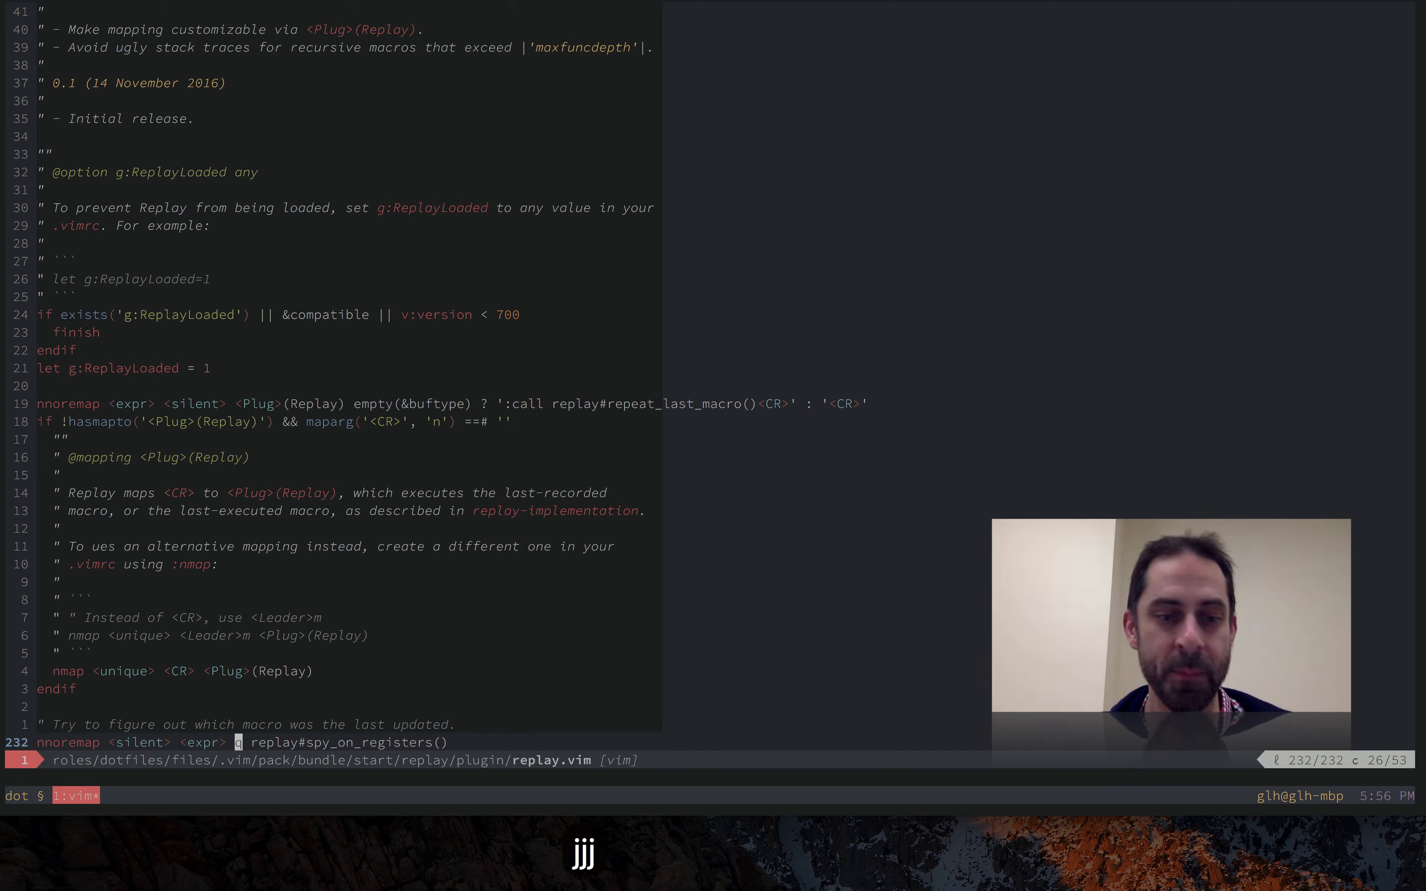
{"action": "key", "text": "V"}
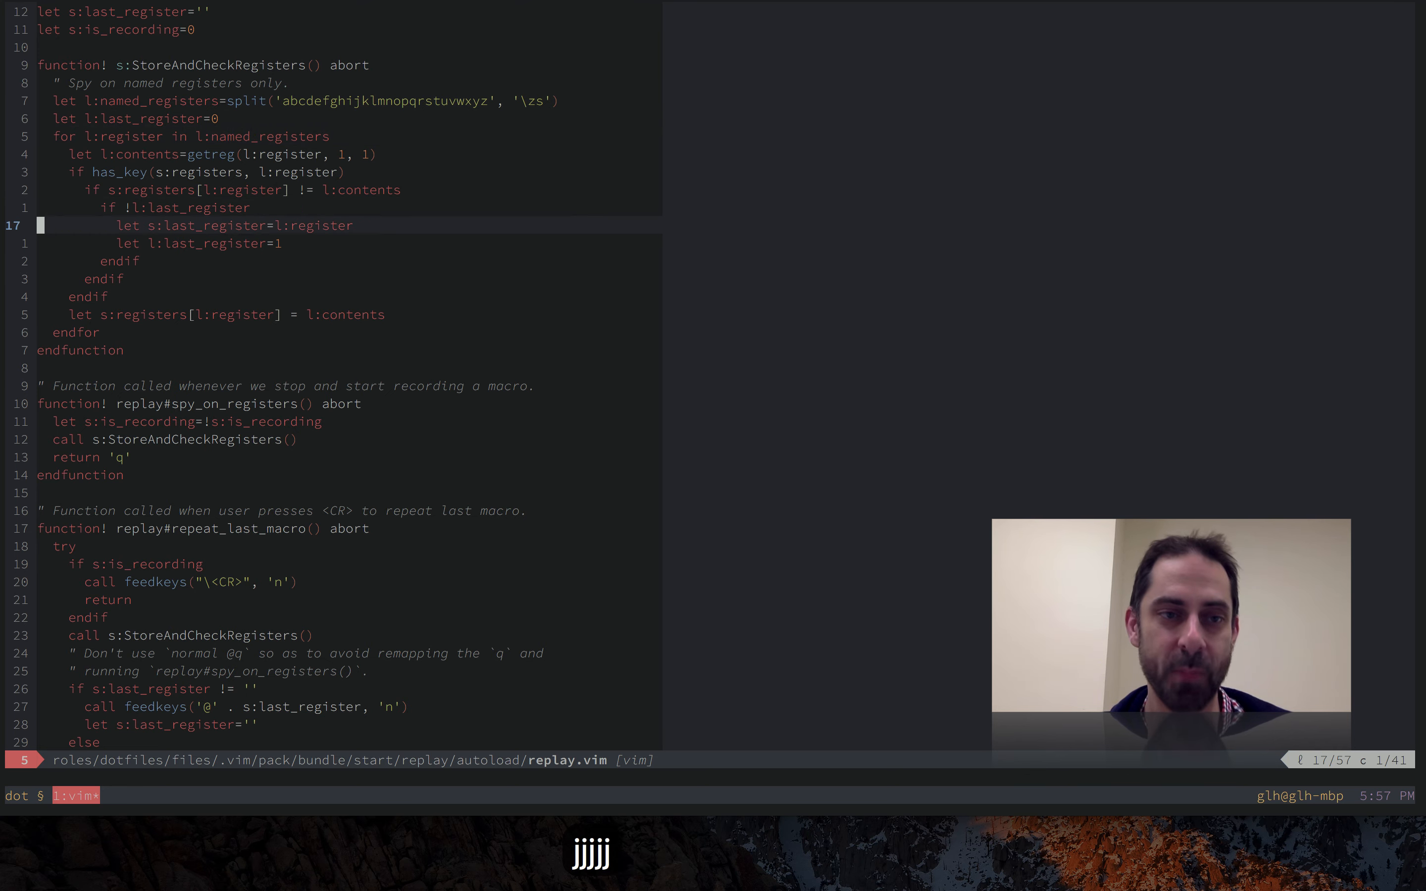
- Walk through StoreAndCheckRegisters and repeat_last_macro, including the normal @@ fallback
{"action": "key", "text": "j"}
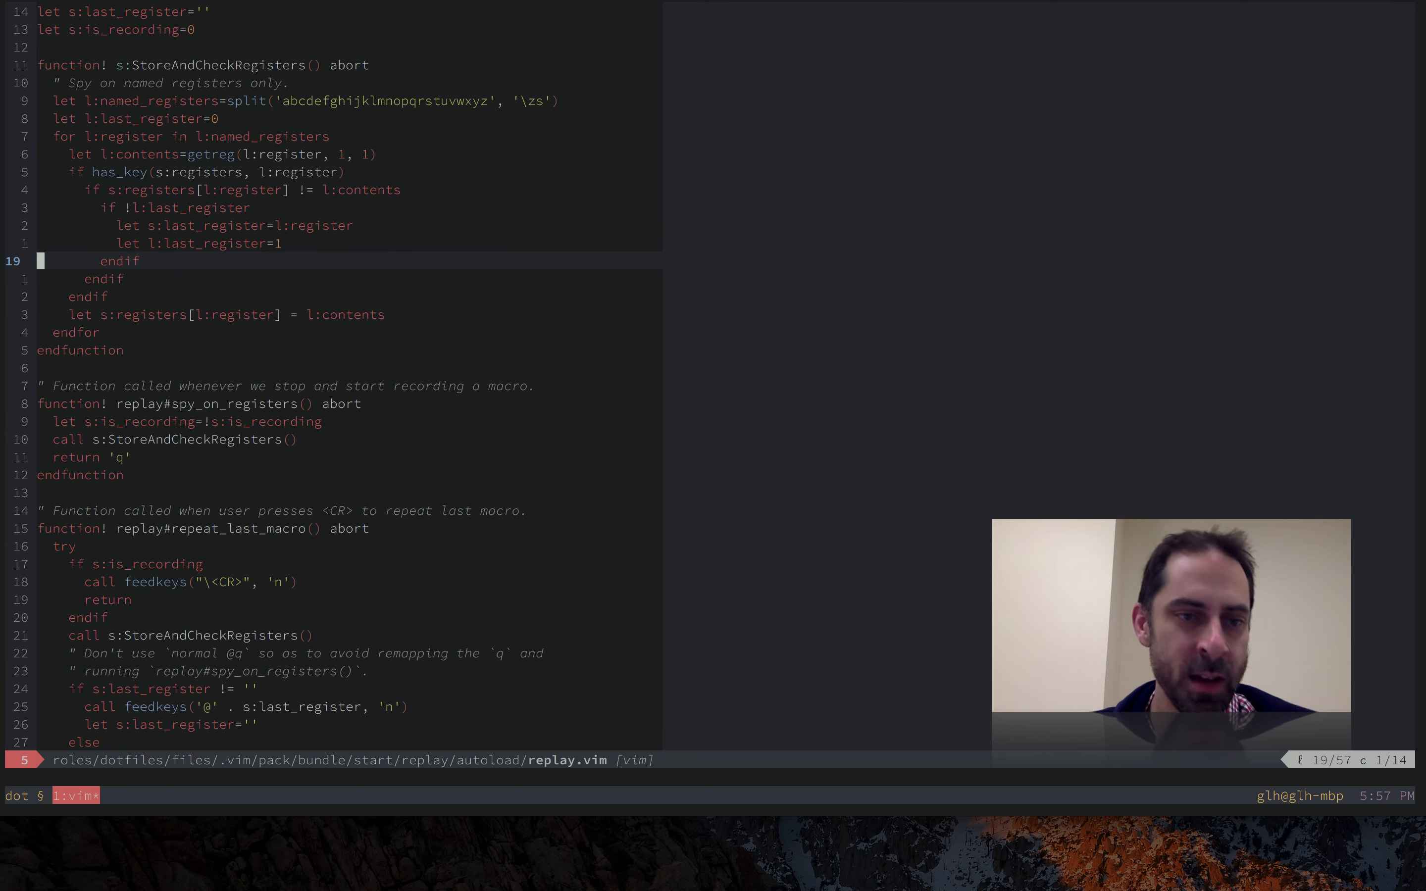
{"action": "key", "text": "j"}
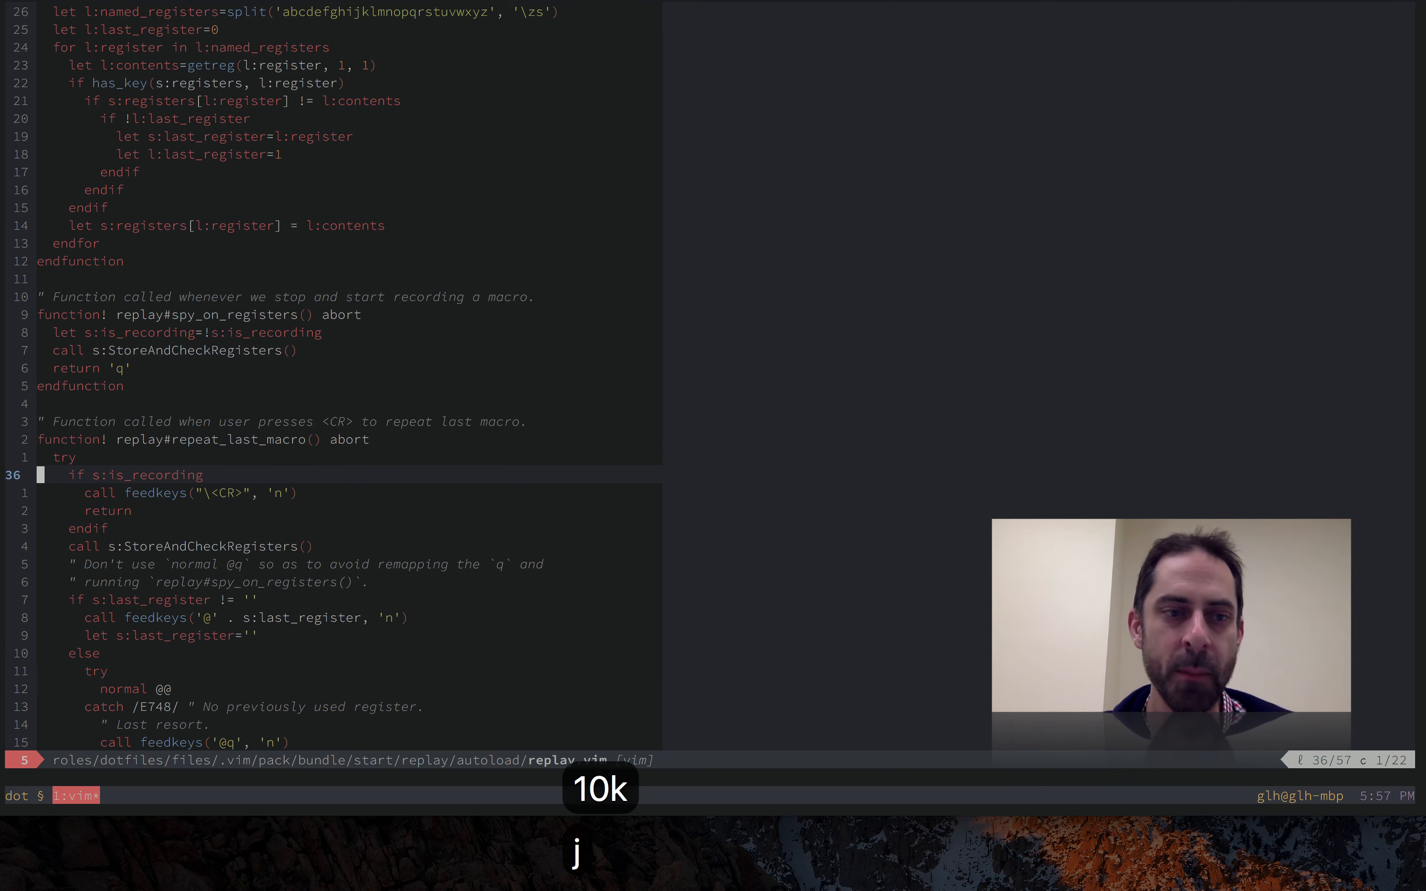
{"action": "key", "text": "j"}
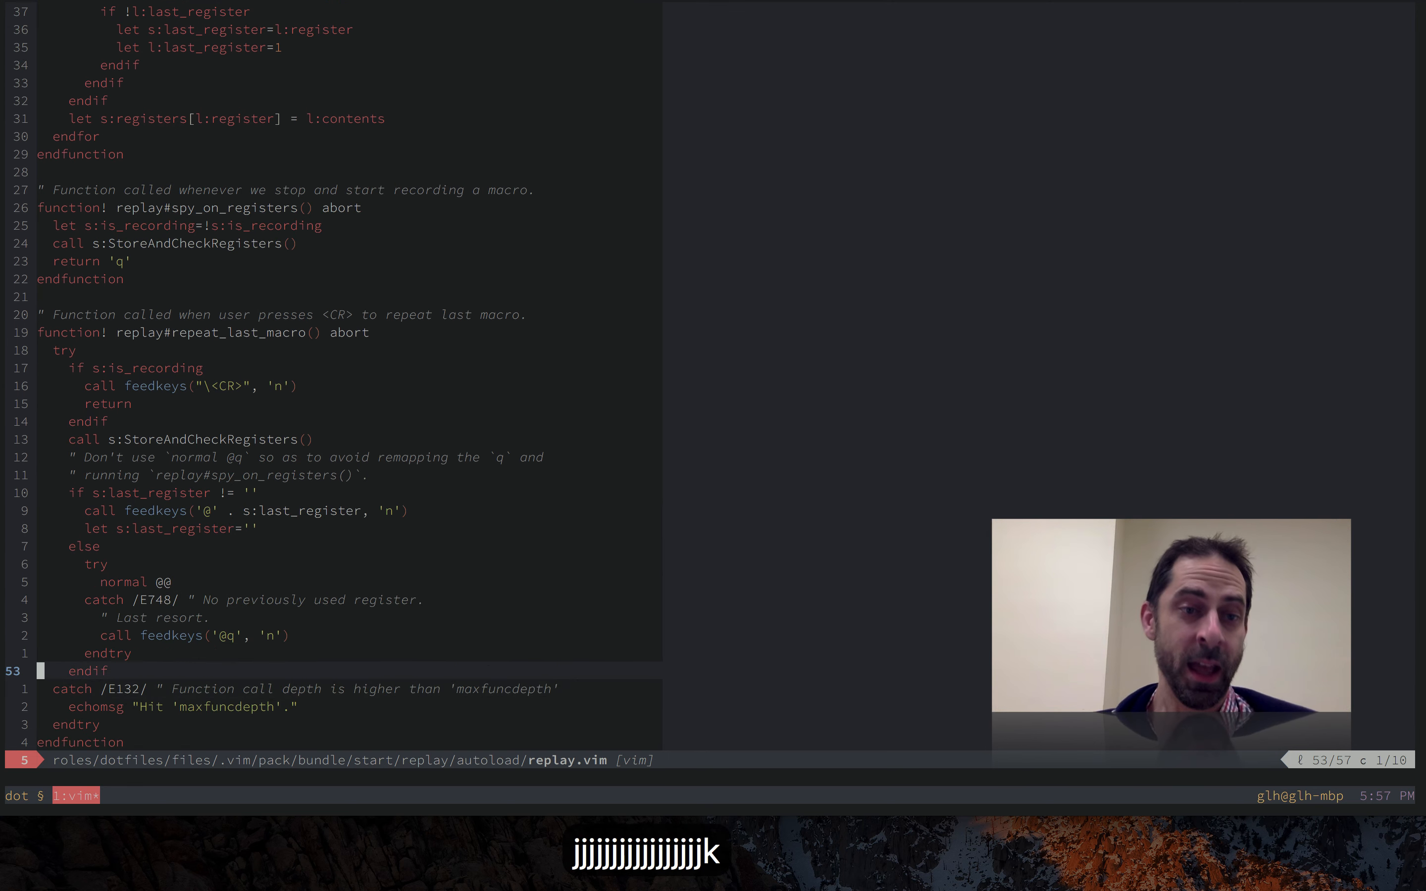
{"action": "key", "text": "k"}
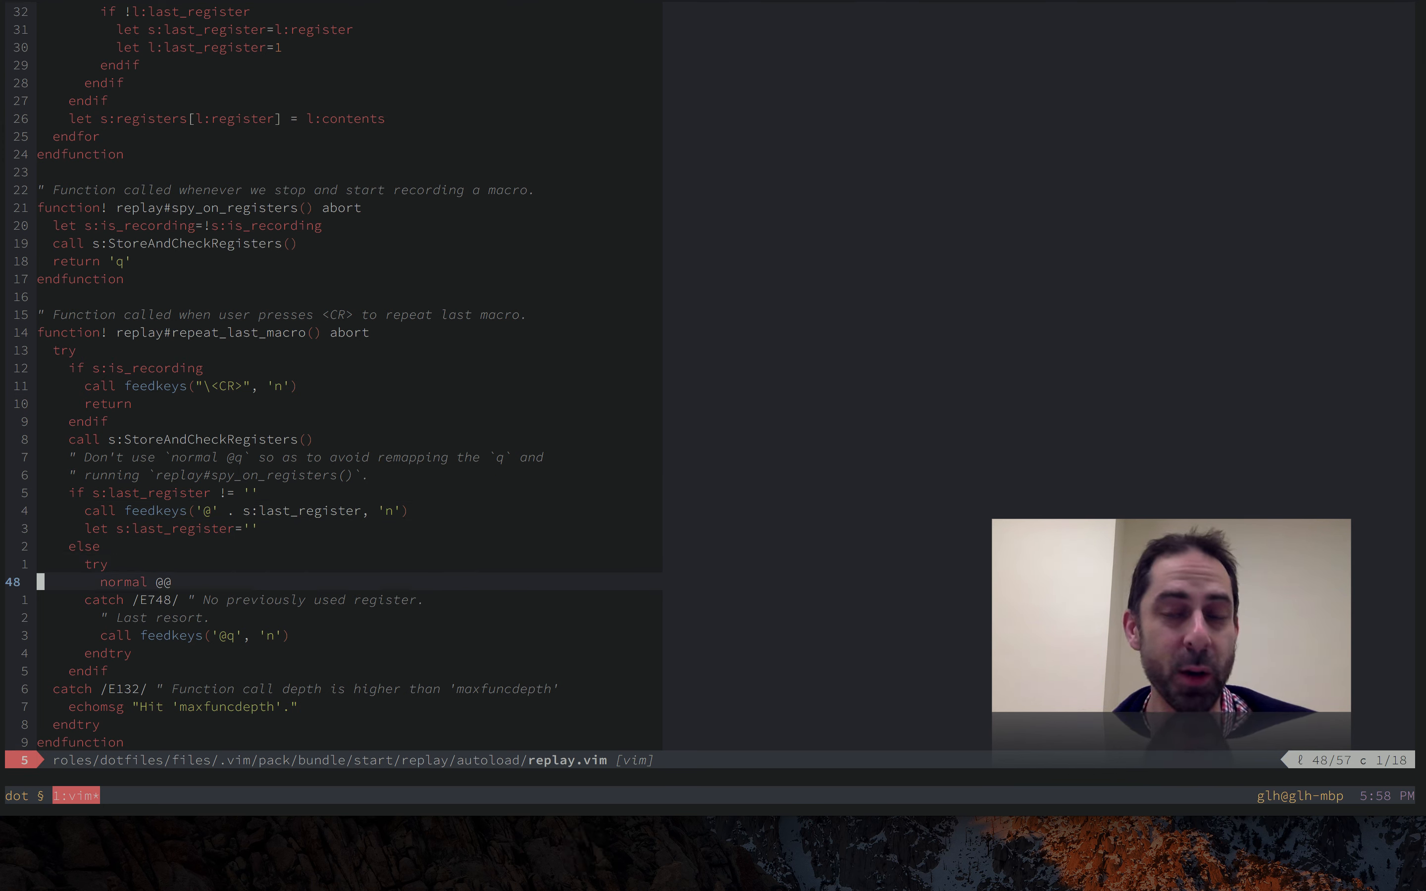
{"action": "key", "text": "j"}
{"action": "type", "text": ":ene"}
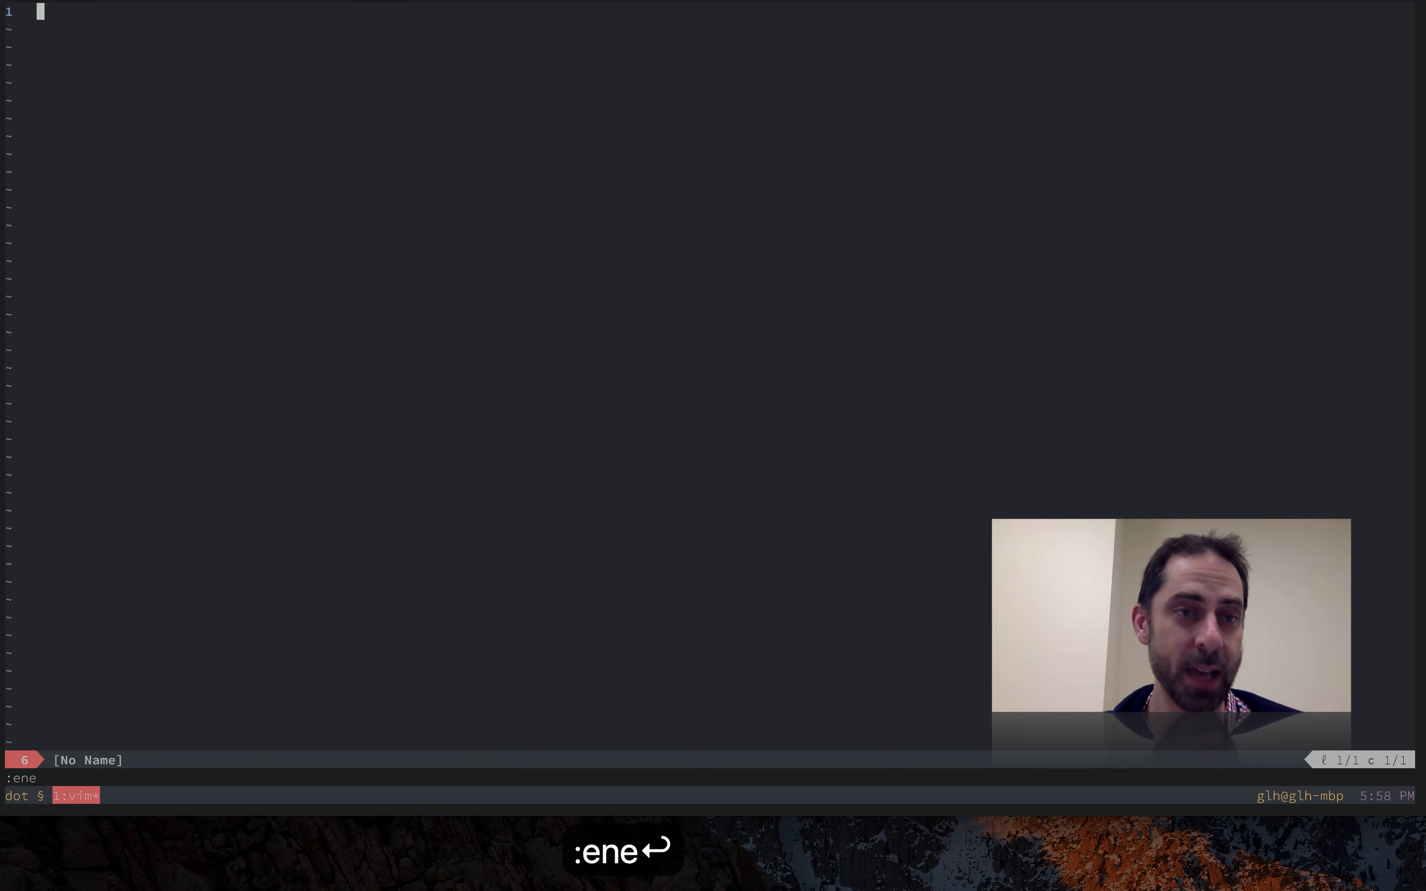
- Insert foo/bar/baz lines, record macro in register w appending ' foo' to line 1, move up
{"action": "type", "text": "ifoo"}
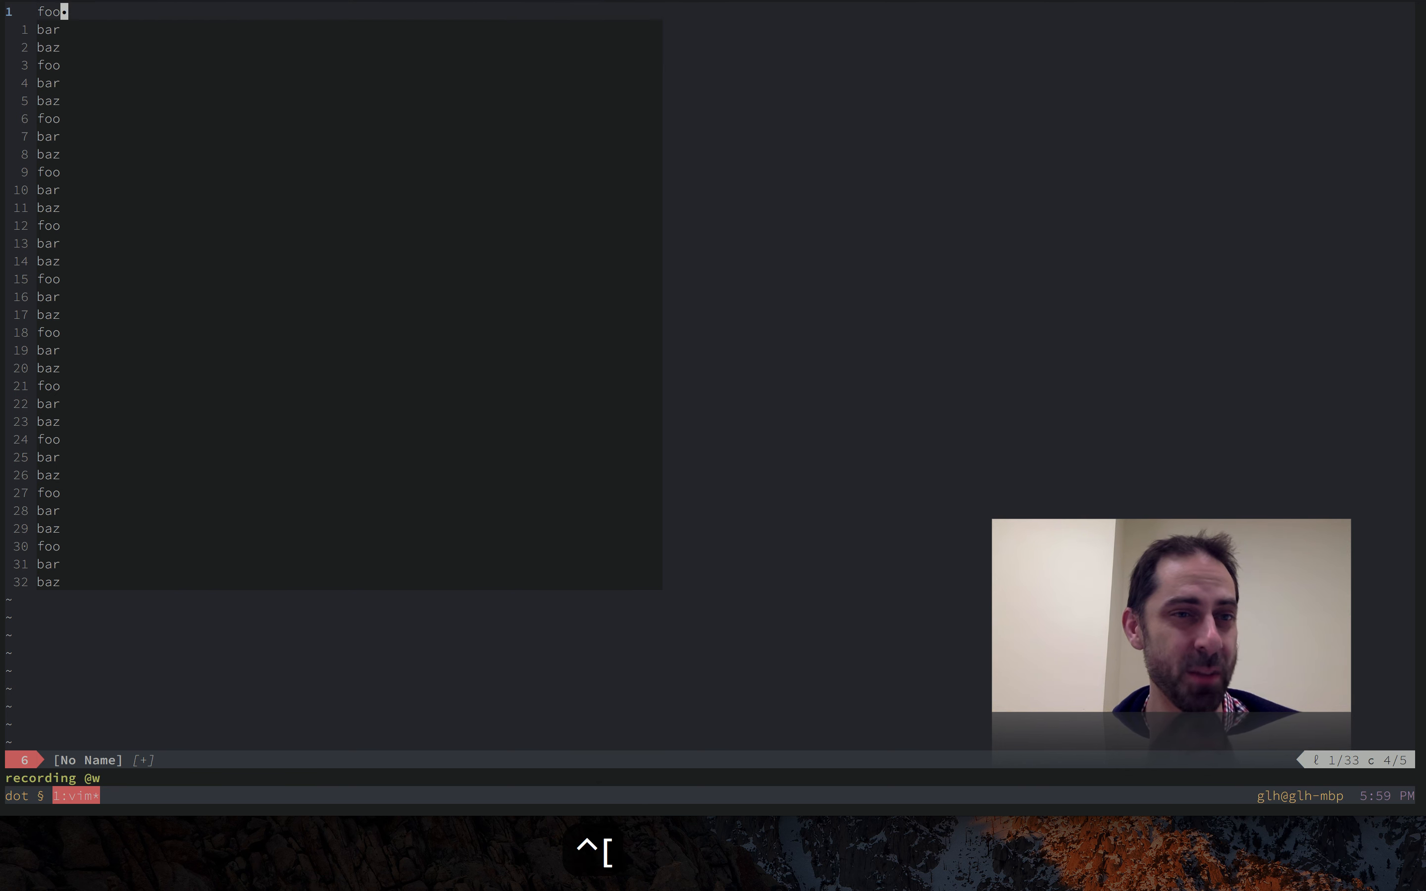
{"action": "type", "text": "foo"}
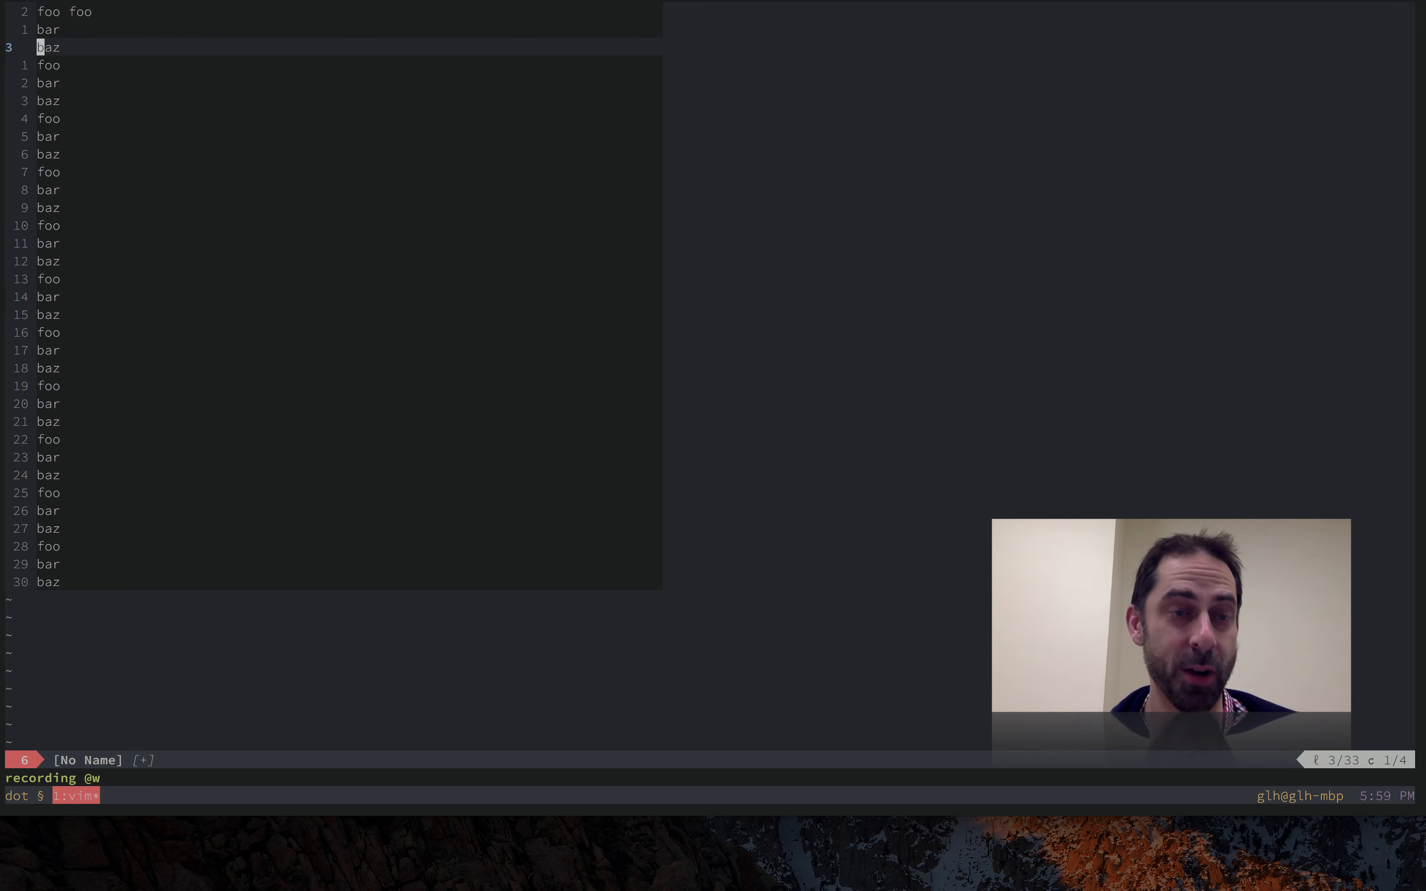
{"action": "key", "text": "q"}
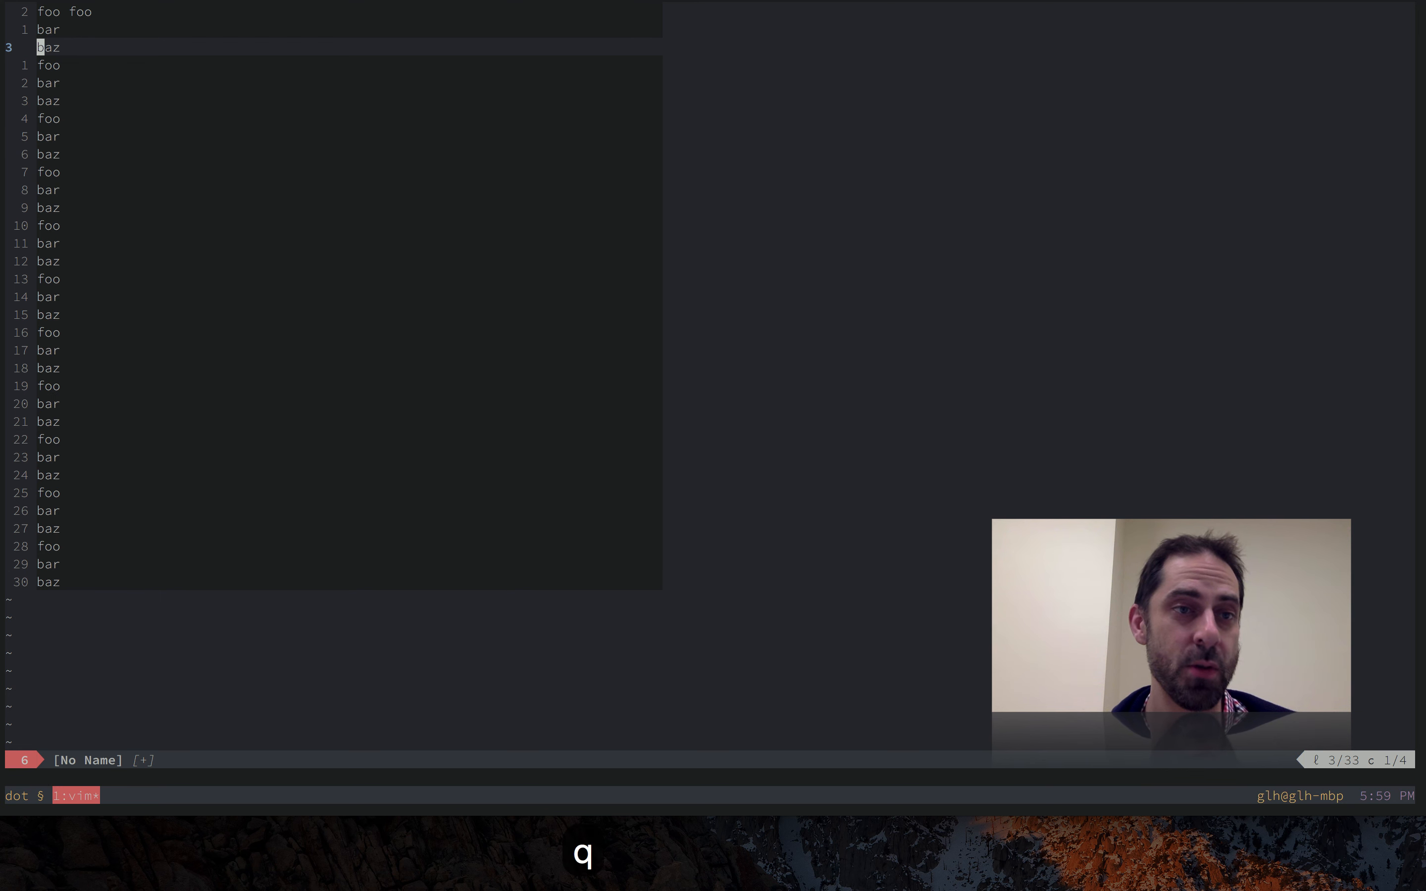
{"action": "key", "text": "k"}
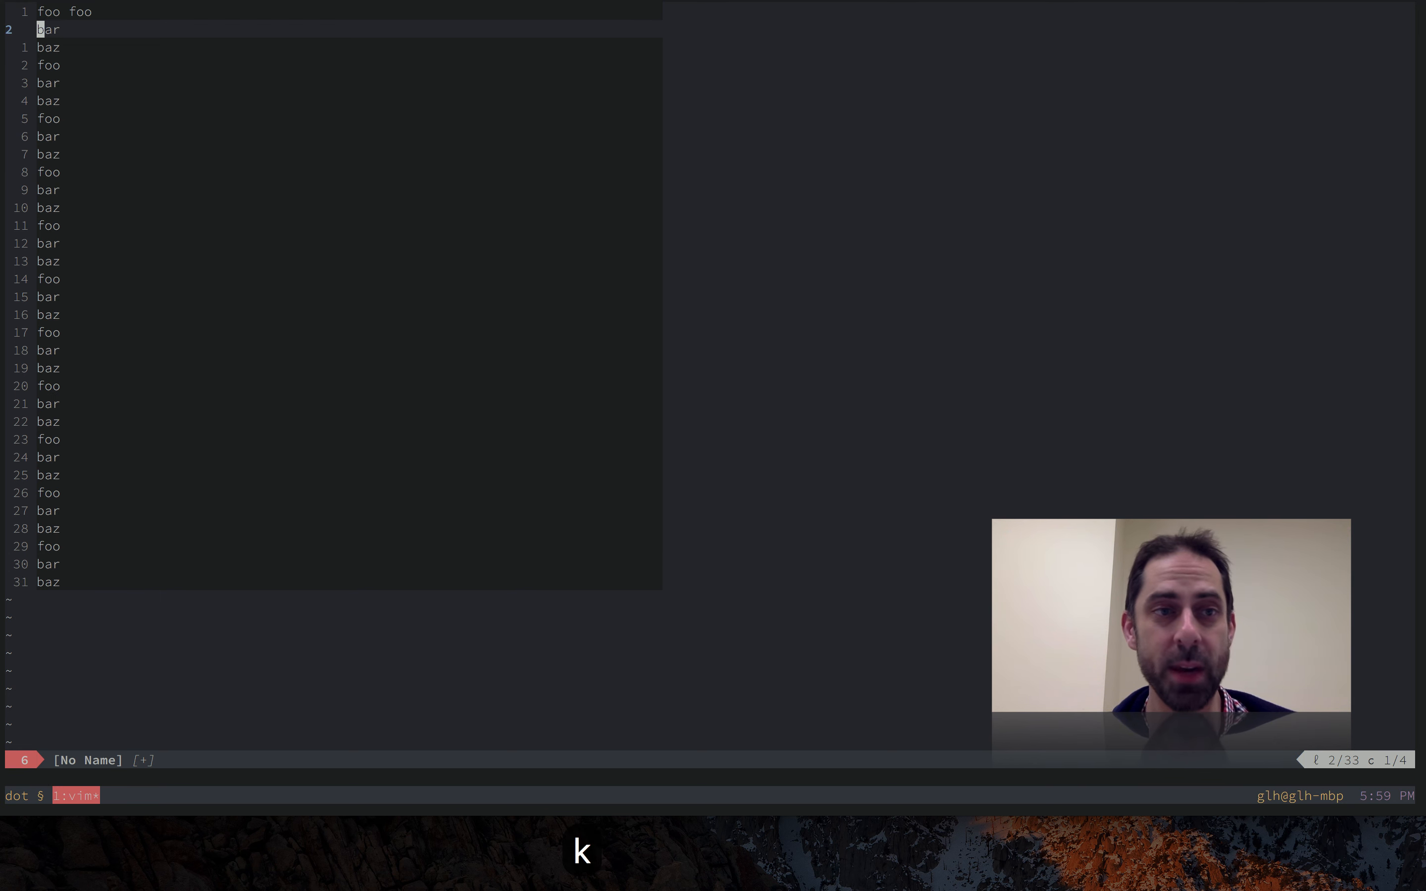